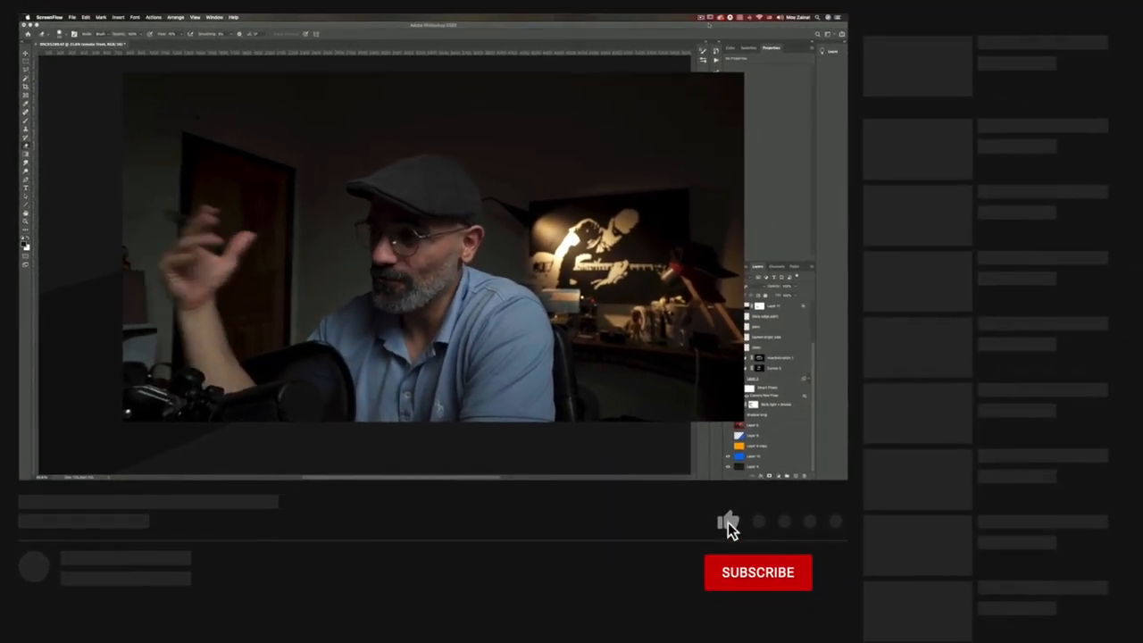
Open the 'Pagani top' folder of behind-the-scenes setup photos in Finder.
left_click(729, 521)
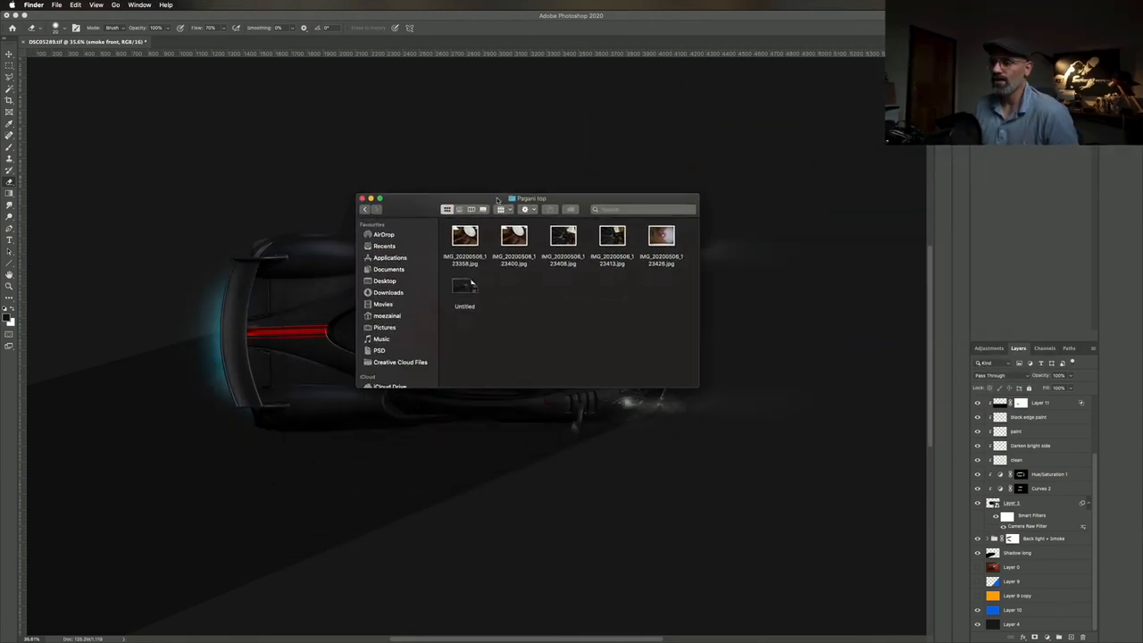
Preview the first setup photo showing the model car on a red book under a softbox.
left_click(464, 235)
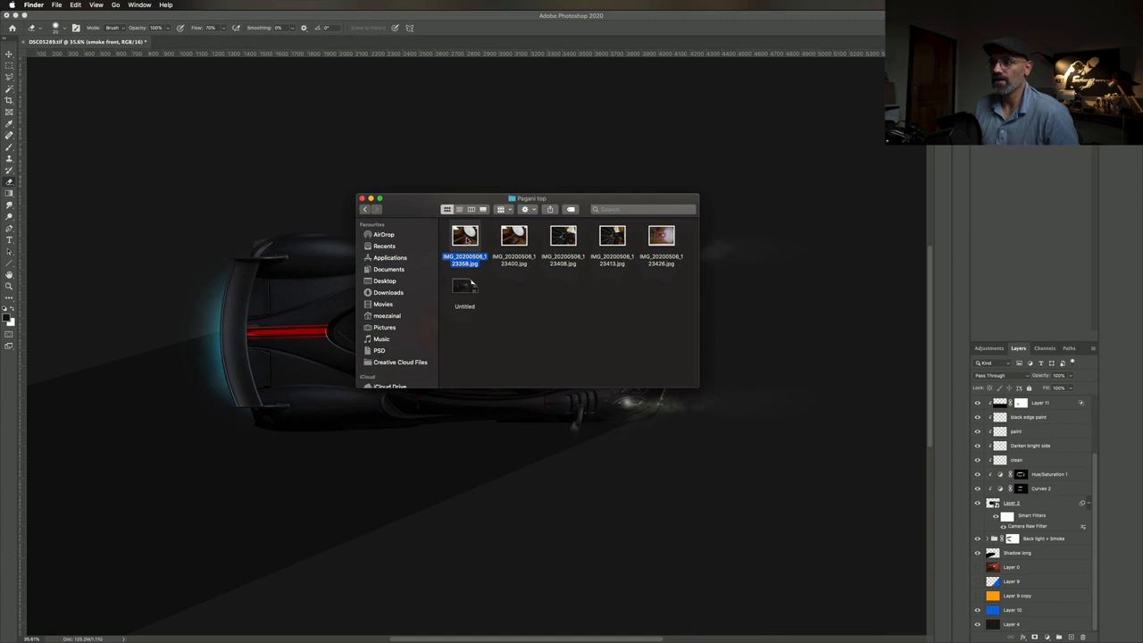
double_click(464, 240)
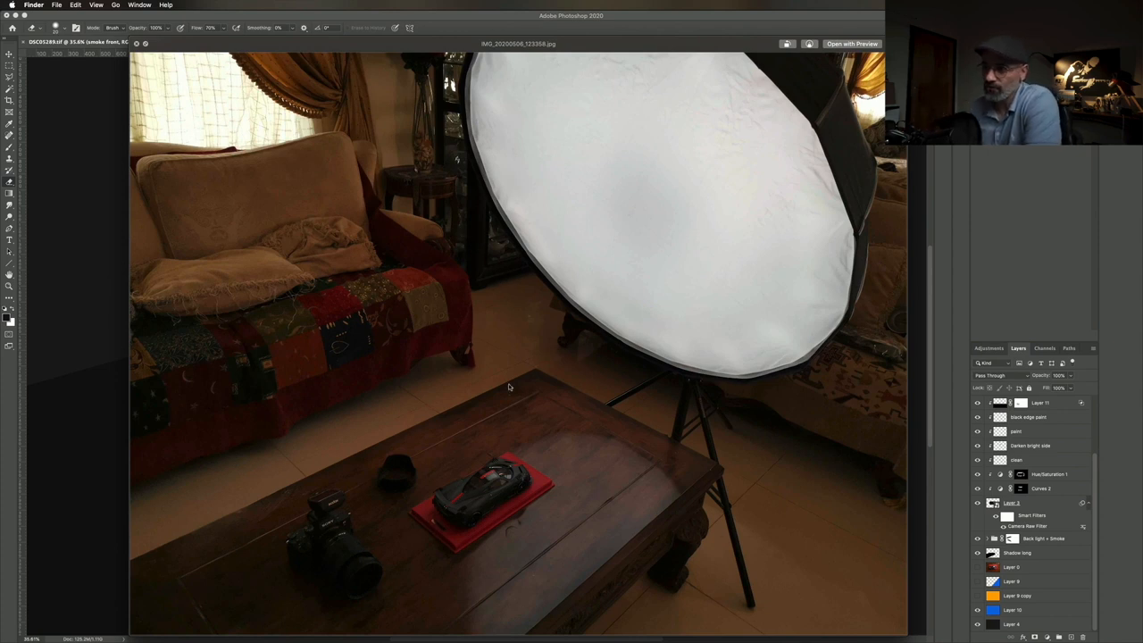
mouse_move(455, 532)
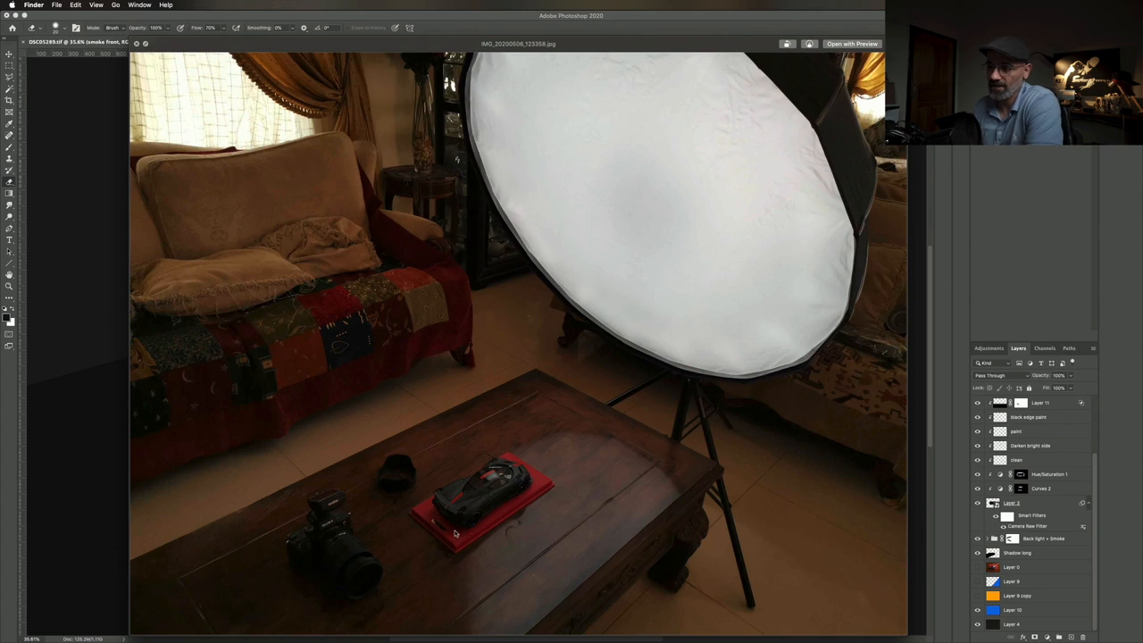
mouse_move(446, 586)
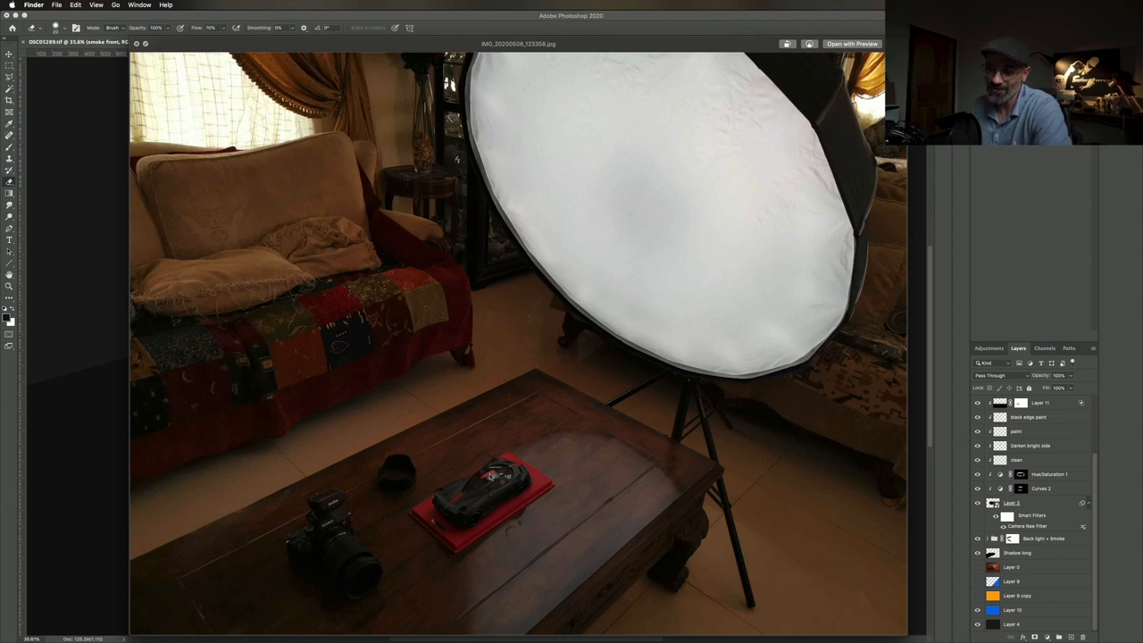
mouse_move(444, 532)
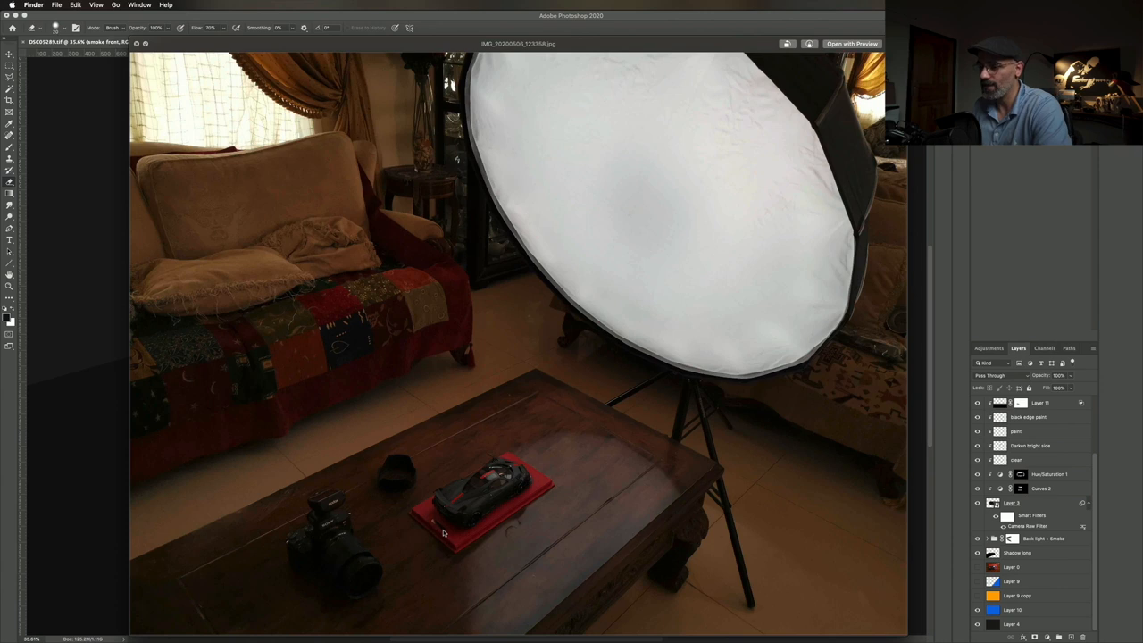
mouse_move(502, 490)
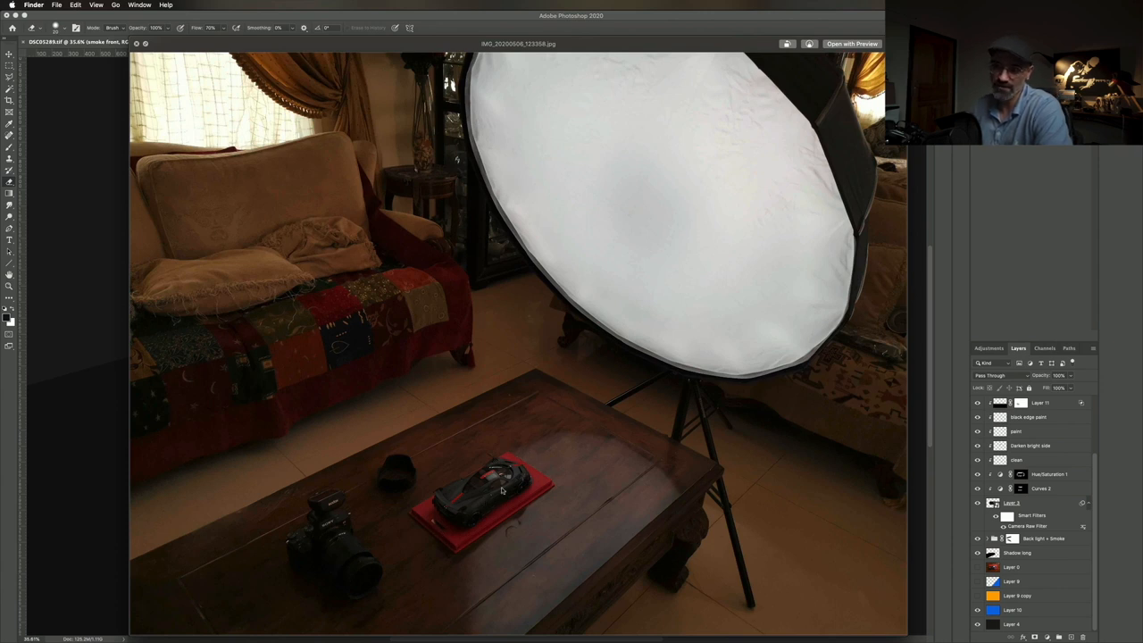
mouse_move(490, 519)
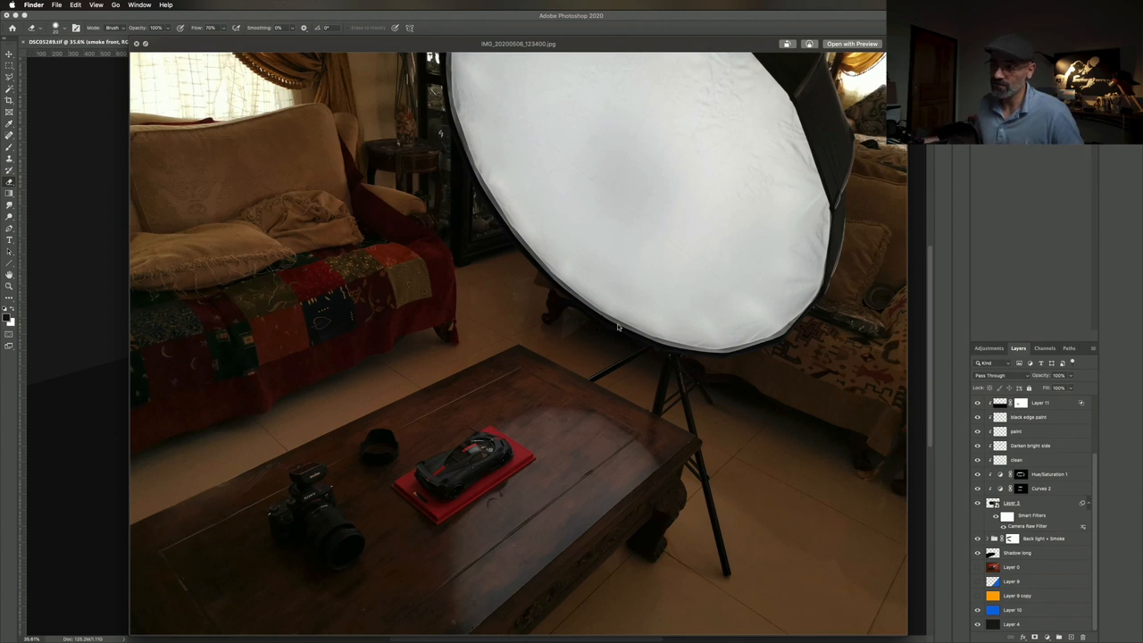
mouse_move(718, 213)
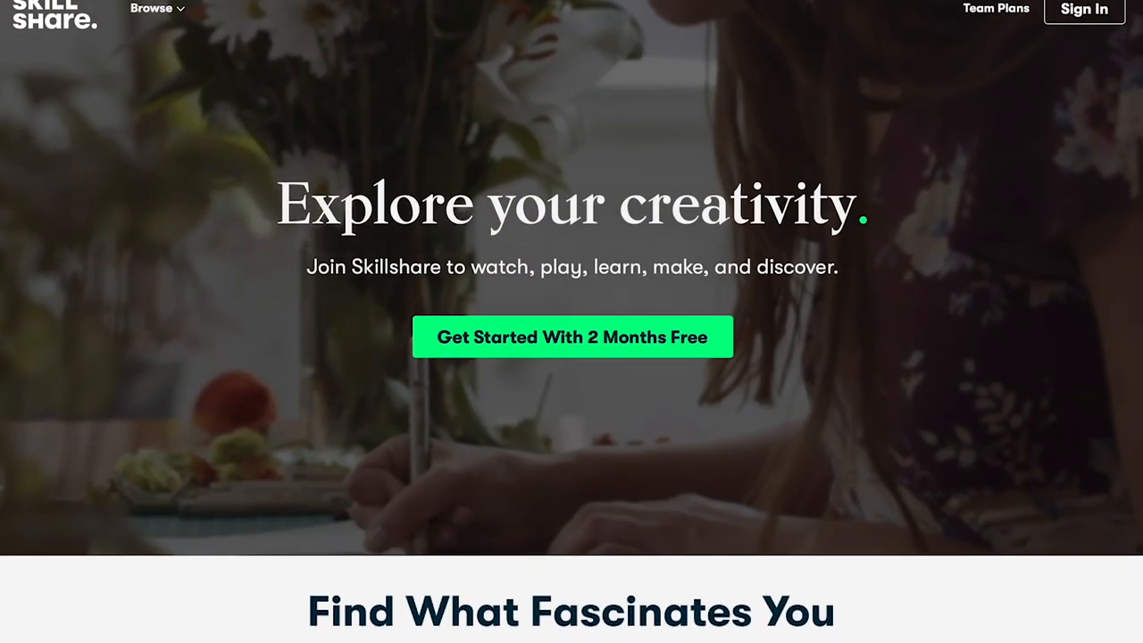
Open the Botanical Illustration class on Skillshare and view its reviews and discussions.
scroll("down", 3)
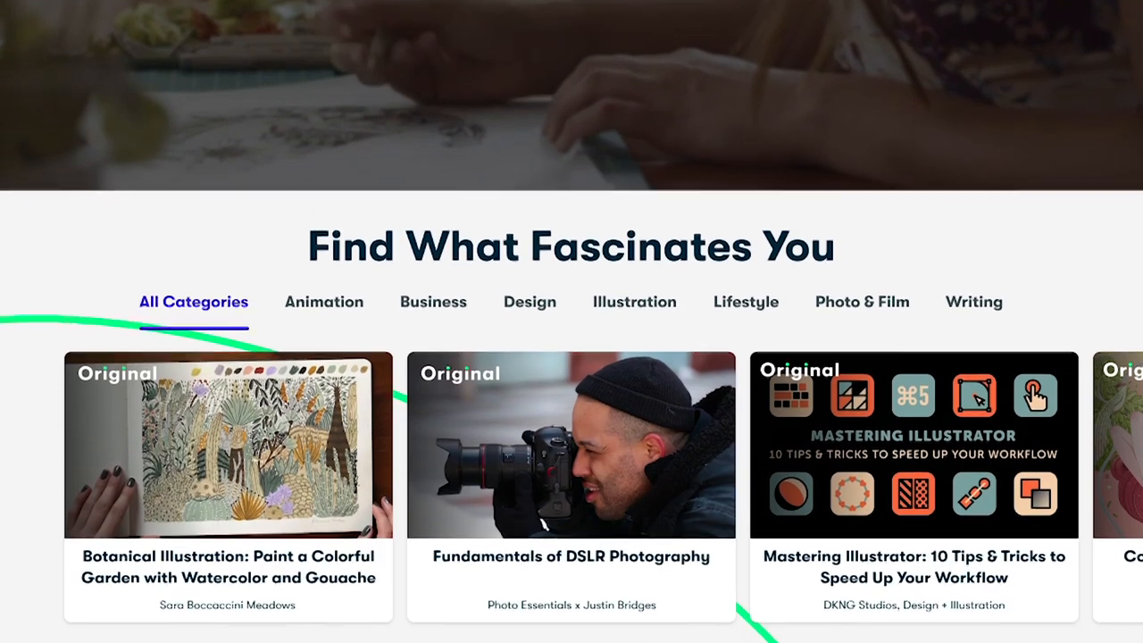
scroll("down", 3)
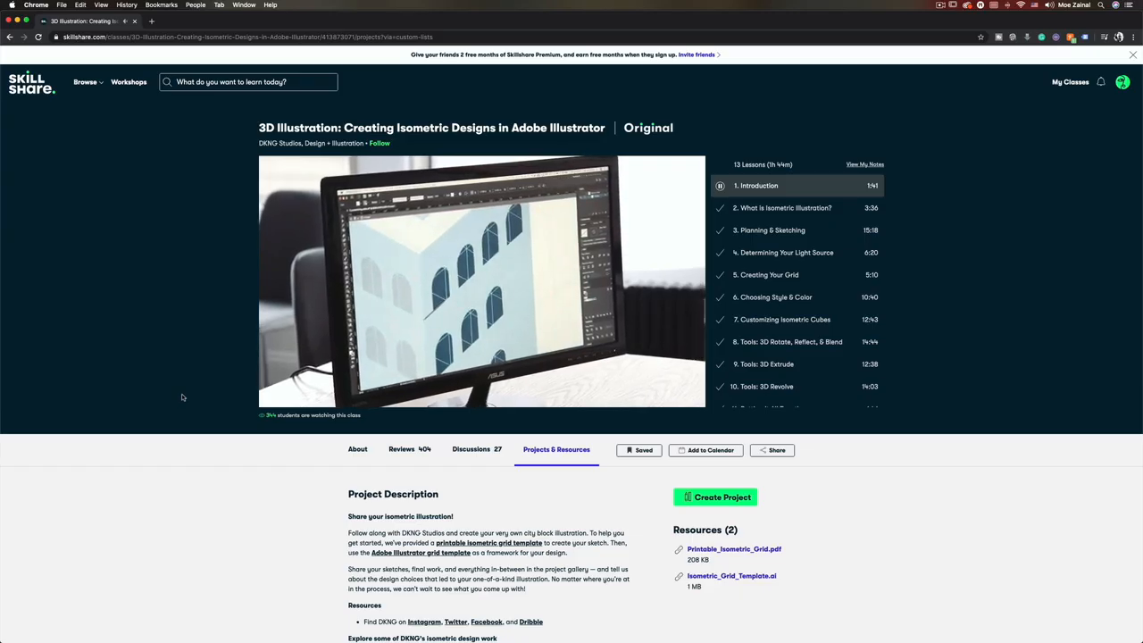
left_click(481, 281)
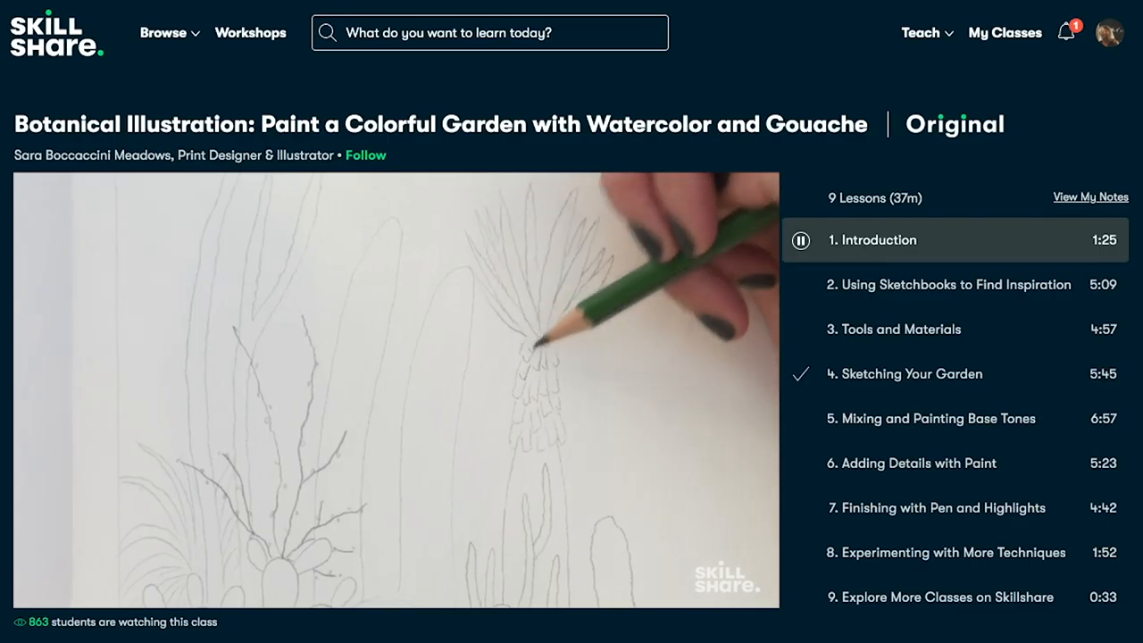
scroll("down", 3)
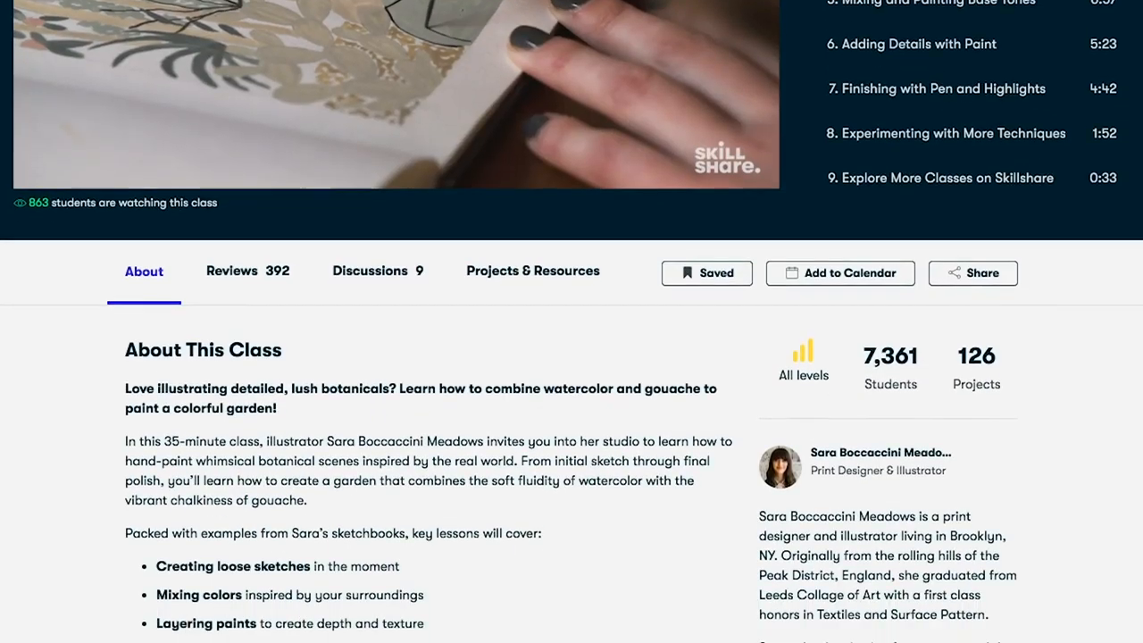
left_click(231, 270)
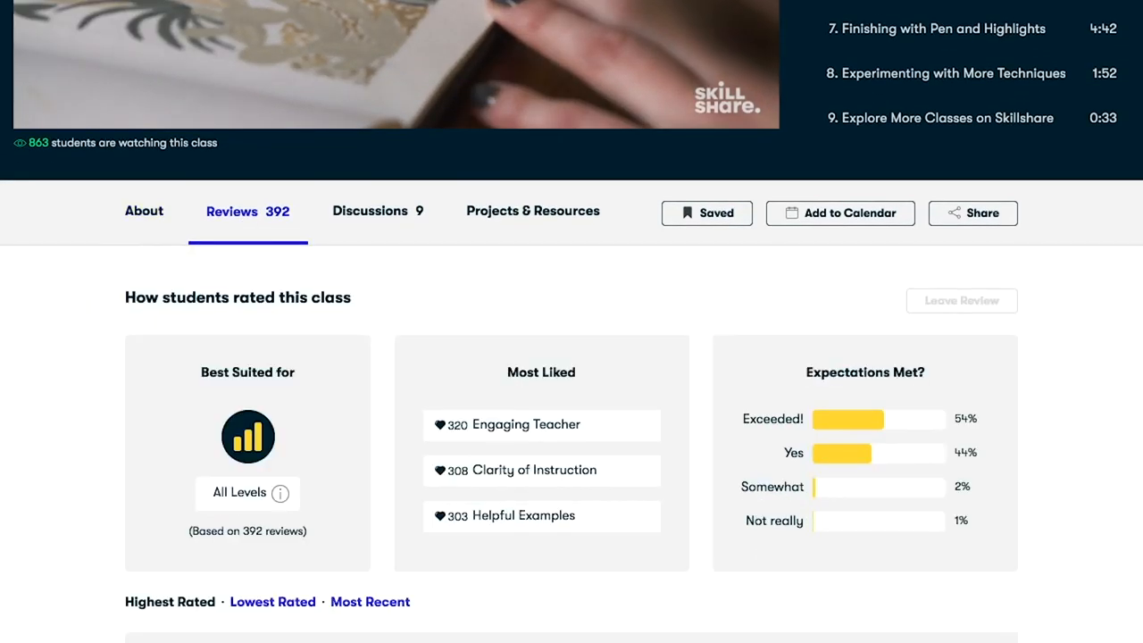
left_click(377, 211)
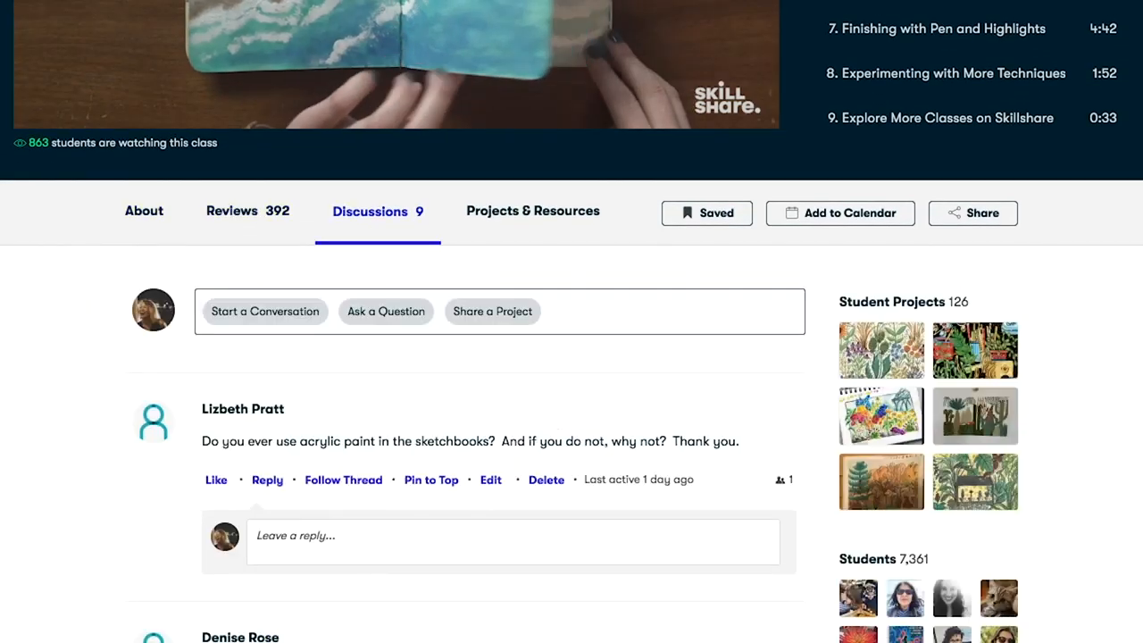
left_click(532, 210)
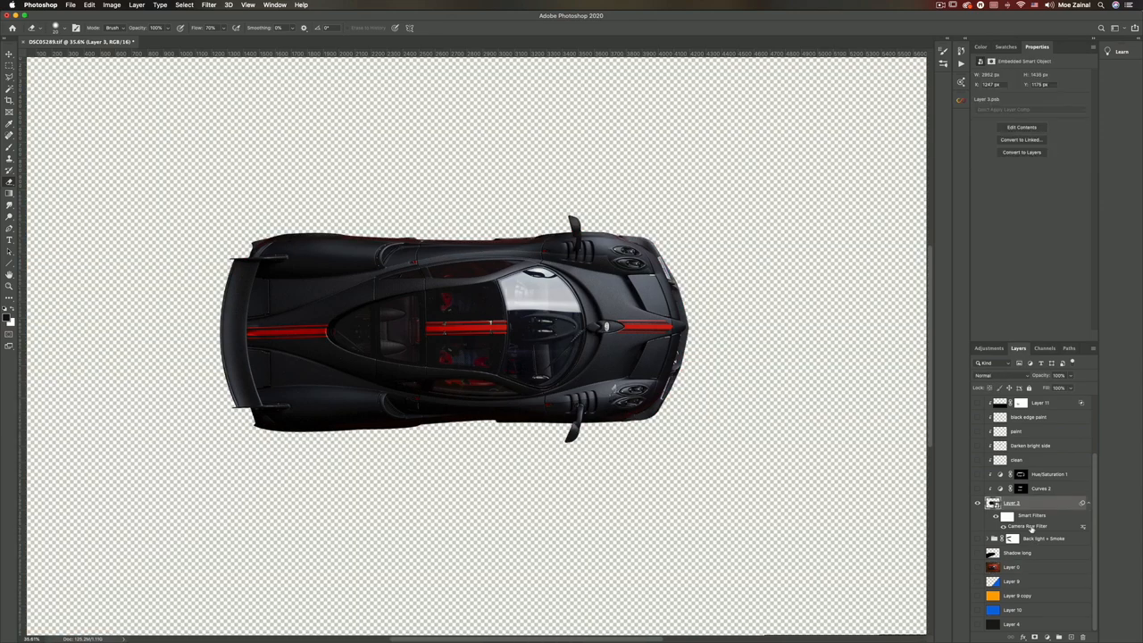
Reopen Layer 3's Camera Raw Filter with blacks -15 and raised clarity, and apply it.
double_click(1030, 526)
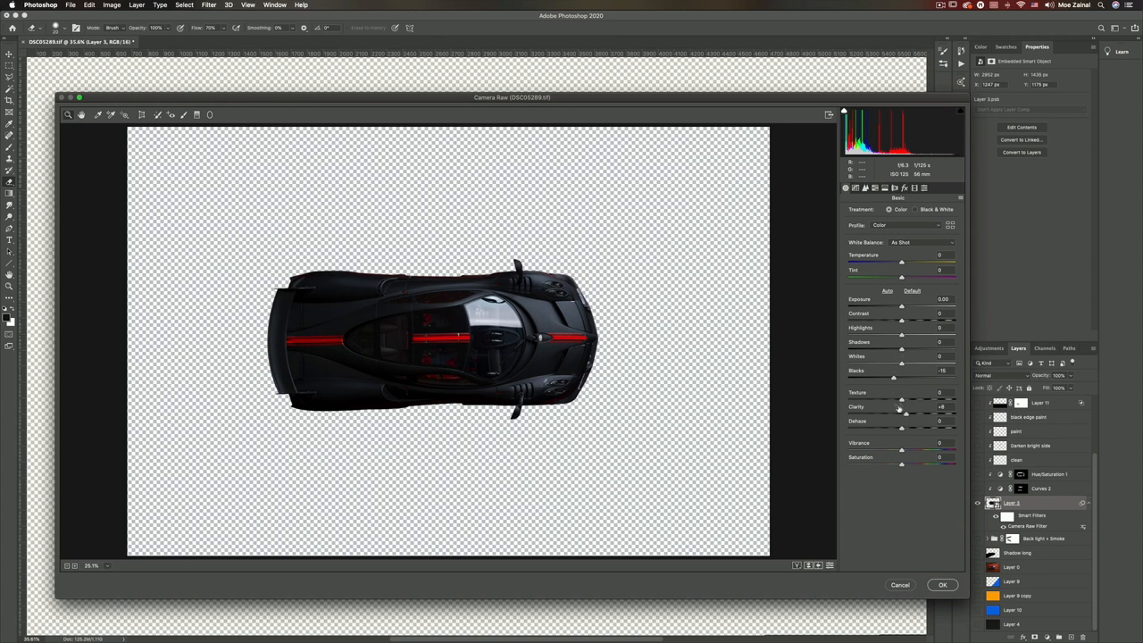
mouse_move(944, 454)
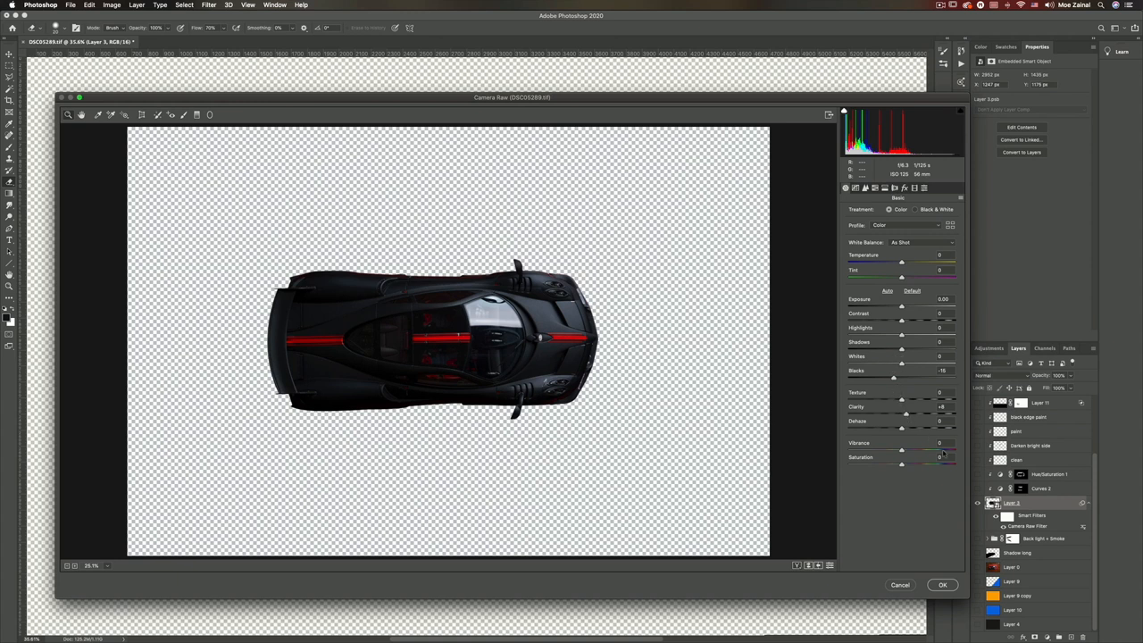
mouse_move(891, 511)
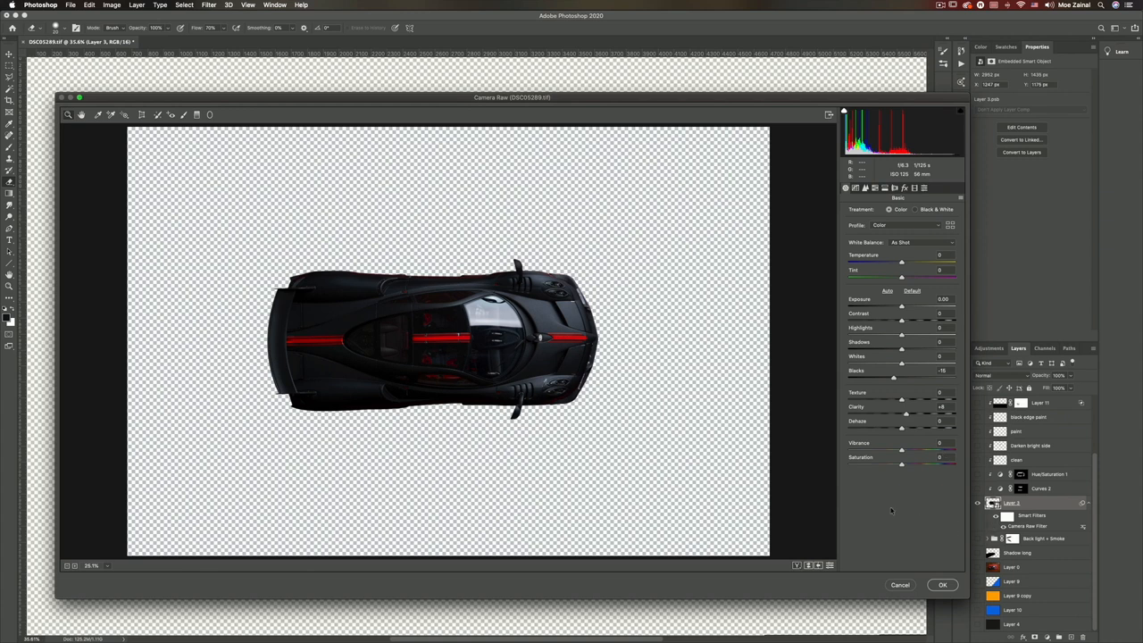
left_click(942, 583)
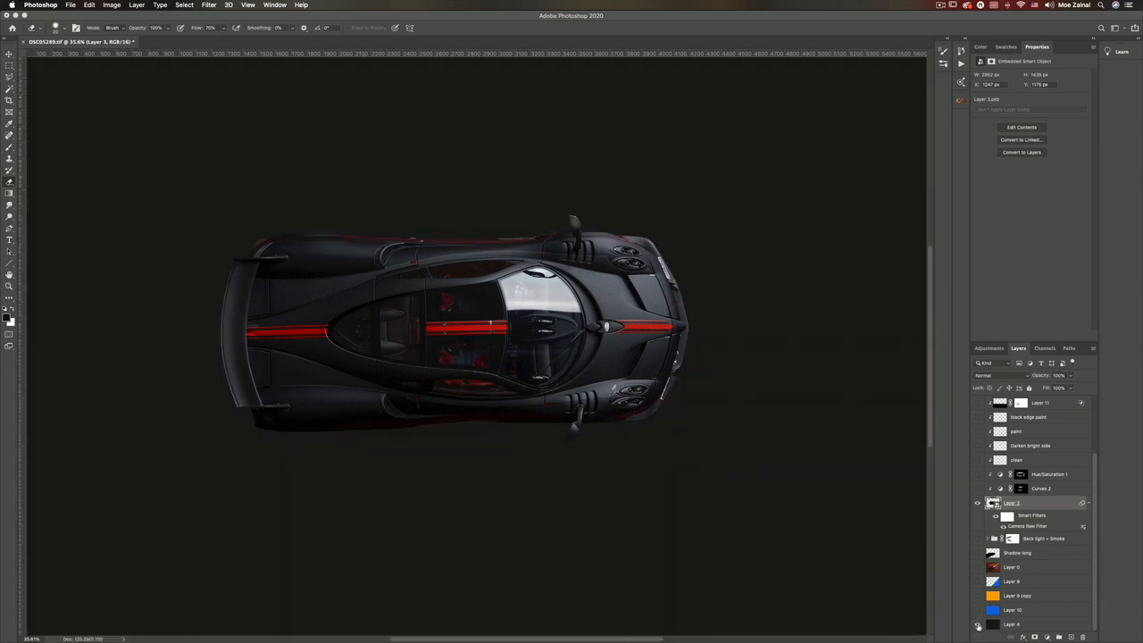
mouse_move(977, 625)
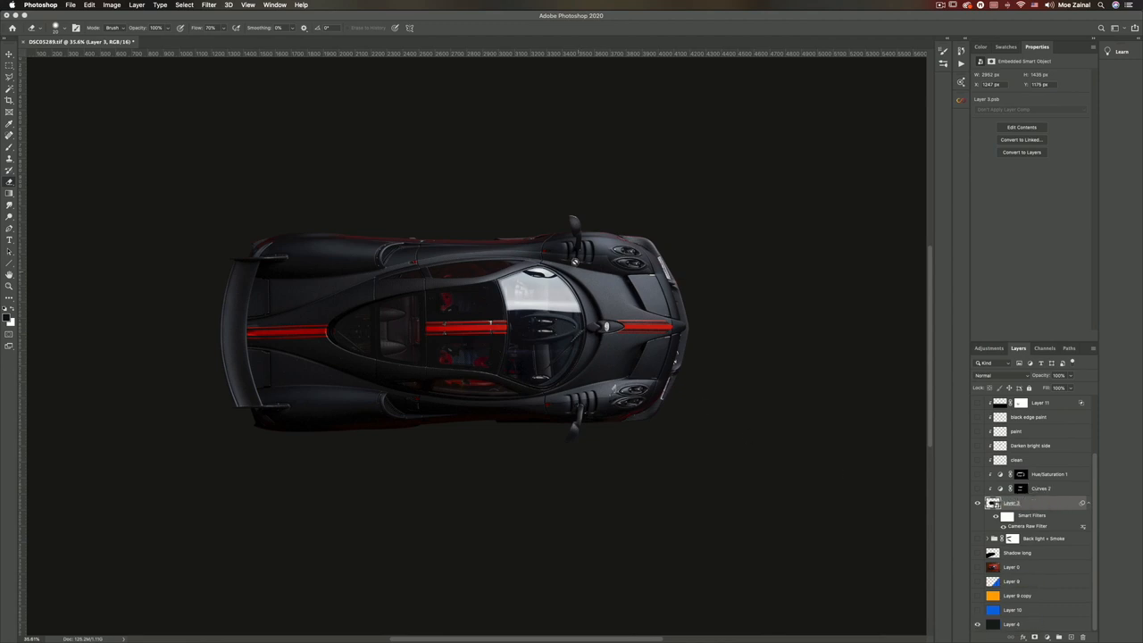
mouse_move(424, 262)
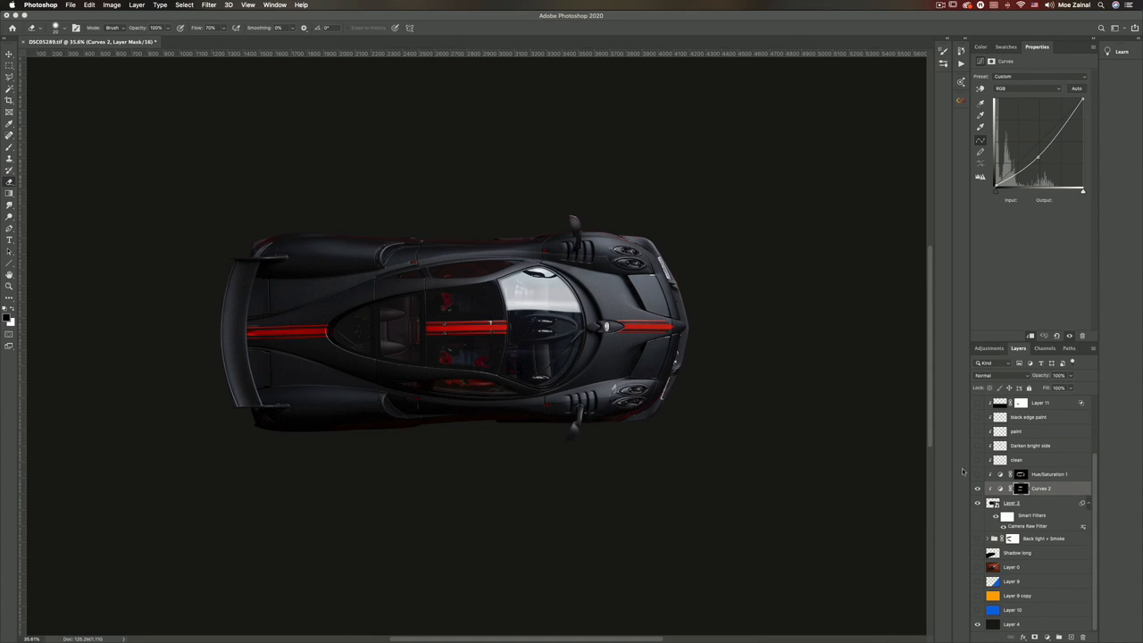
Select the Hue/Saturation 1 adjustment layer and switch its visibility back on.
left_click(1048, 474)
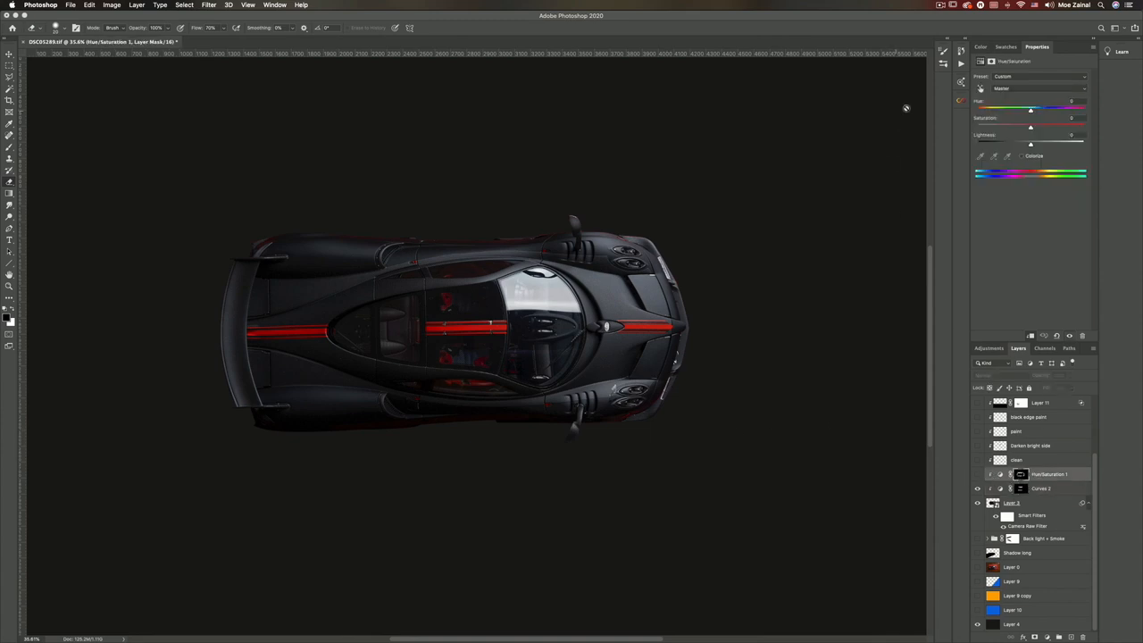
left_click(1026, 88)
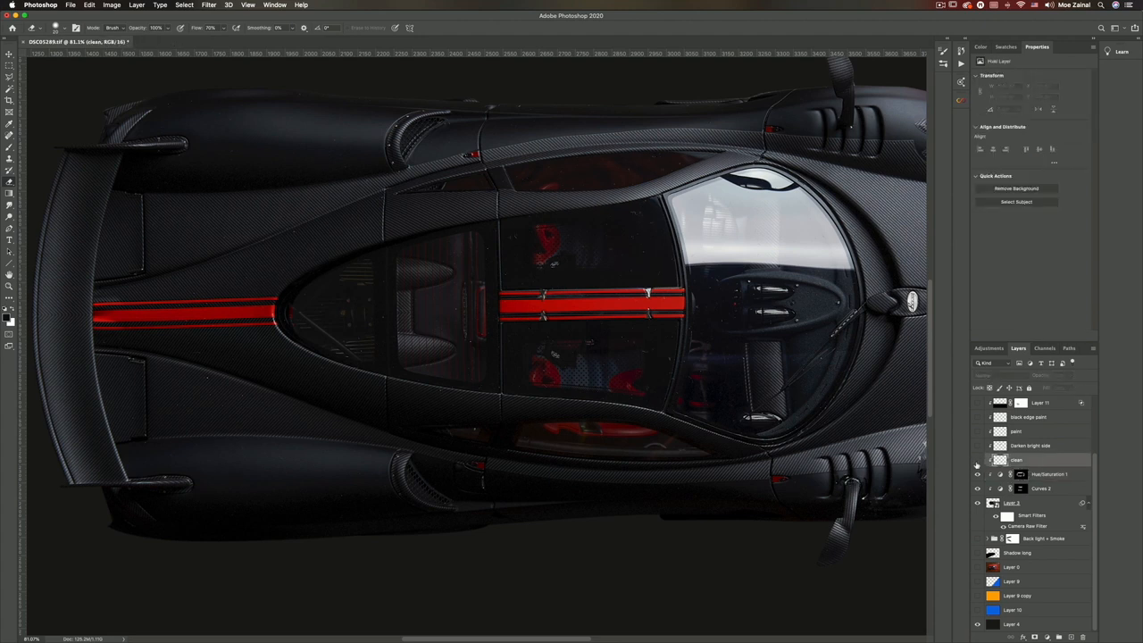
Make the clean retouch layer visible above the dark backdrop.
left_click(976, 464)
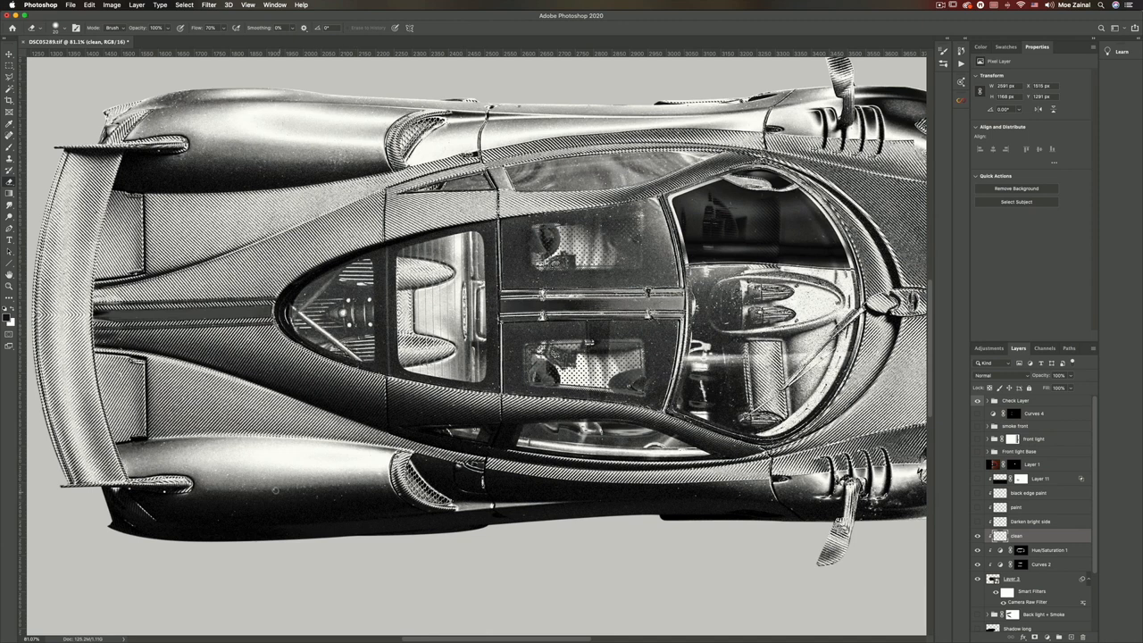
mouse_move(940, 371)
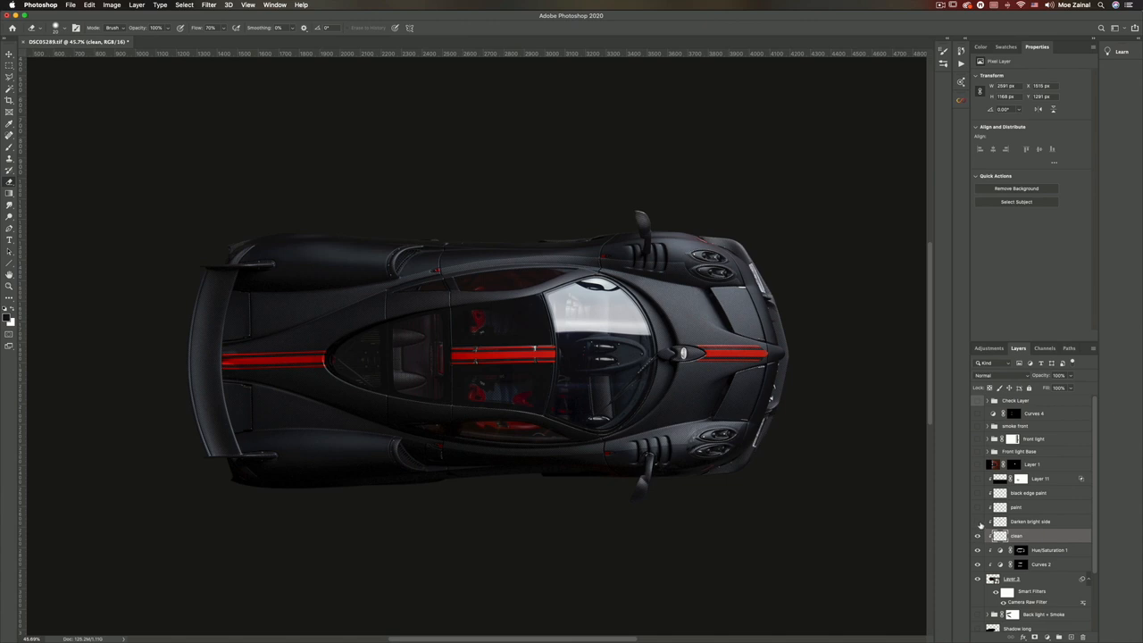
mouse_move(977, 536)
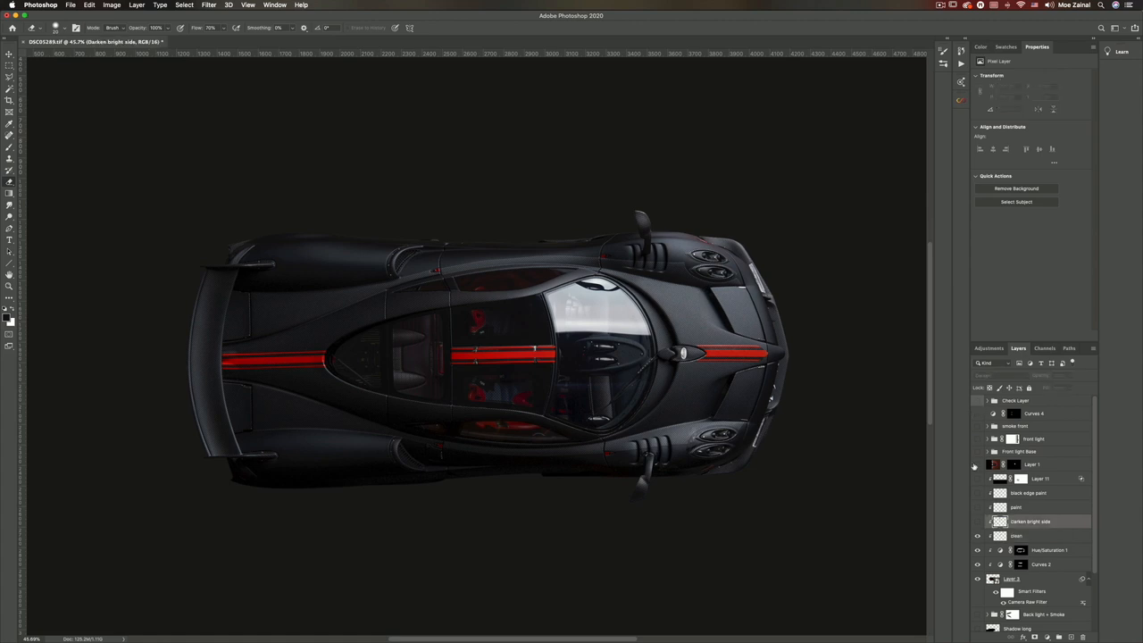
mouse_move(598, 244)
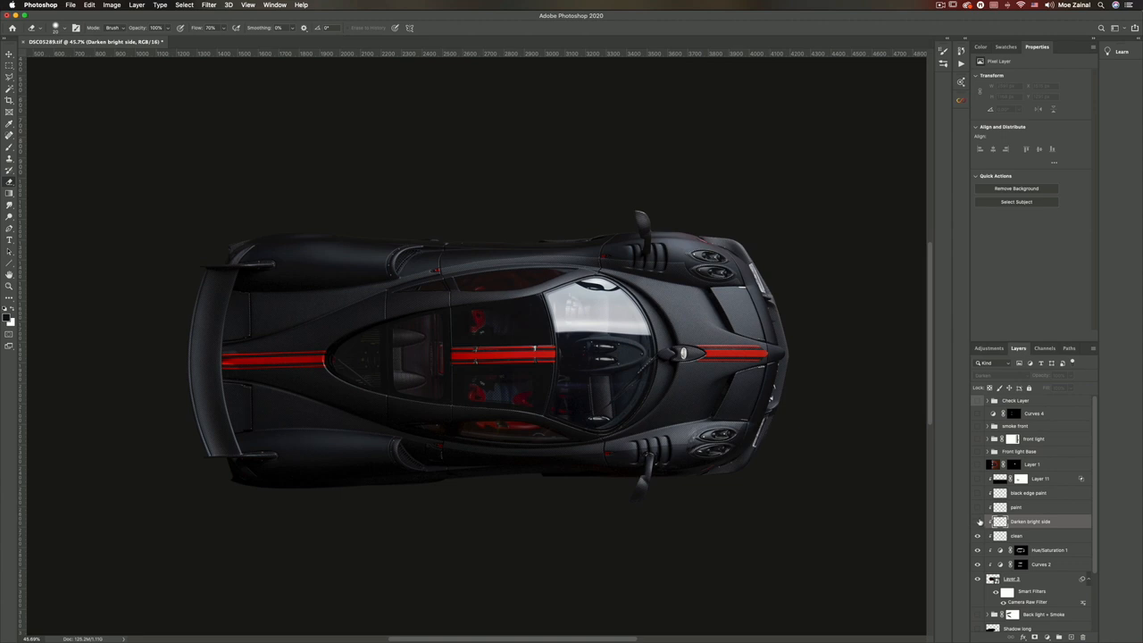
Show the 'Darken bright side' layer to mute bright patches on the carbon sides.
left_click(1030, 520)
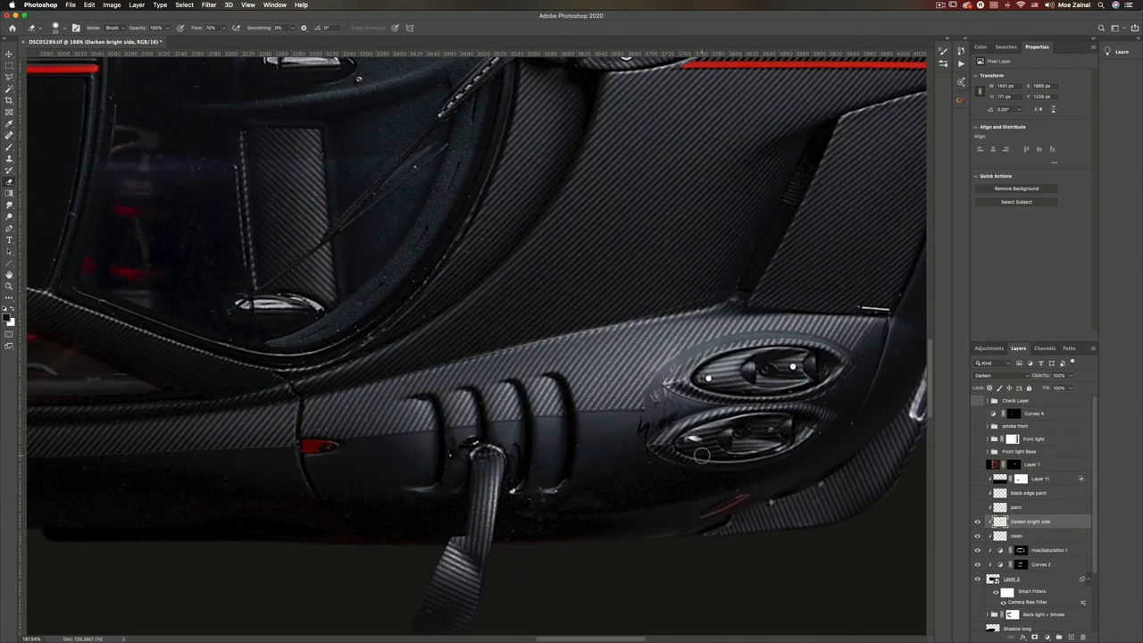
mouse_move(698, 454)
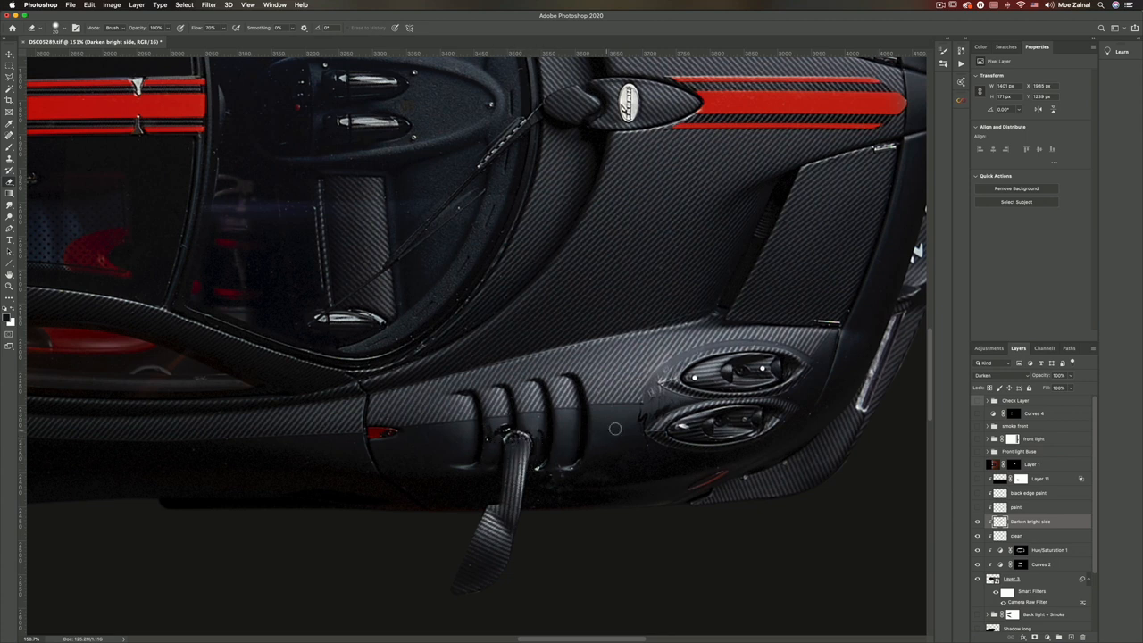
mouse_move(629, 413)
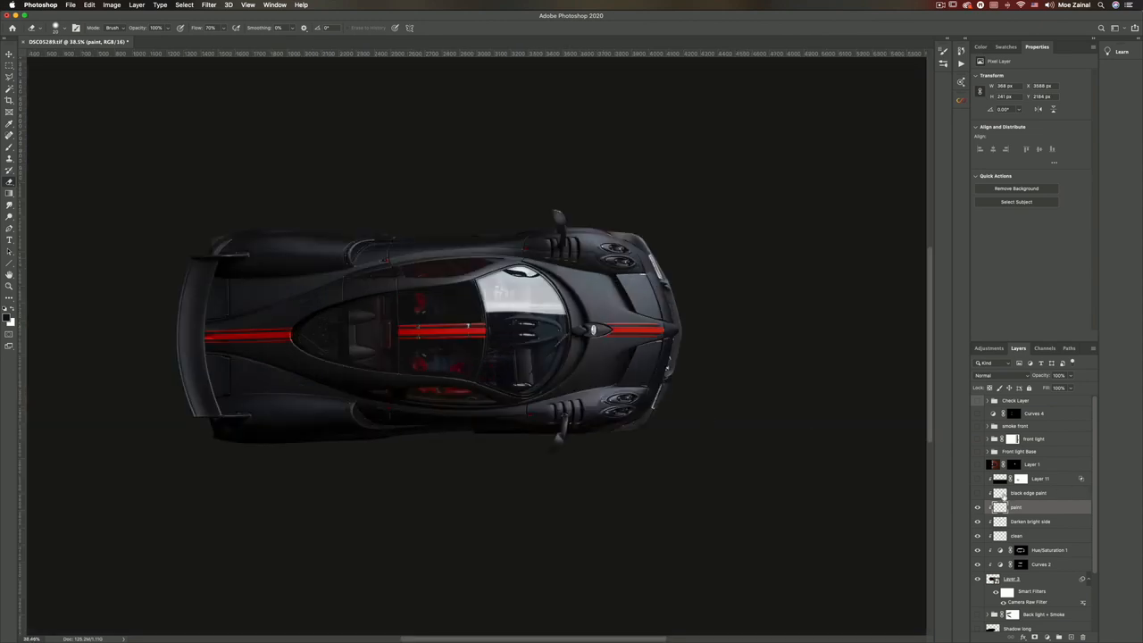
Switch on the 'paint' layer with the black edge touch-ups.
left_click(1027, 493)
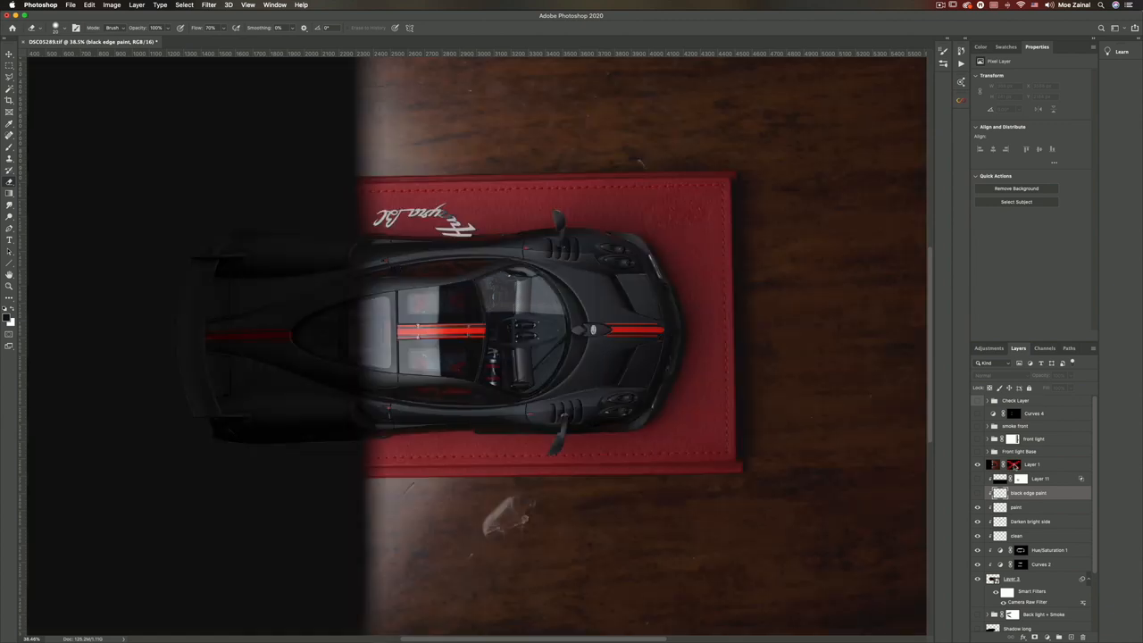
mouse_move(1013, 476)
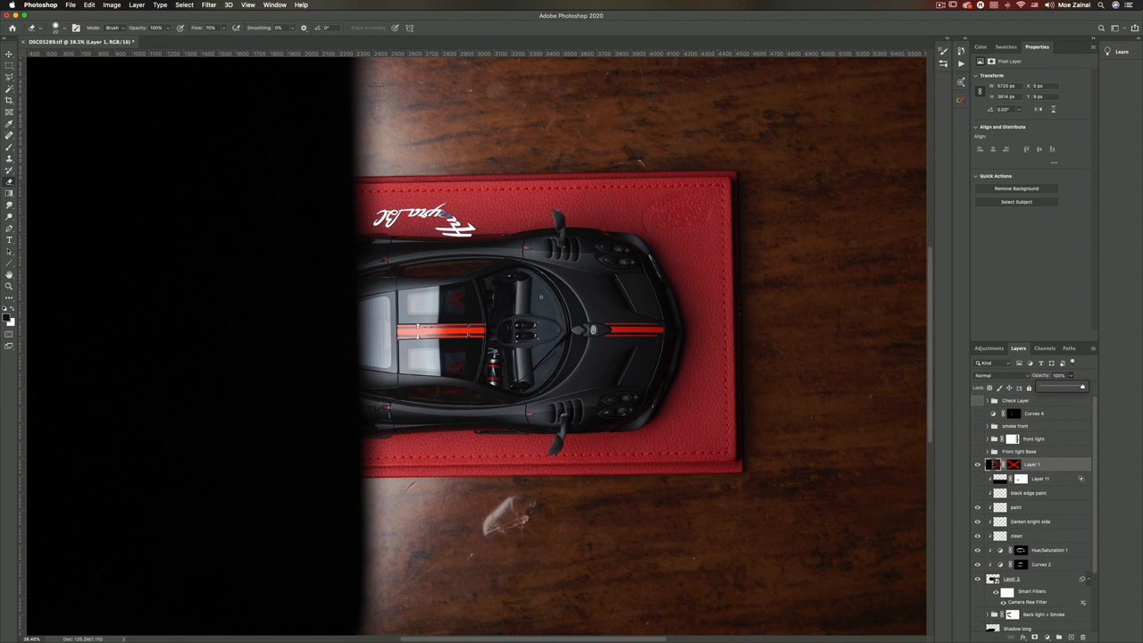
mouse_move(540, 296)
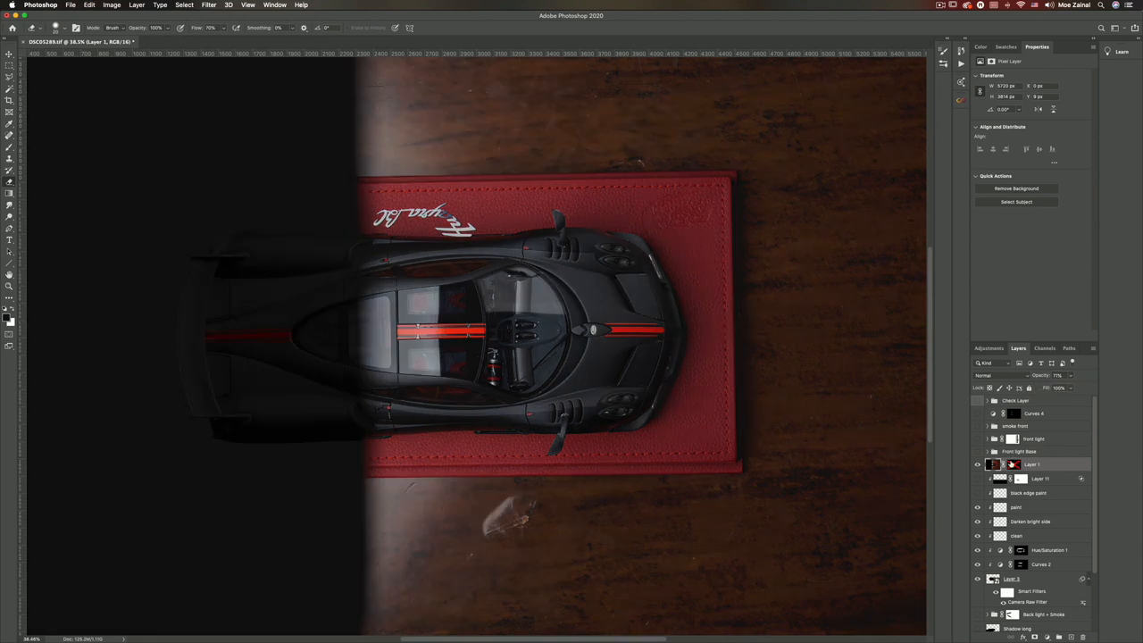
mouse_move(1013, 465)
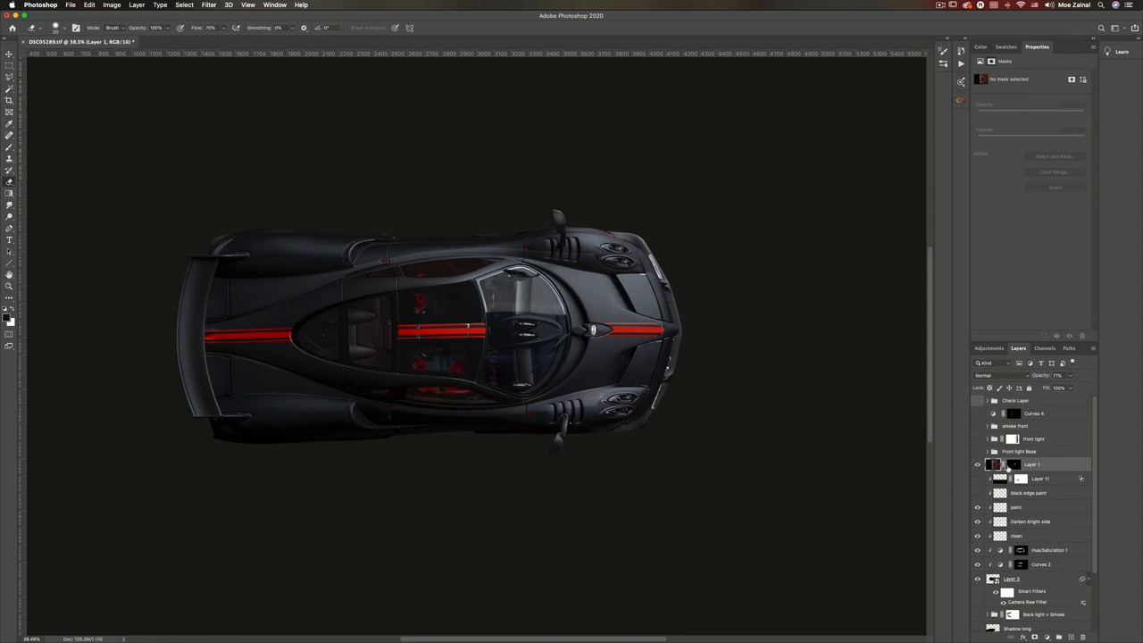
left_click(9, 54)
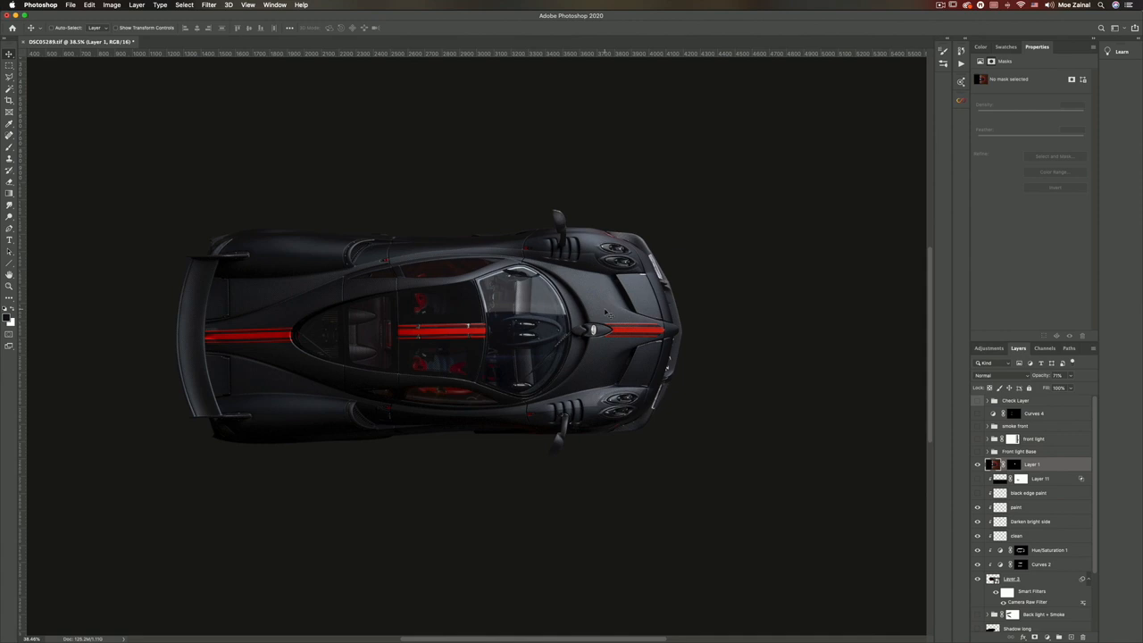
mouse_move(601, 305)
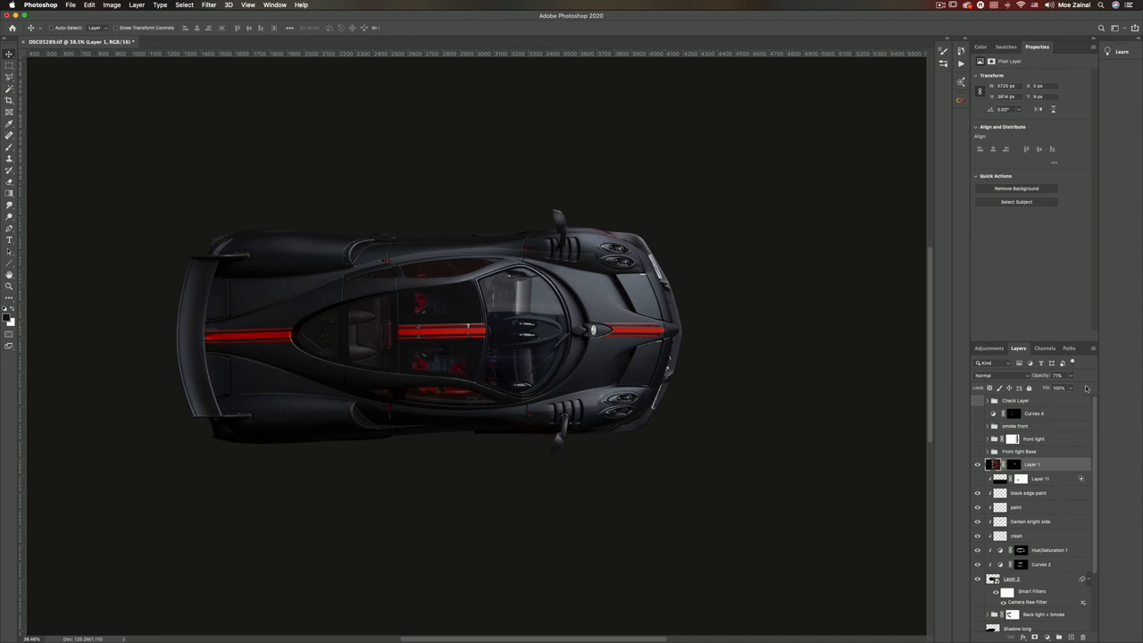
mouse_move(1072, 390)
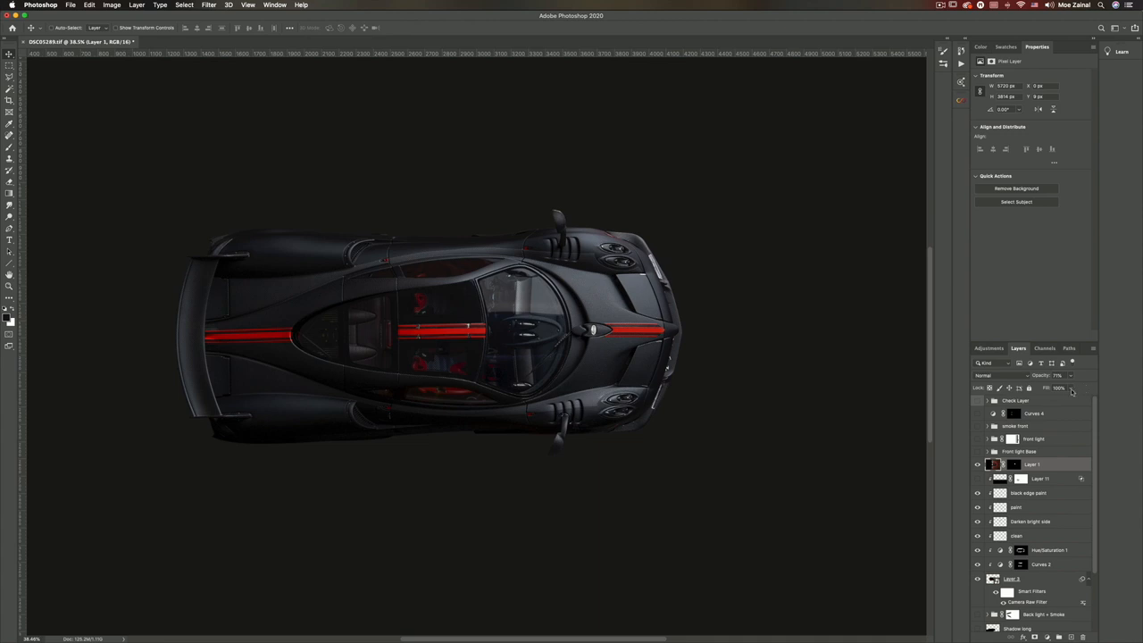
mouse_move(1071, 389)
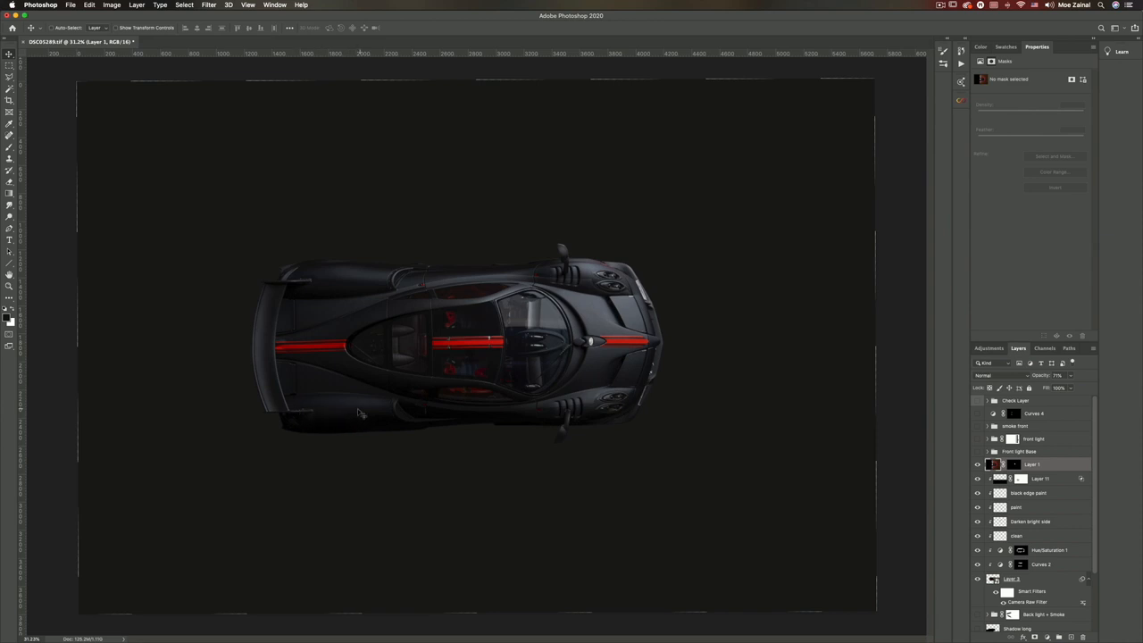
mouse_move(331, 412)
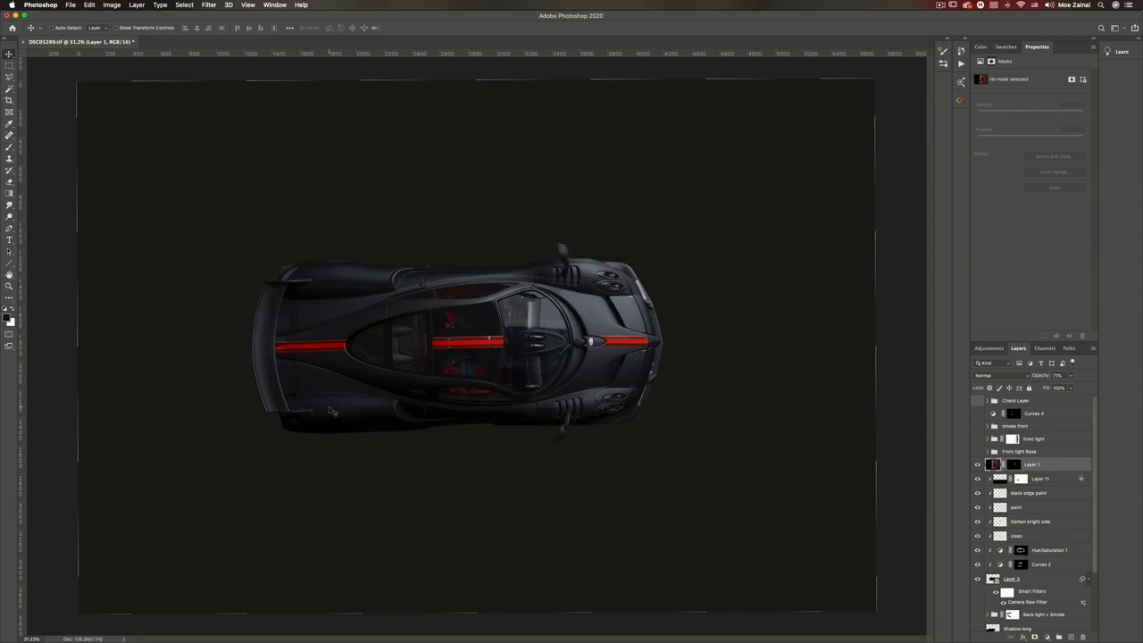
mouse_move(714, 164)
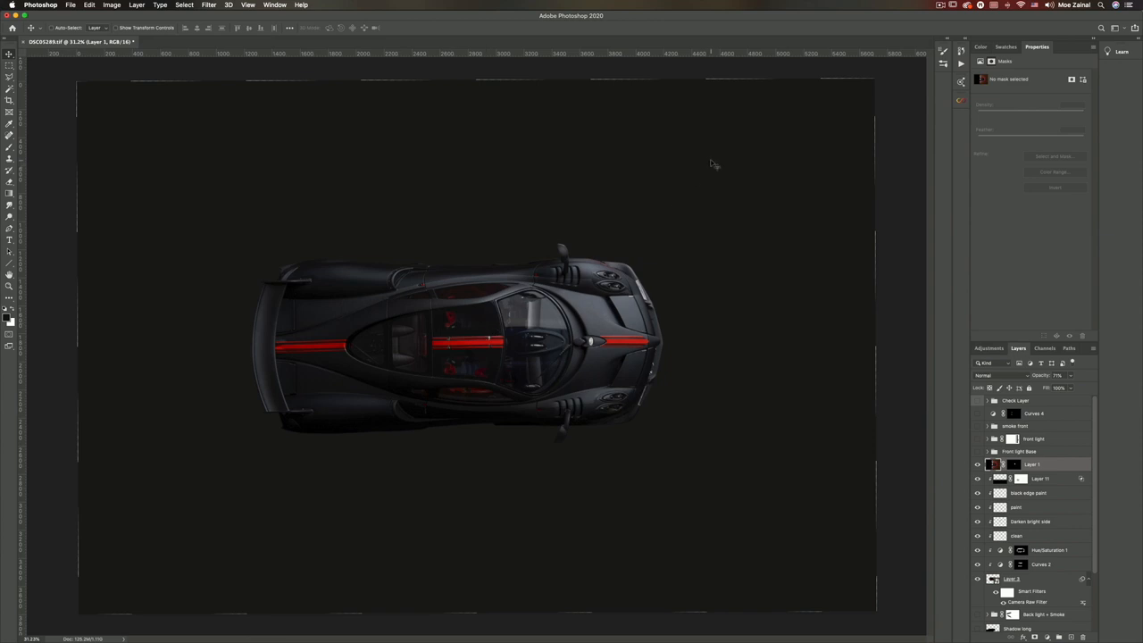
mouse_move(308, 408)
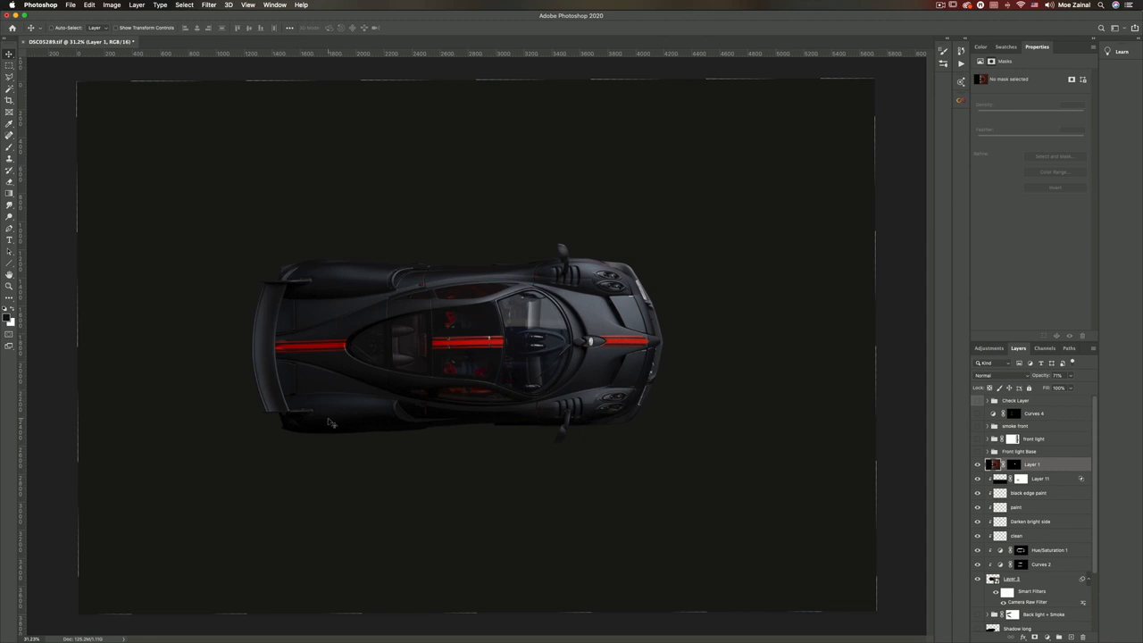
mouse_move(1062, 485)
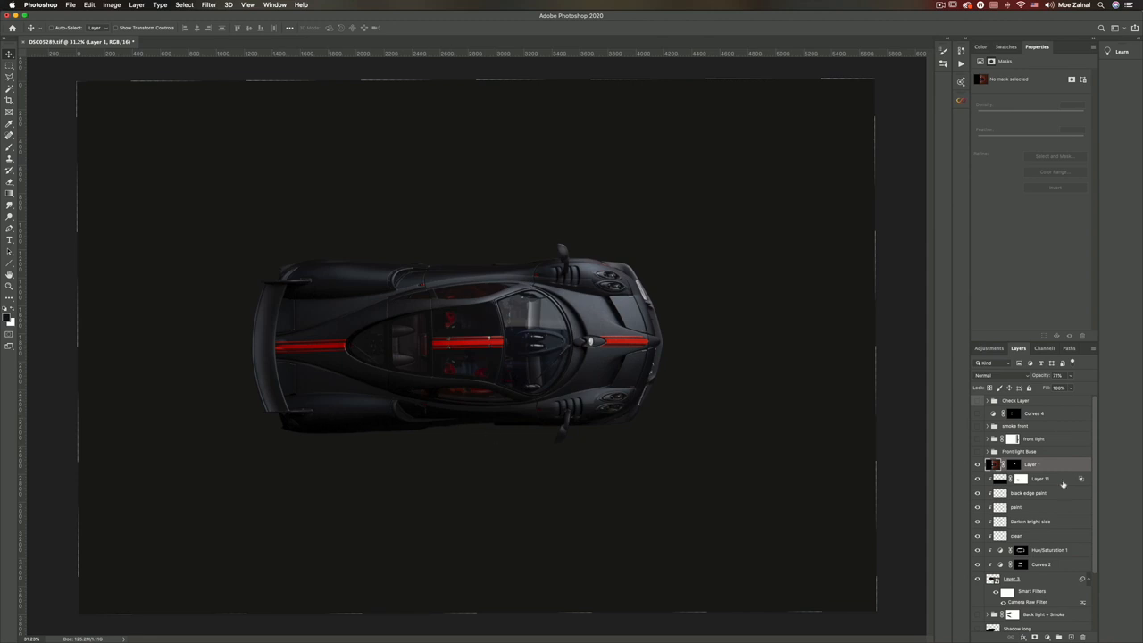
Reveal Layer 11, the car's long shadow, at 38% opacity.
double_click(1031, 477)
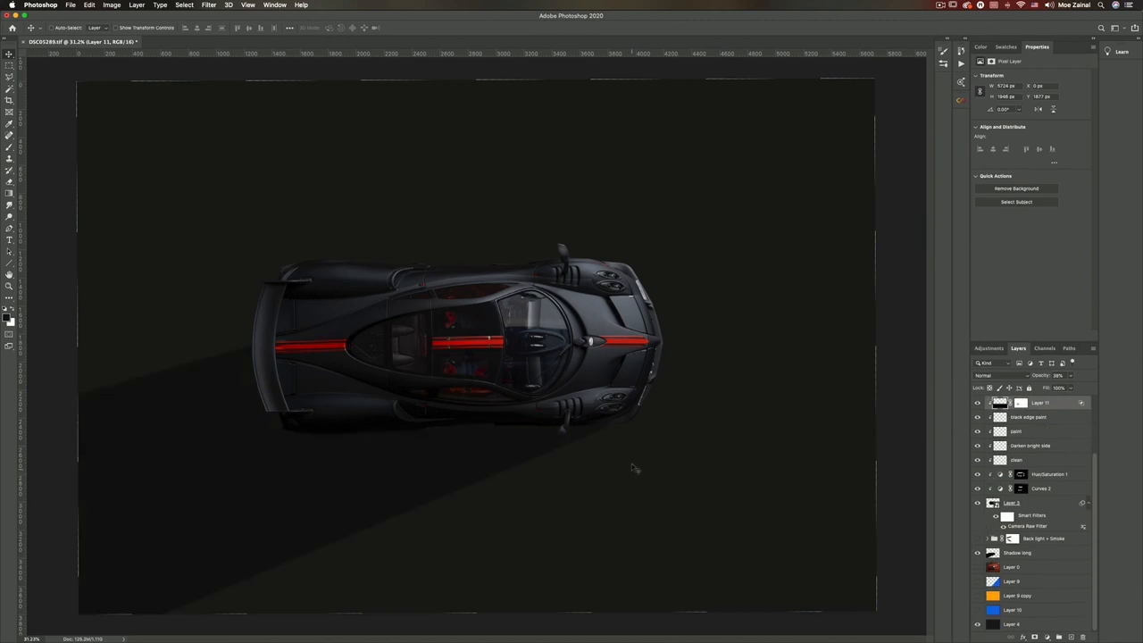
mouse_move(375, 518)
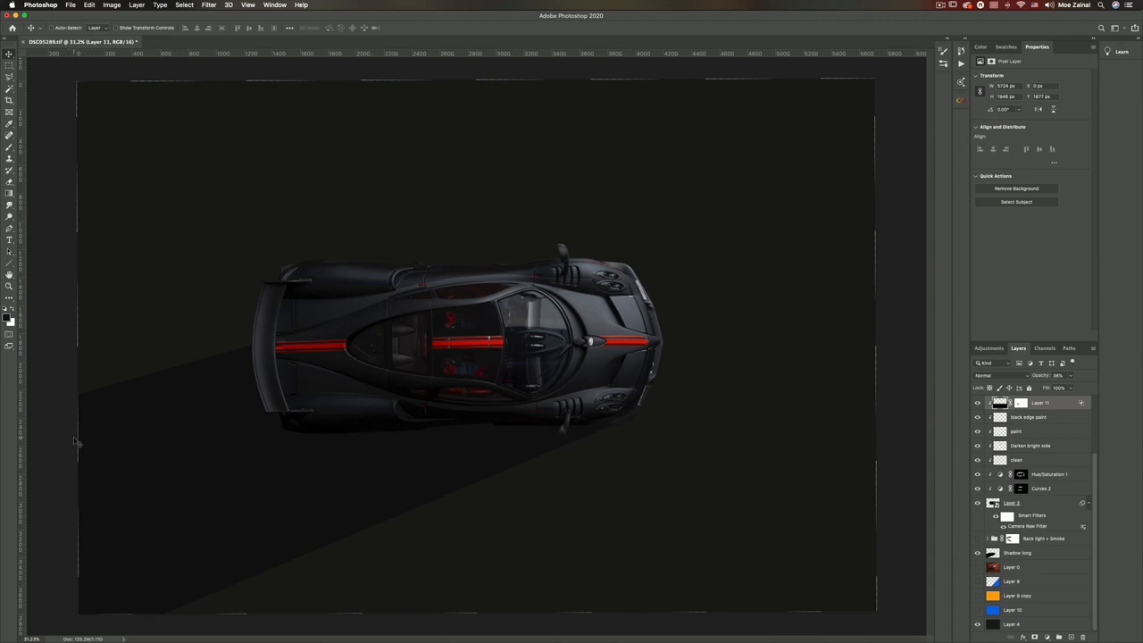
mouse_move(473, 446)
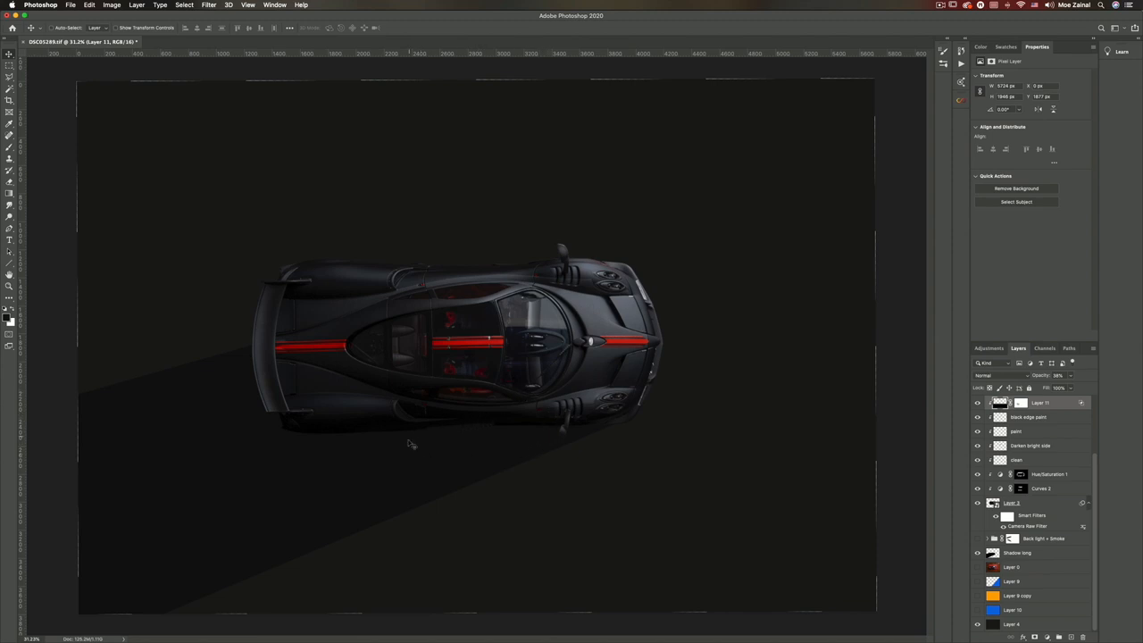
mouse_move(196, 550)
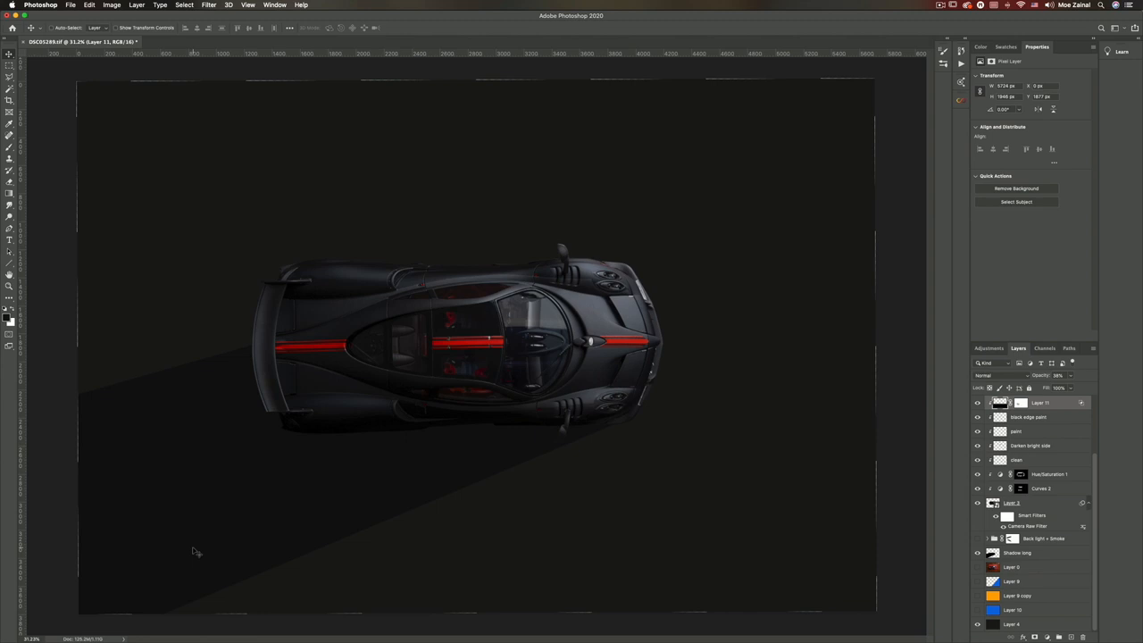
mouse_move(272, 531)
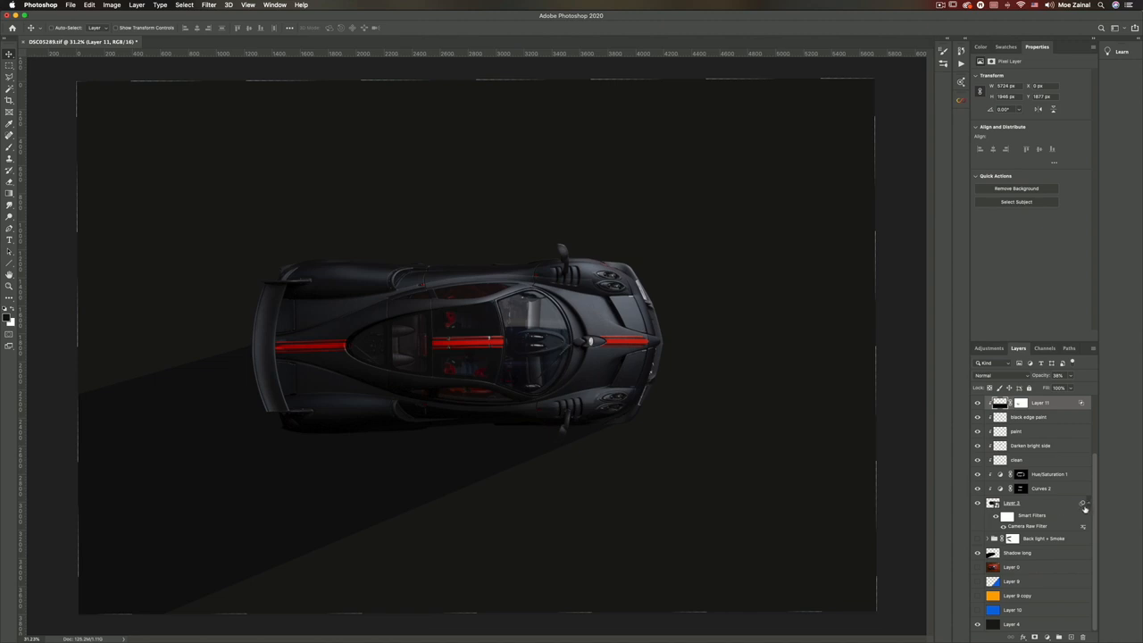
Expand the Back light + Smoke group containing the rear glow layer.
left_click(1018, 553)
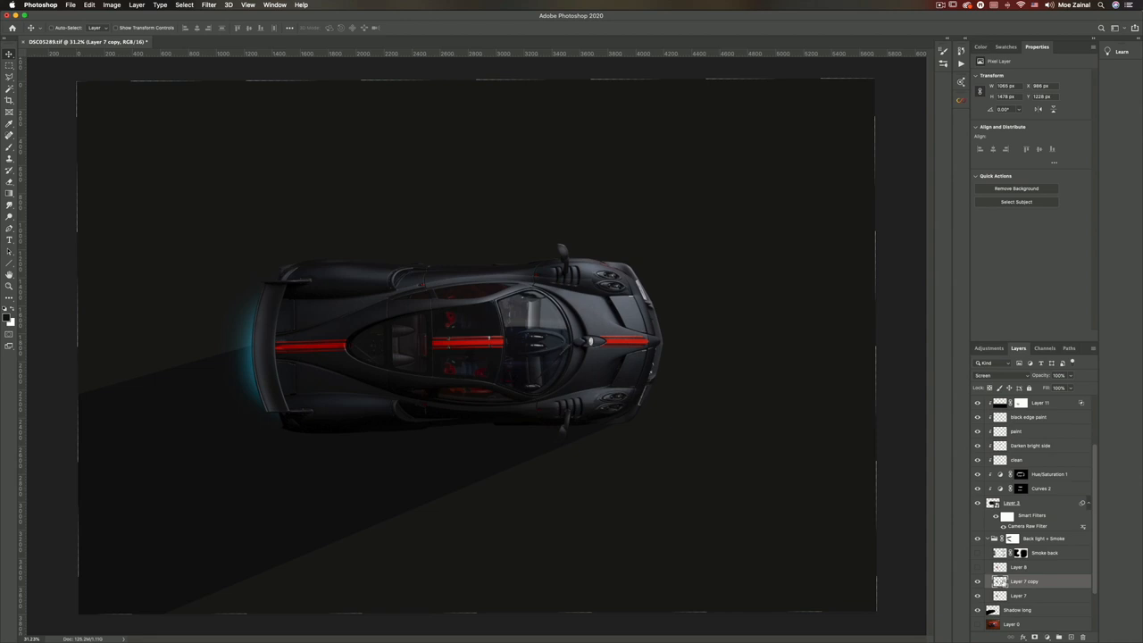
mouse_move(353, 386)
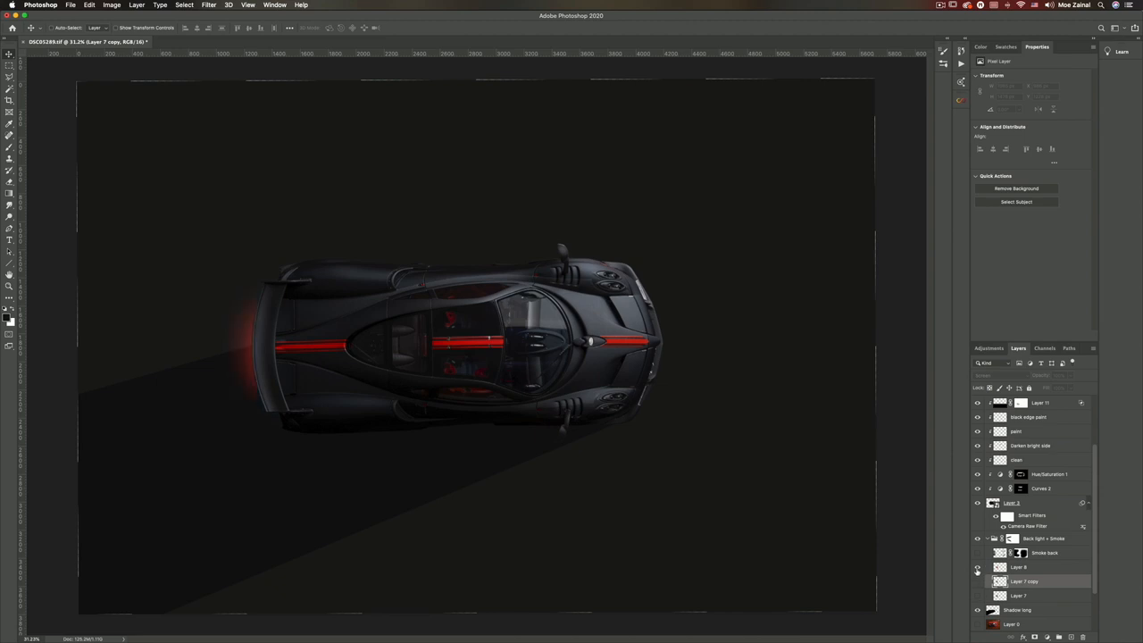
mouse_move(976, 567)
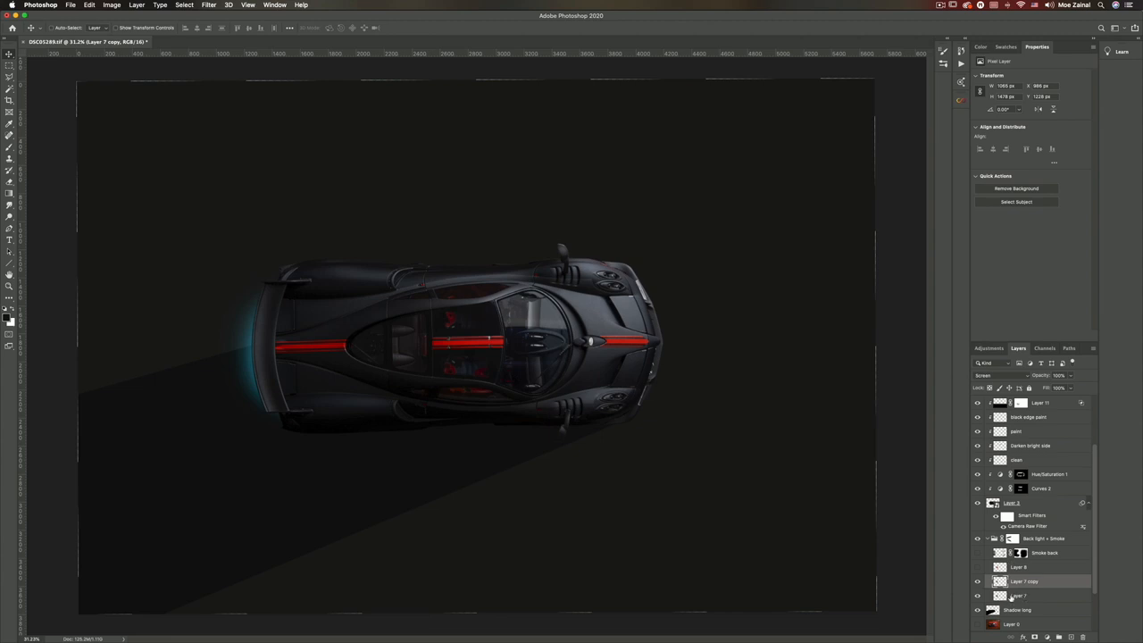
mouse_move(981, 557)
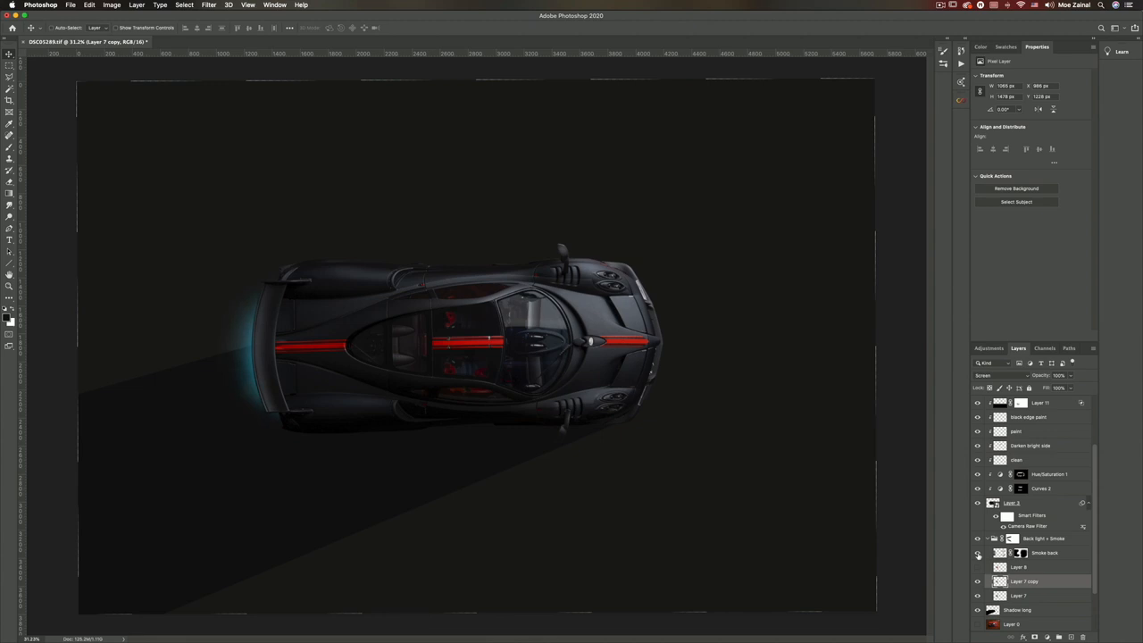
mouse_move(976, 553)
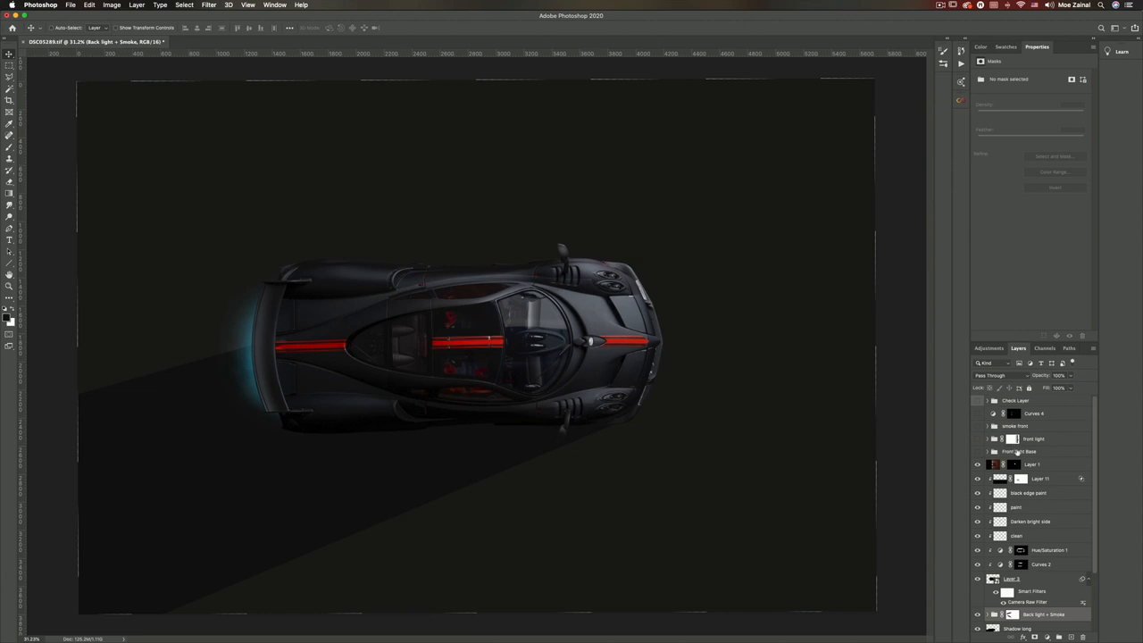
mouse_move(1018, 451)
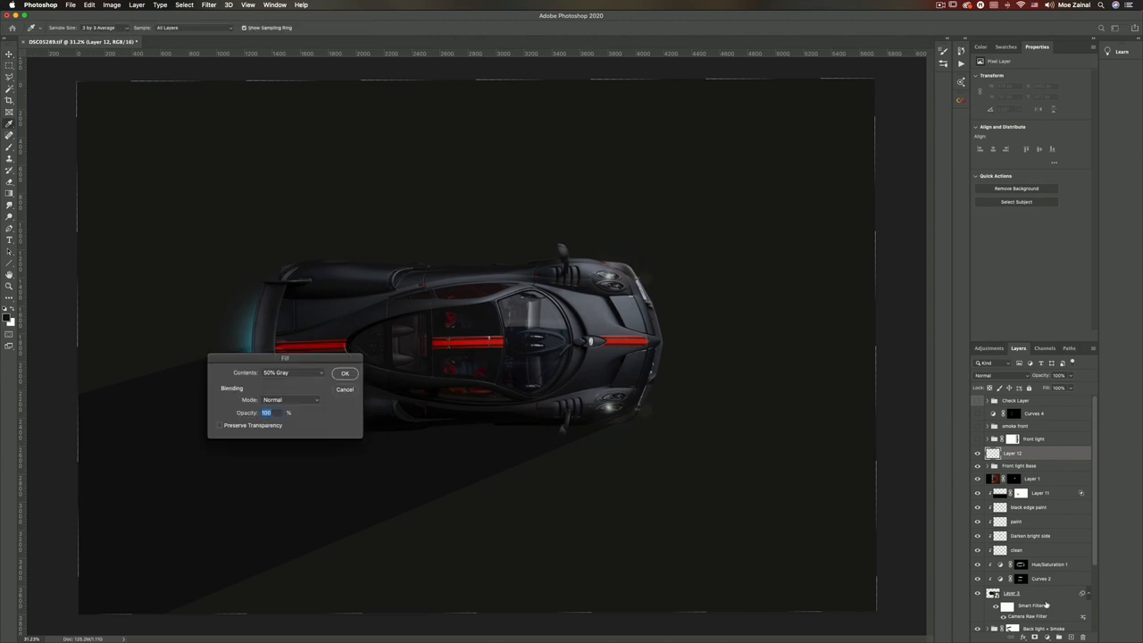
Fill the new layer with solid black using Edit > Fill, Contents: Black.
left_click(293, 372)
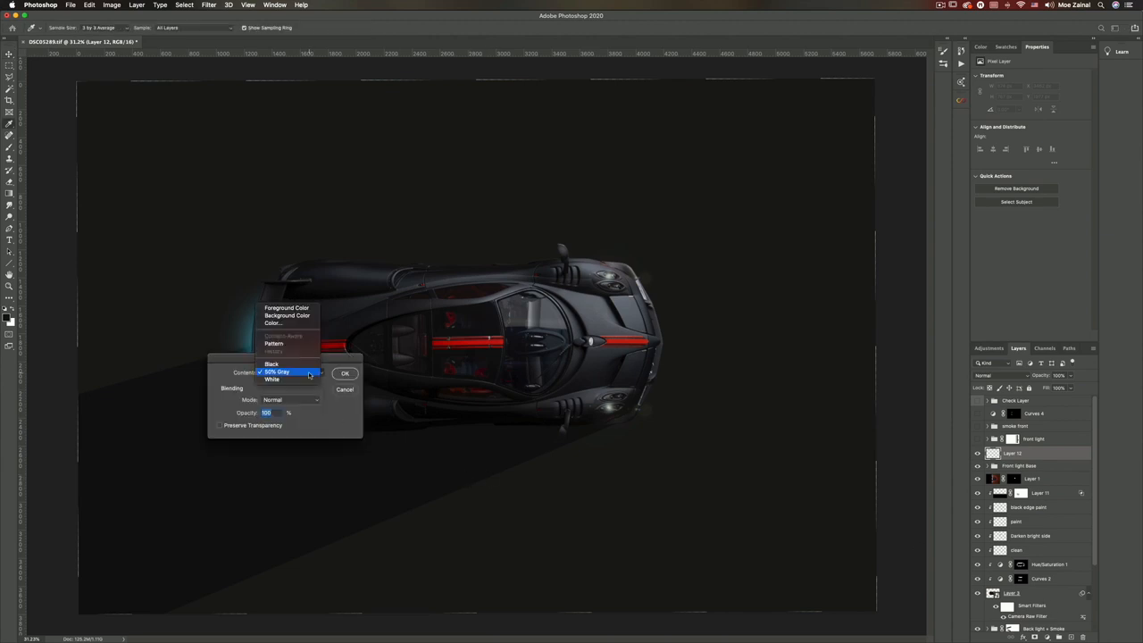
mouse_move(272, 364)
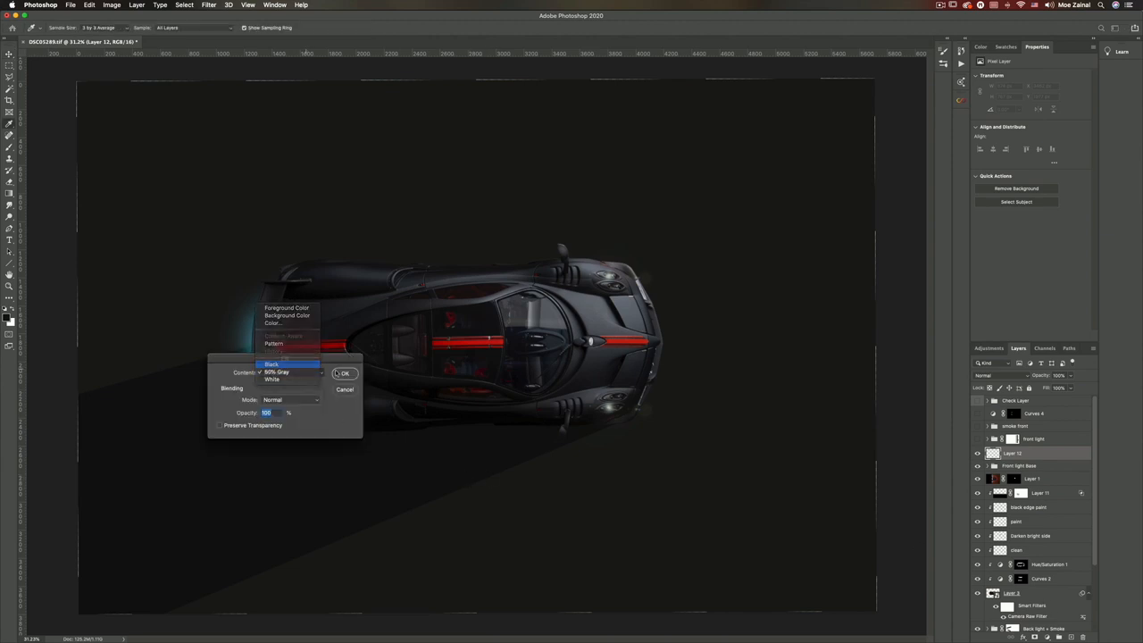
left_click(345, 373)
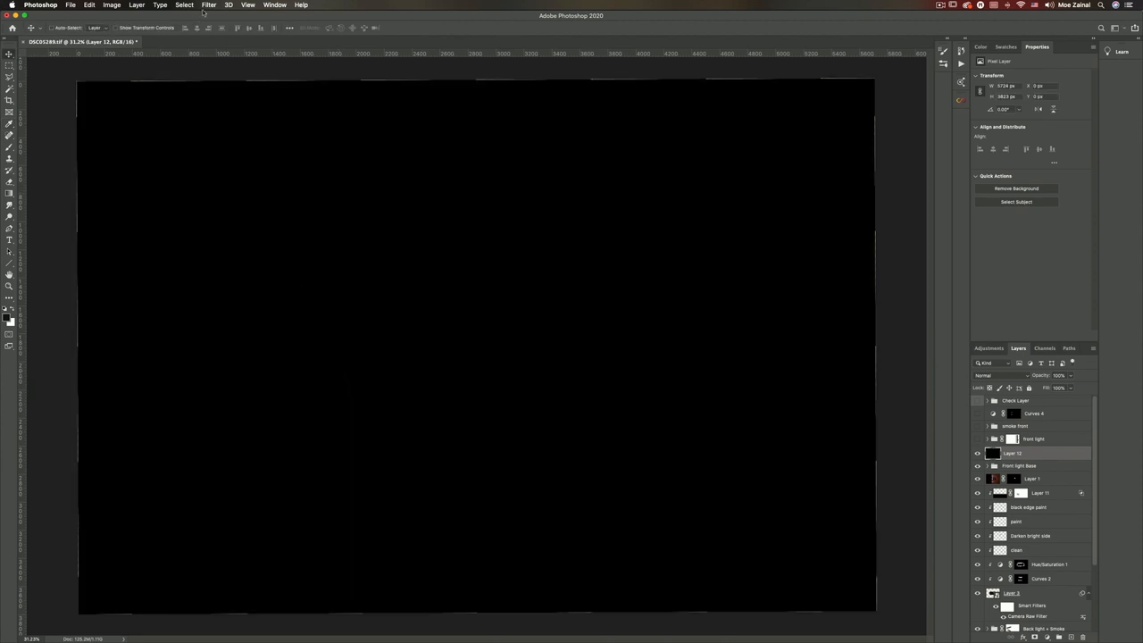
left_click(209, 6)
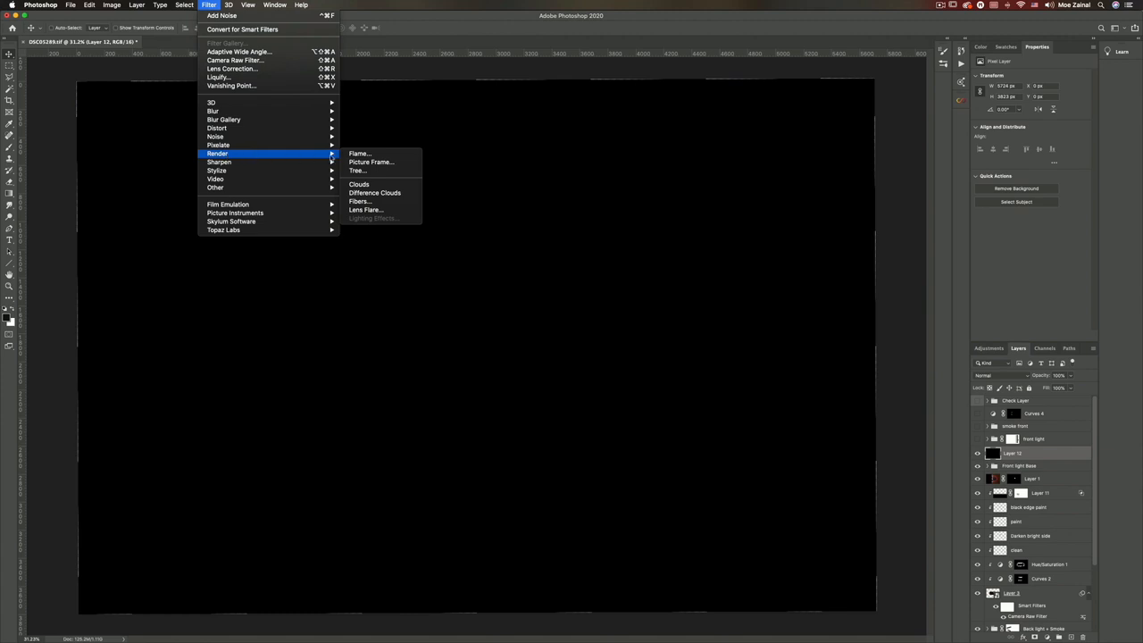
Render a 105mm Prime lens flare onto the black layer.
left_click(365, 209)
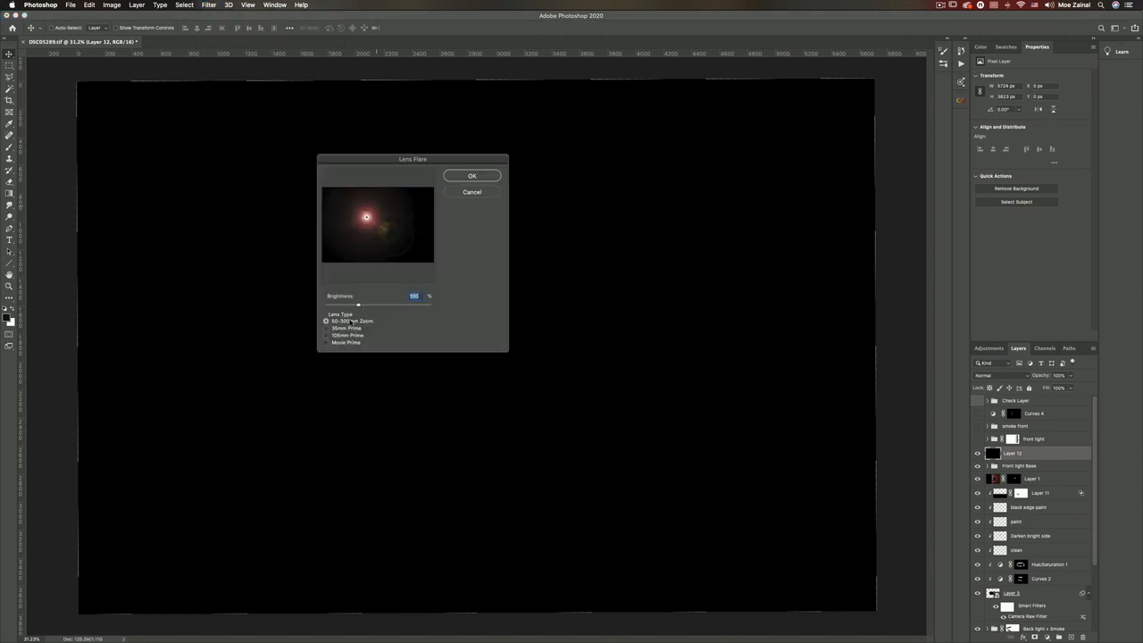
left_click(326, 335)
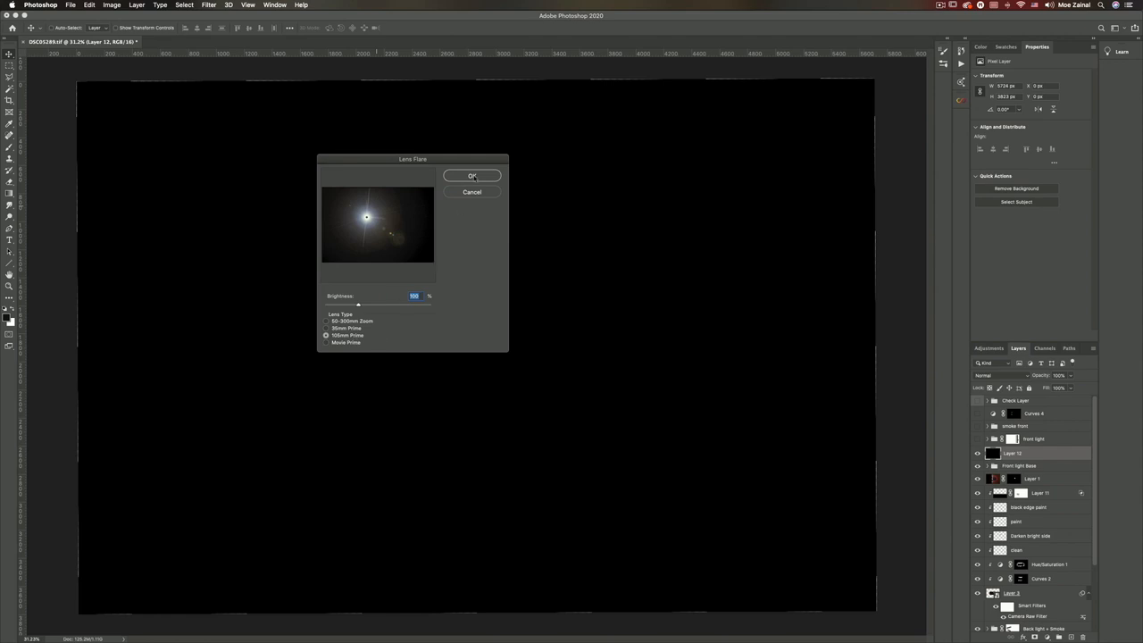
left_click(472, 175)
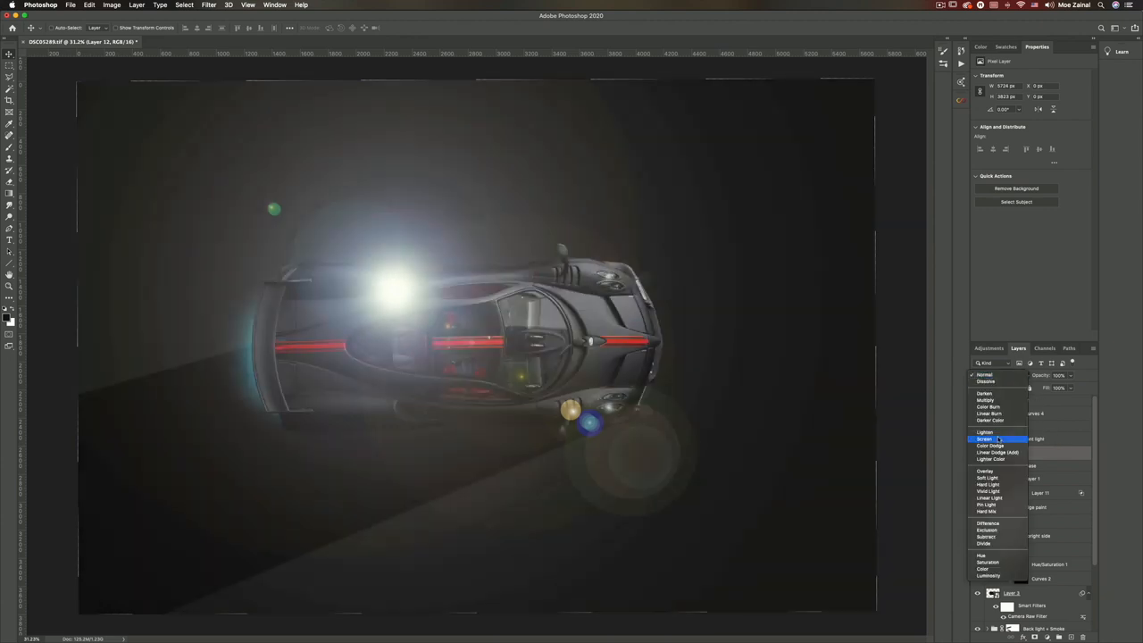
Set the flare layer to Screen and move it over the lower front headlight.
left_click(986, 438)
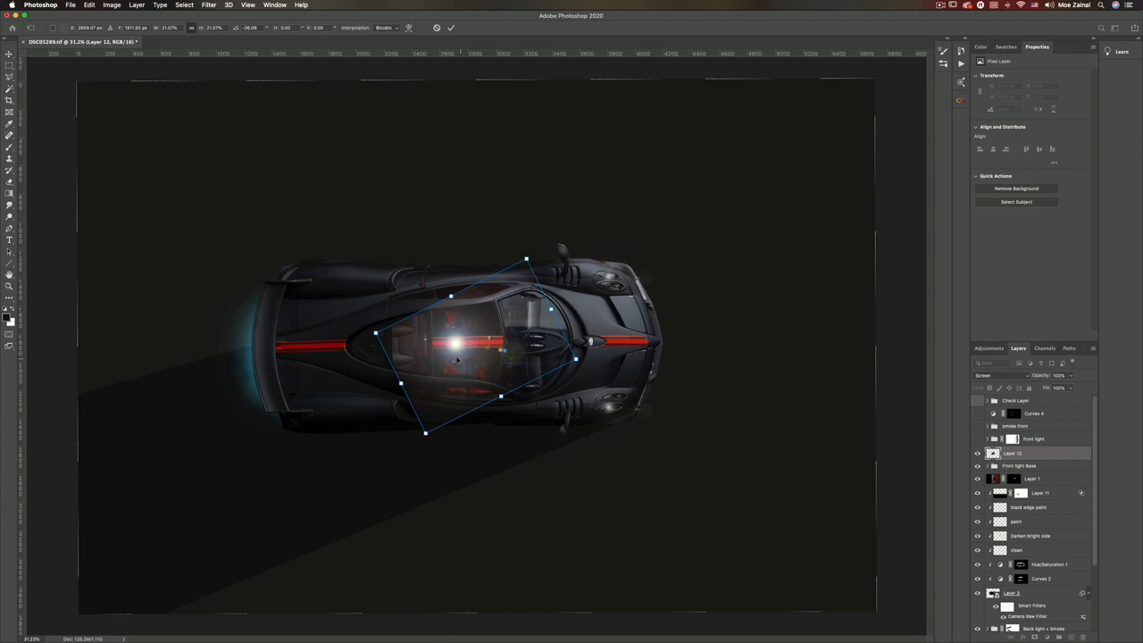
left_click_drag(455, 346, 612, 420)
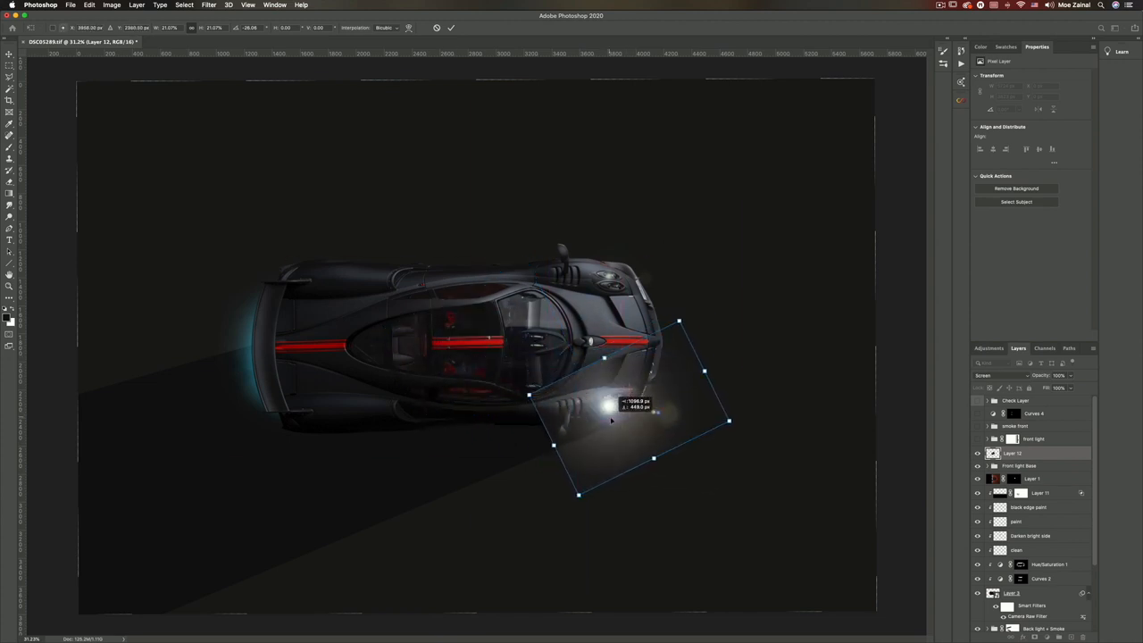
left_click_drag(612, 420, 616, 477)
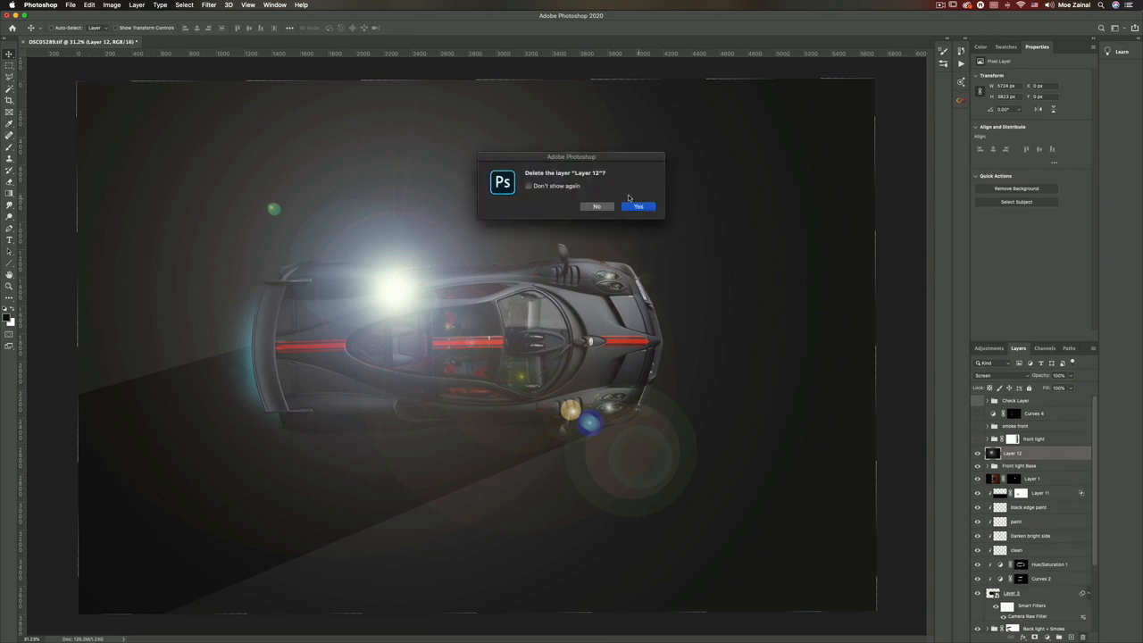
Confirm deleting the lens flare layer (Layer 12).
left_click(637, 206)
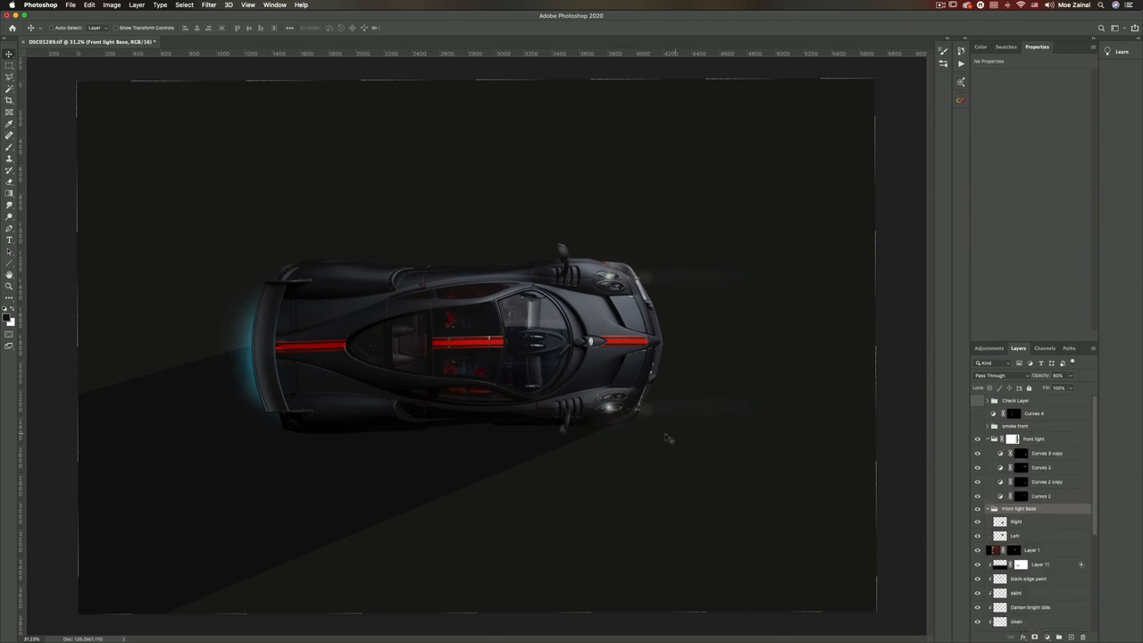
mouse_move(96, 234)
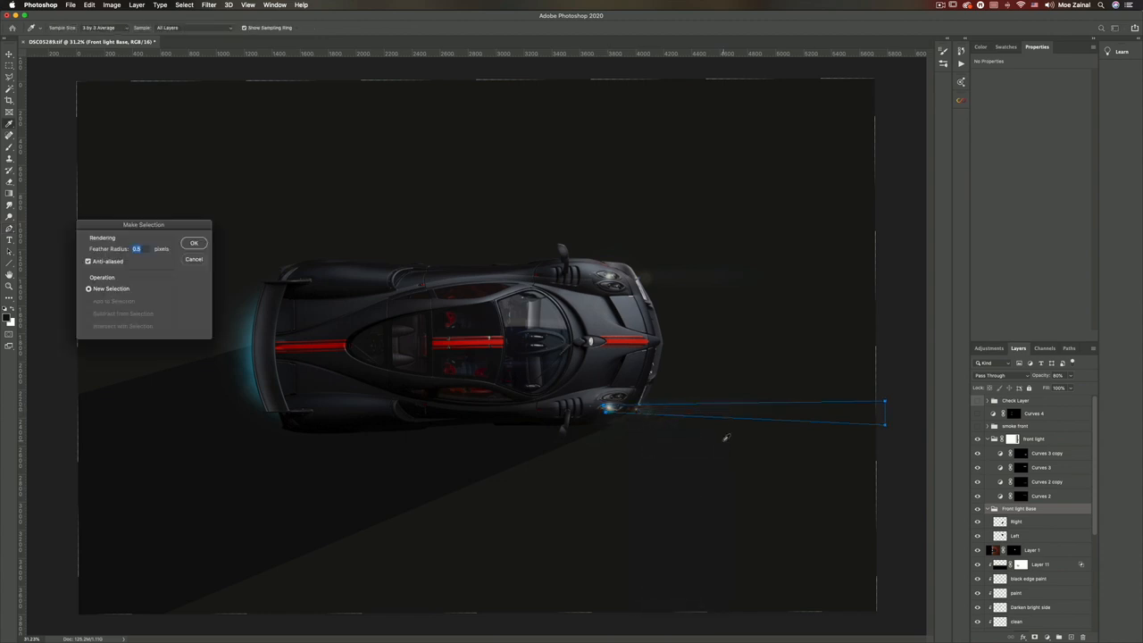
Turn the beam path into a selection and raise a Curves adjustment to brighten it.
left_click(194, 243)
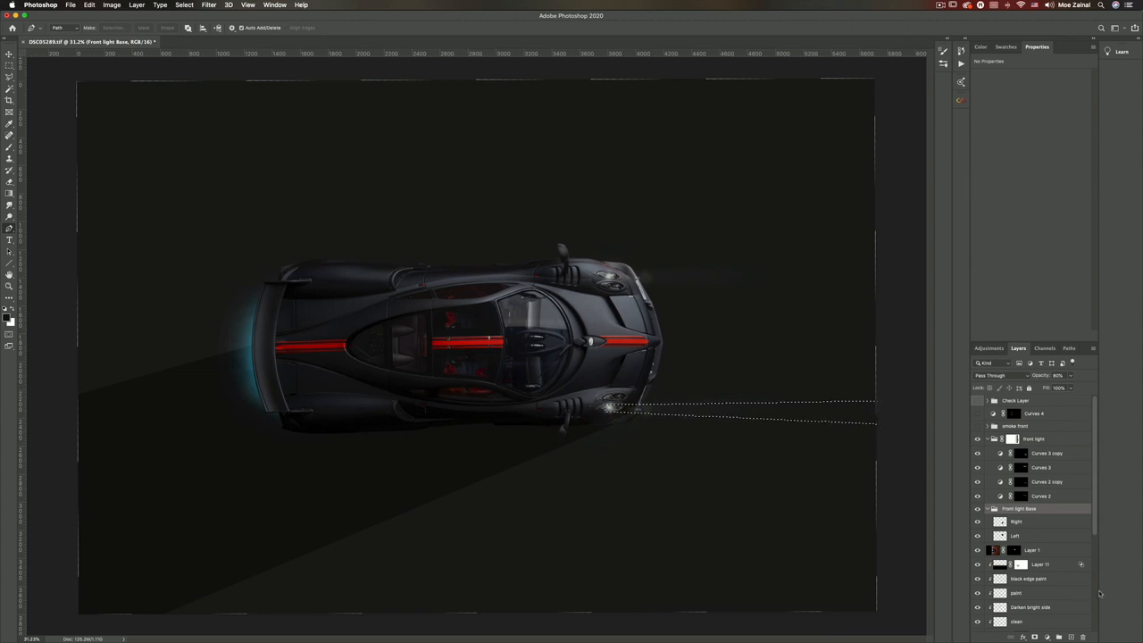
left_click(1041, 495)
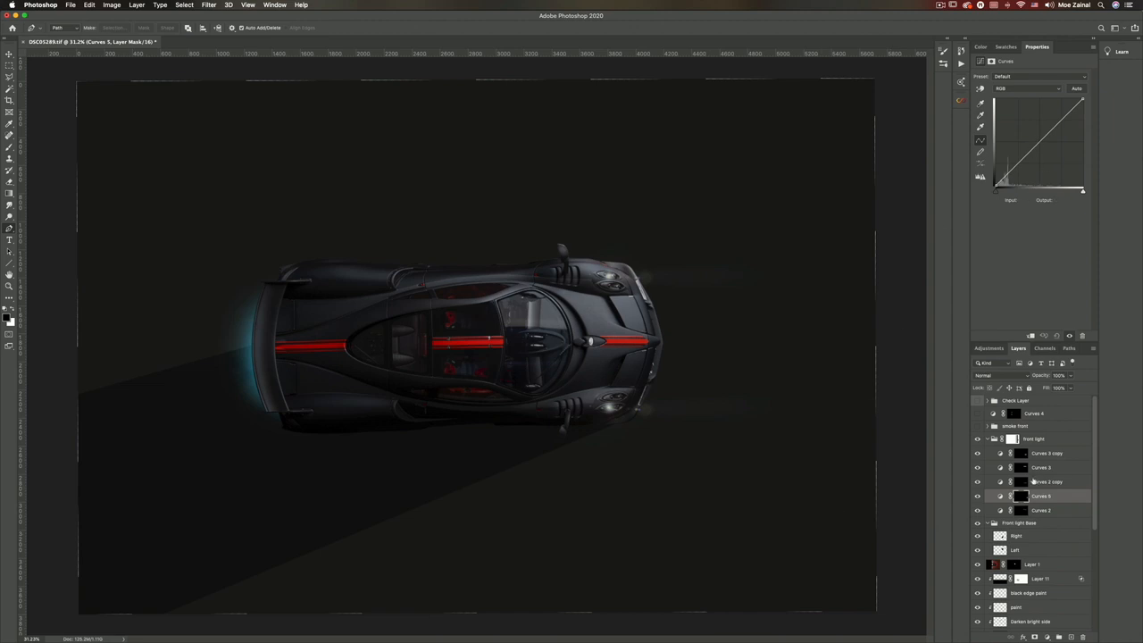
left_click(1038, 144)
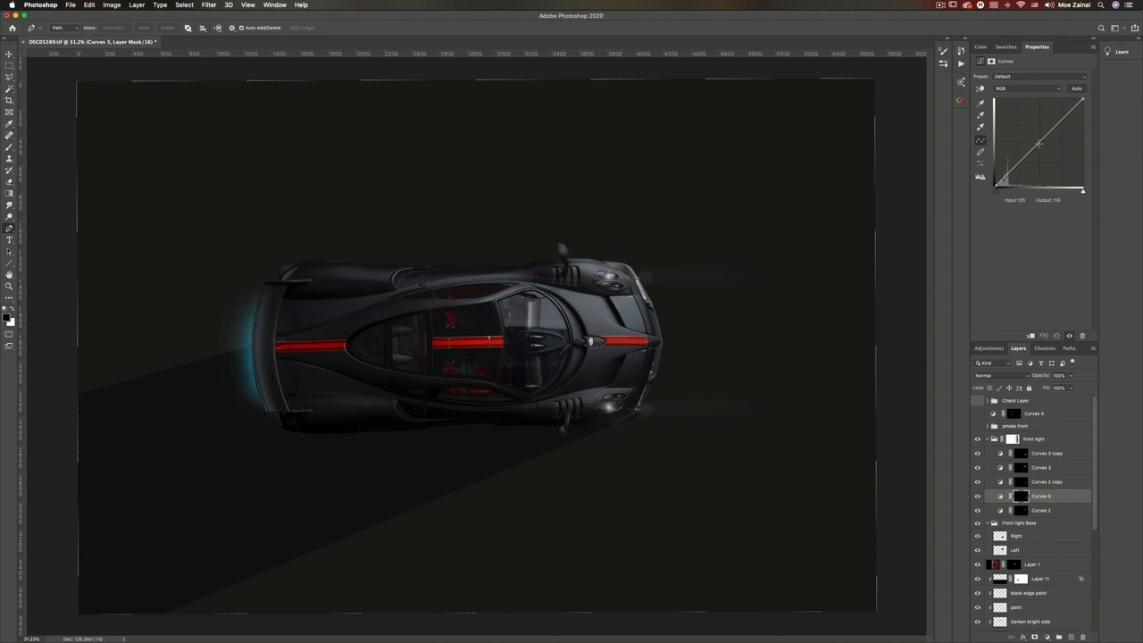
left_click_drag(1038, 161, 1031, 128)
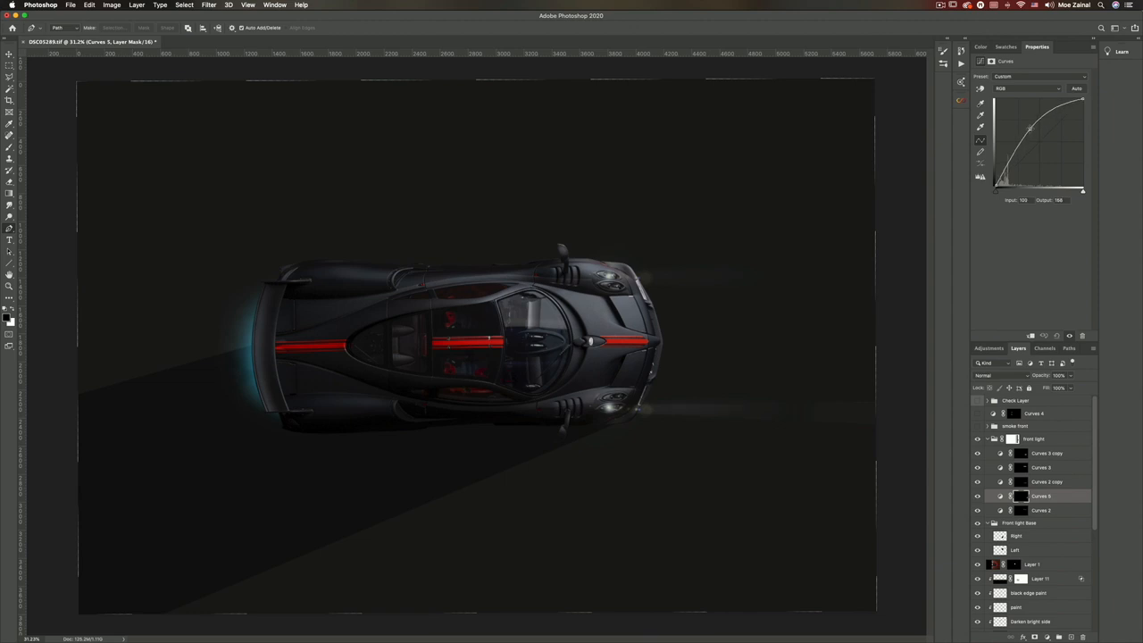
left_click_drag(1030, 130, 1027, 127)
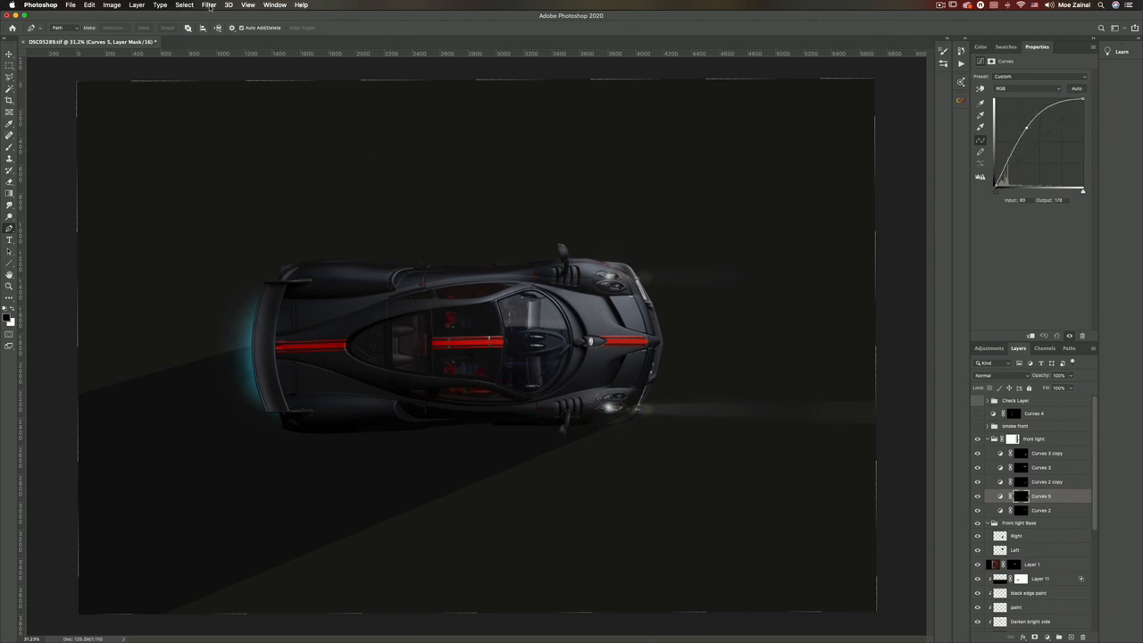
left_click(209, 6)
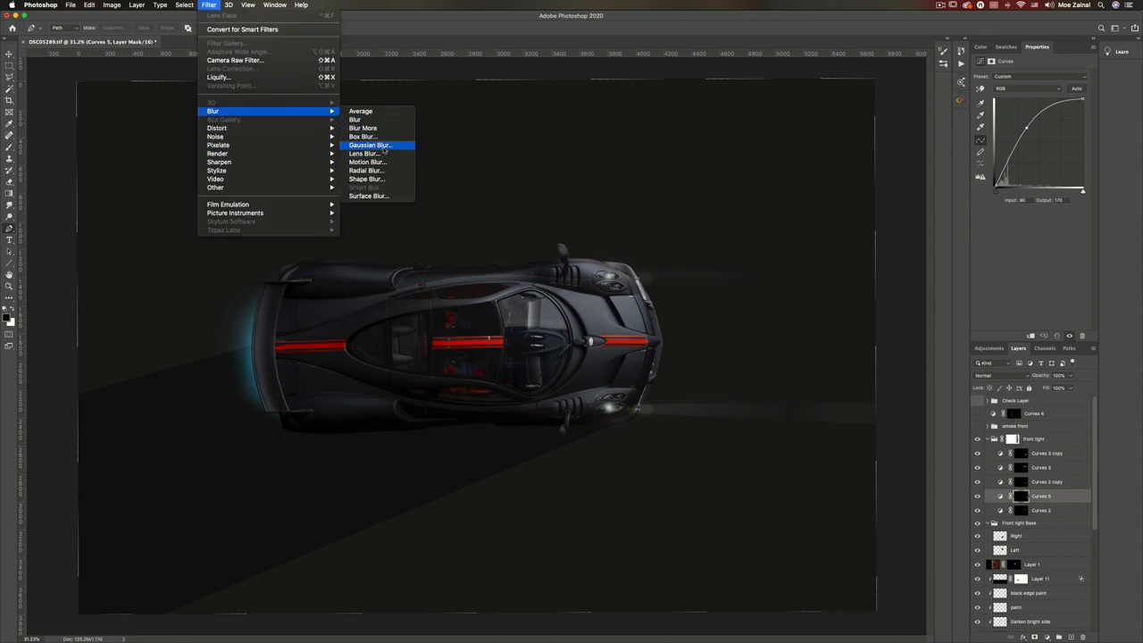
Apply a Gaussian Blur with a larger radius to the Curves 5 beam mask.
left_click(370, 145)
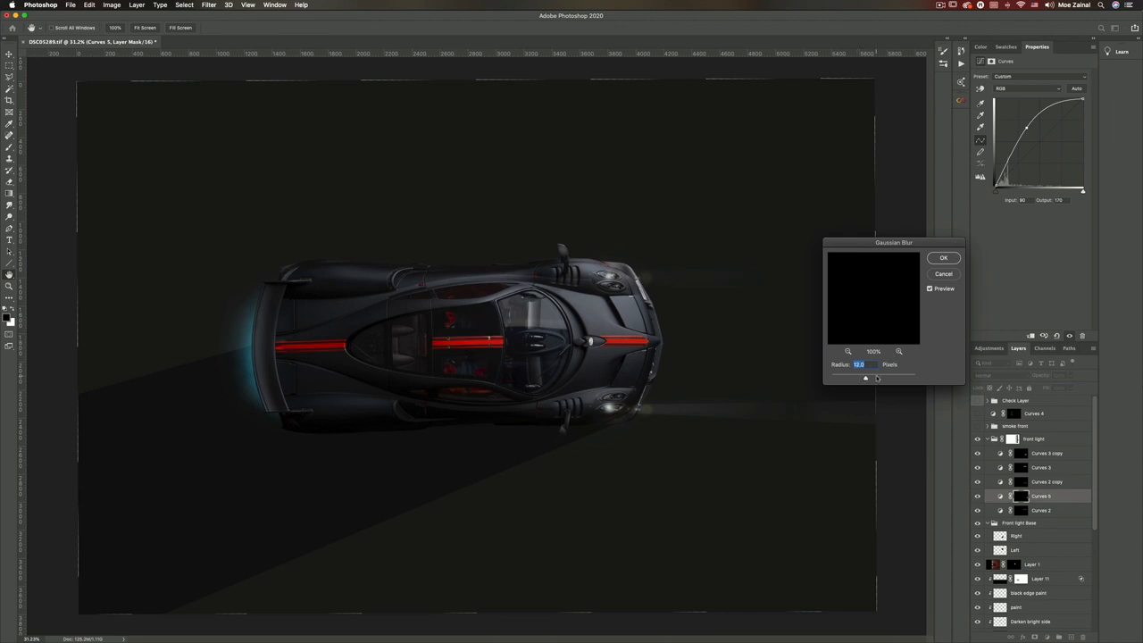
left_click_drag(864, 377, 876, 377)
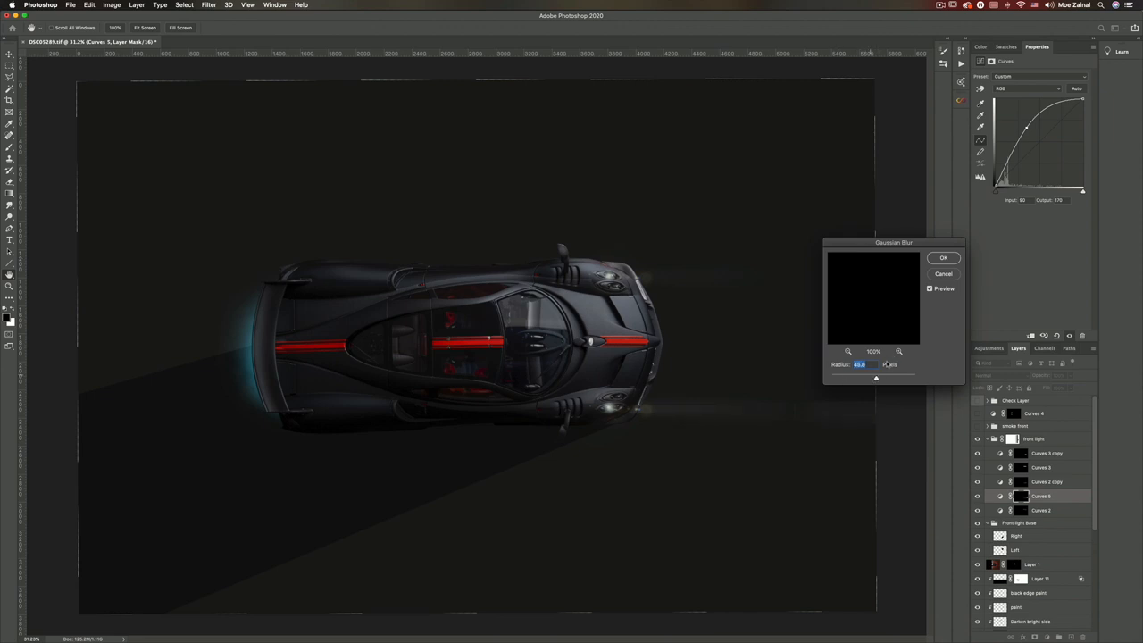
left_click(943, 257)
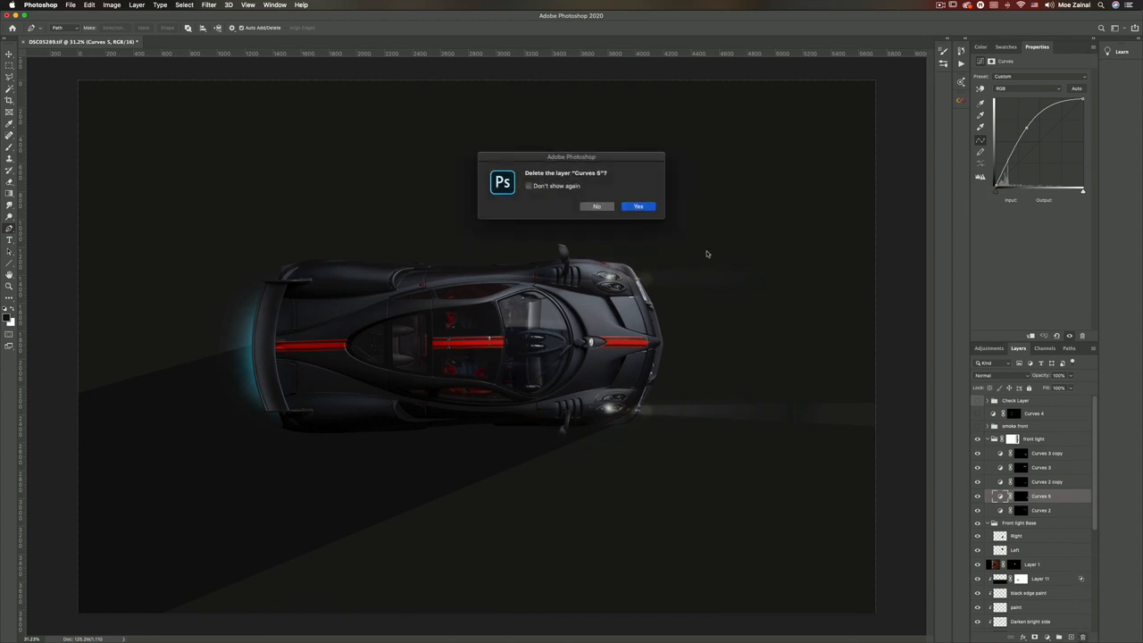
Confirm deletion of the Curves 5 adjustment layer.
left_click(638, 206)
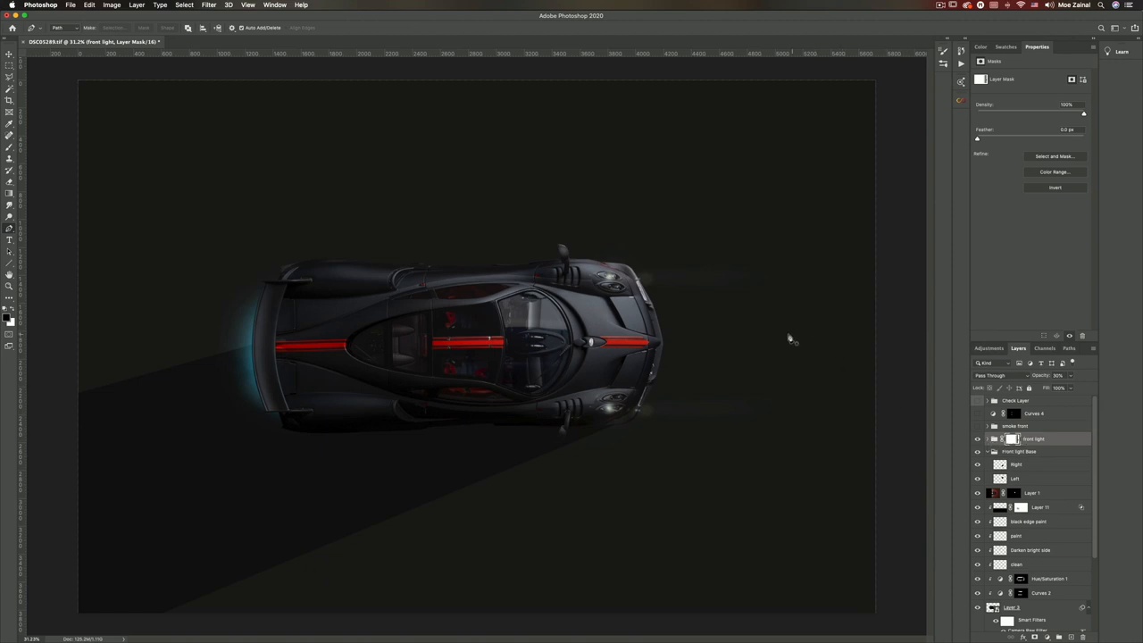
mouse_move(915, 334)
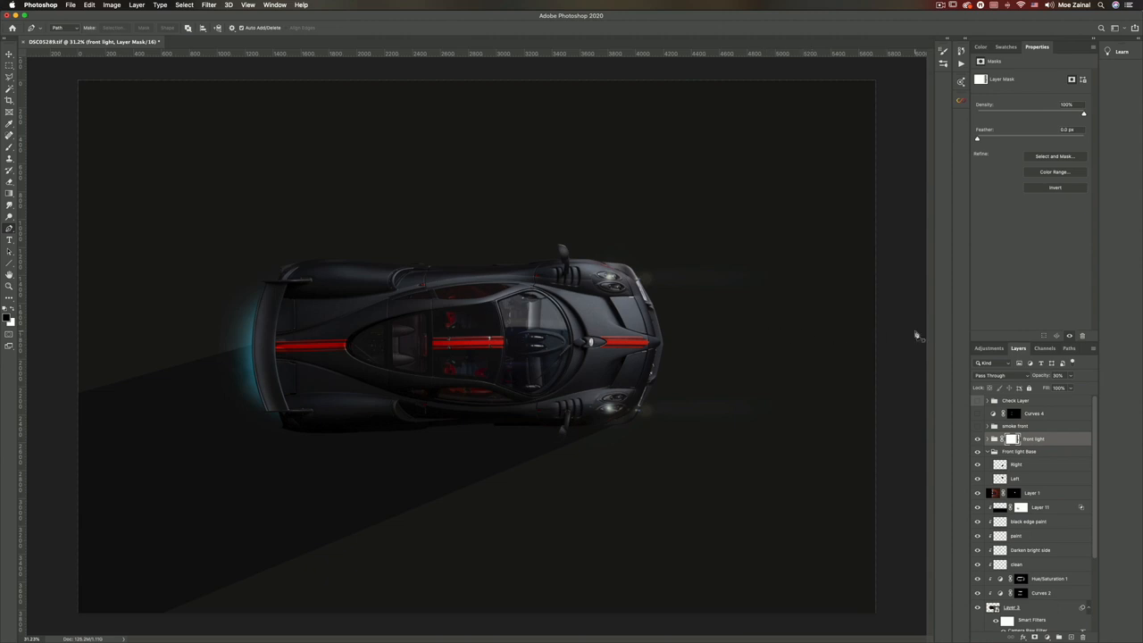
mouse_move(701, 351)
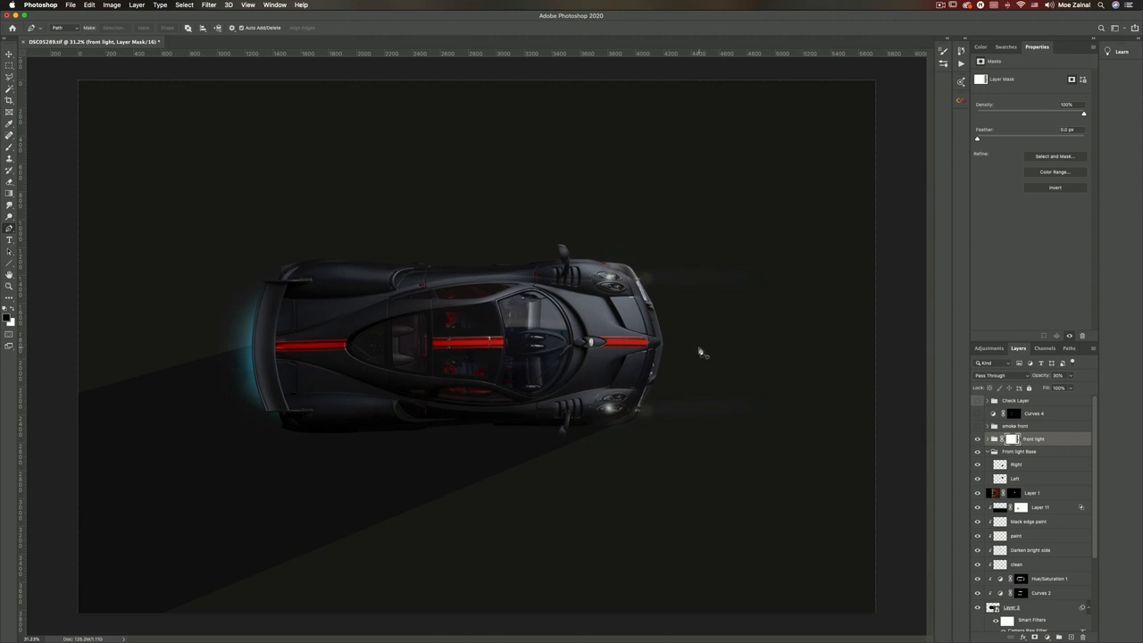
mouse_move(890, 351)
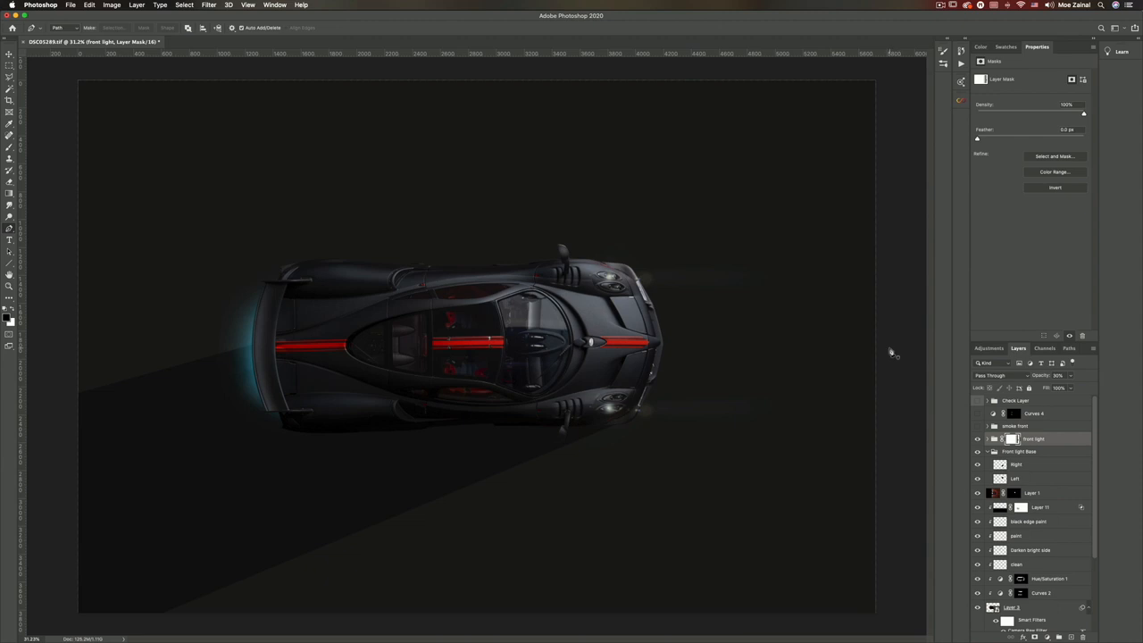
mouse_move(783, 365)
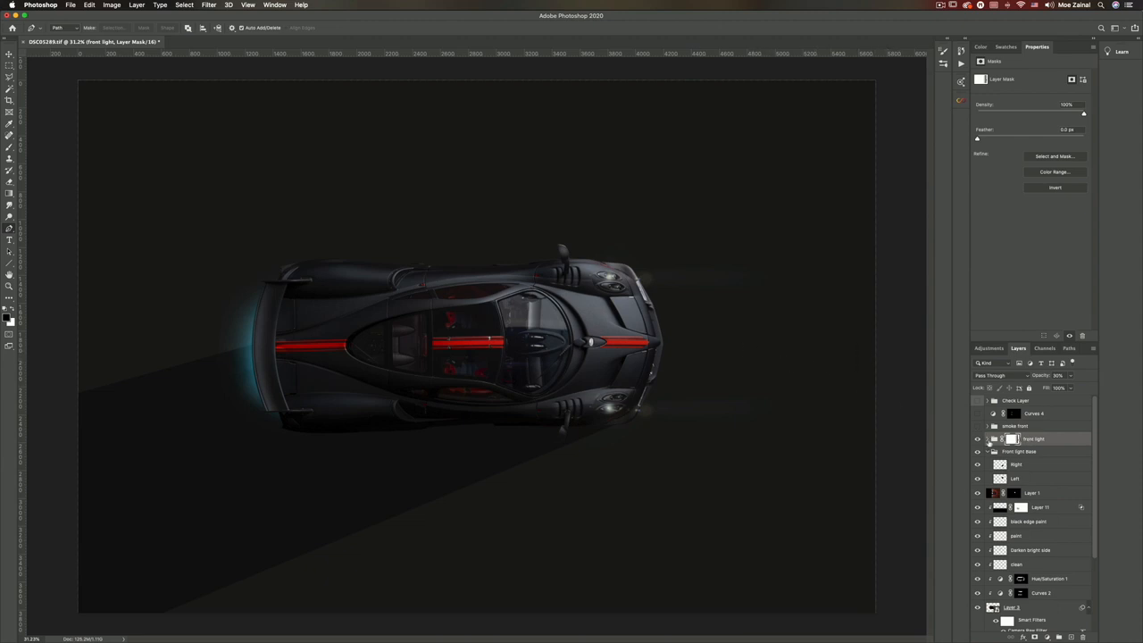
Show the smoke front group, load the upper beam selection, and target the smoke right mask.
left_click(976, 426)
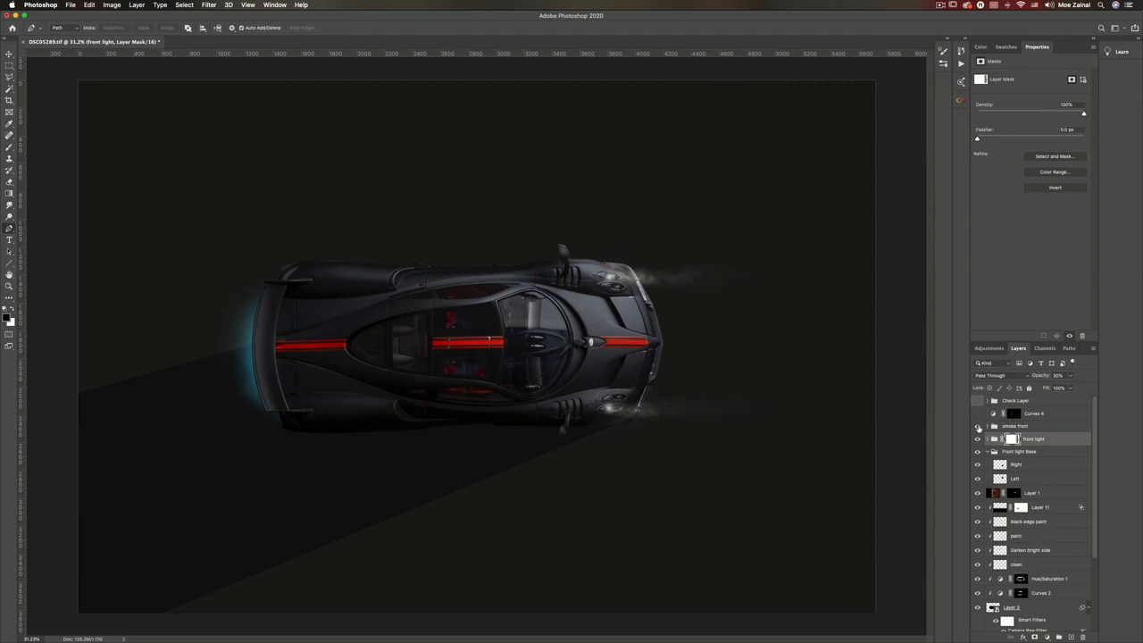
mouse_move(977, 439)
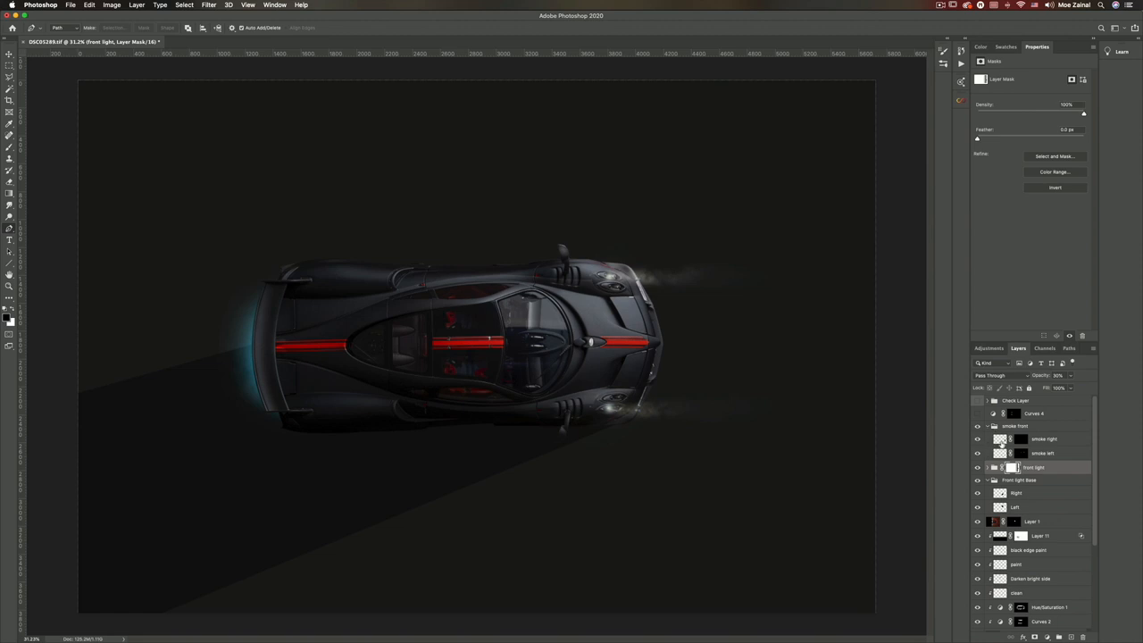
mouse_move(888, 390)
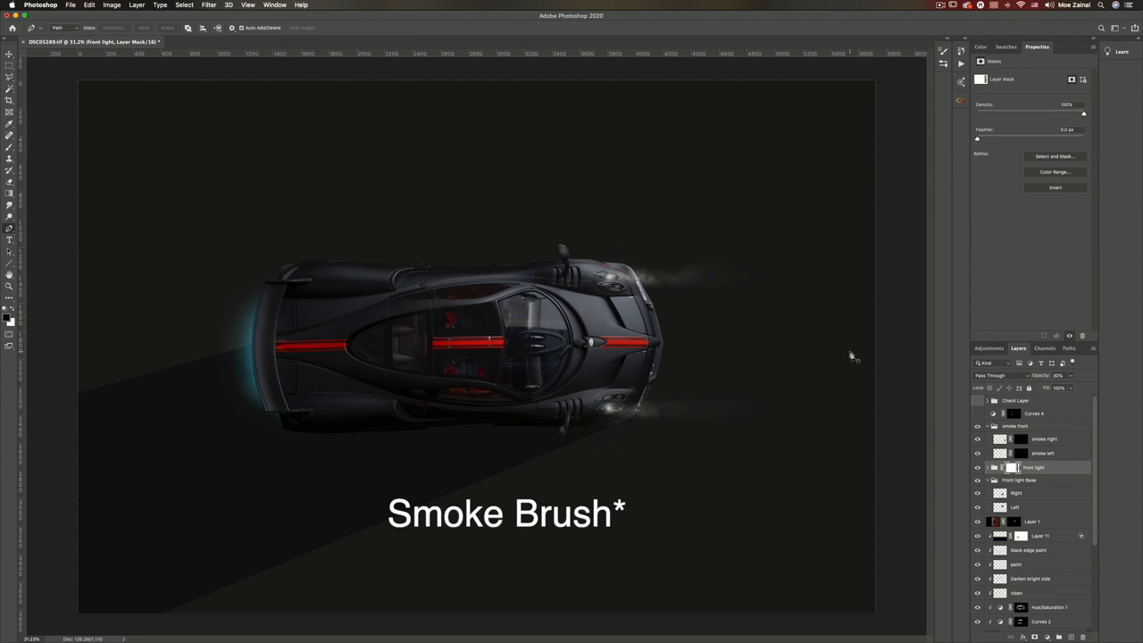
mouse_move(732, 397)
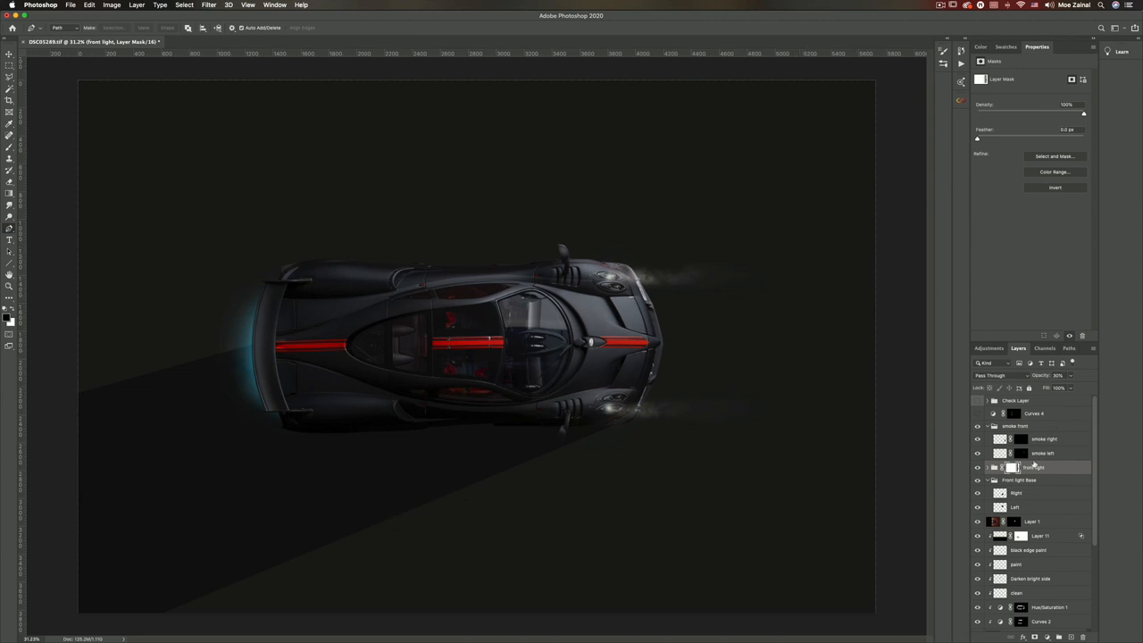
left_click(987, 467)
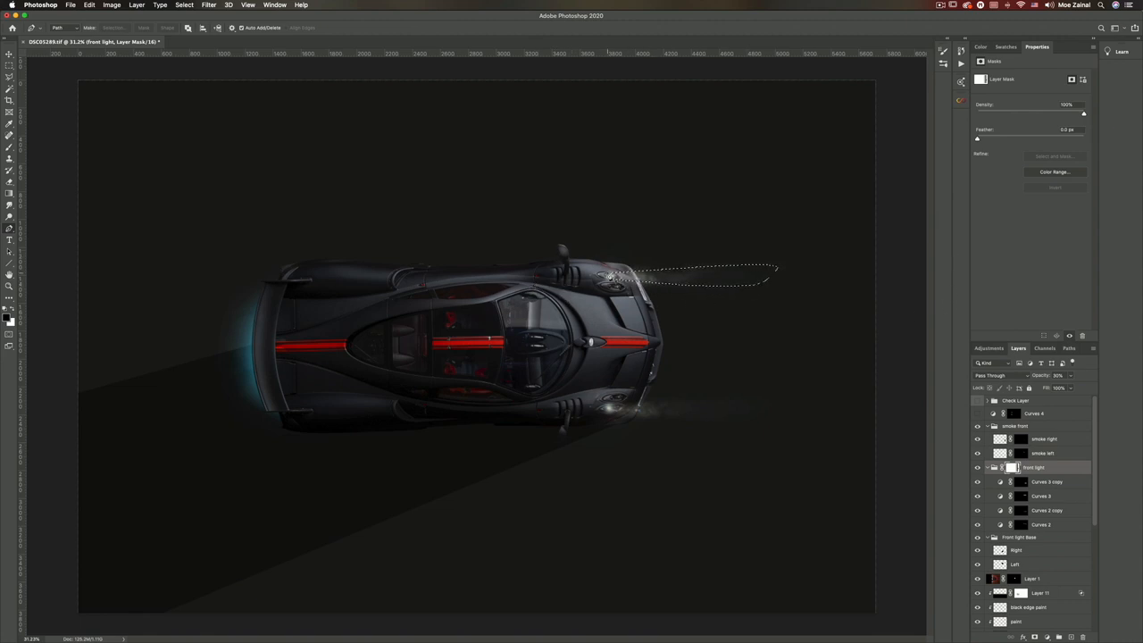
mouse_move(995, 379)
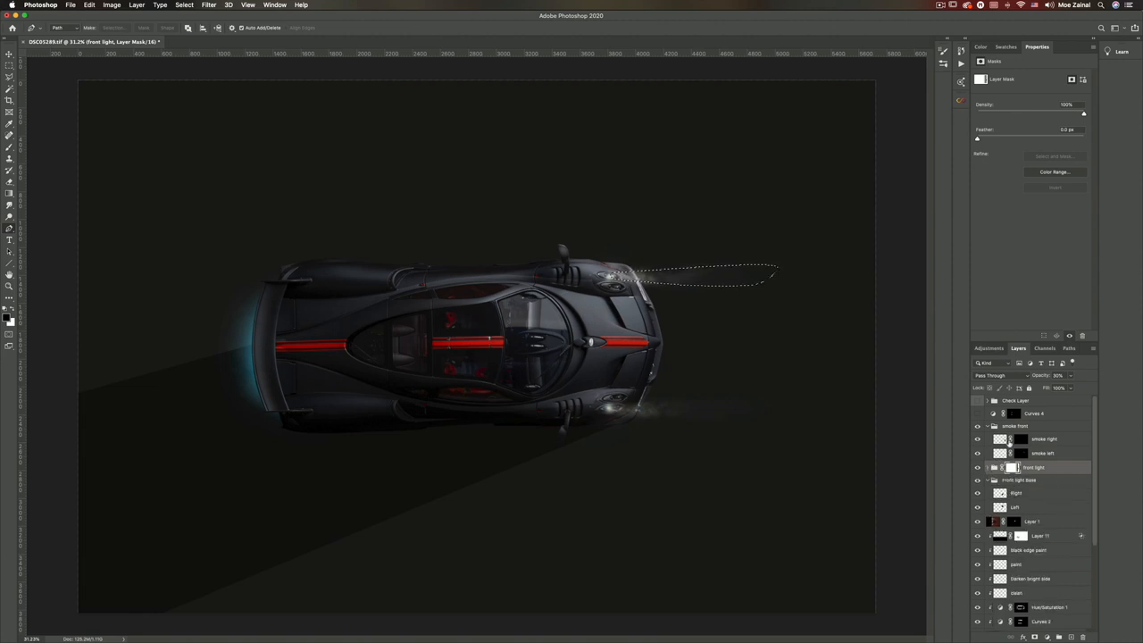
left_click(1042, 453)
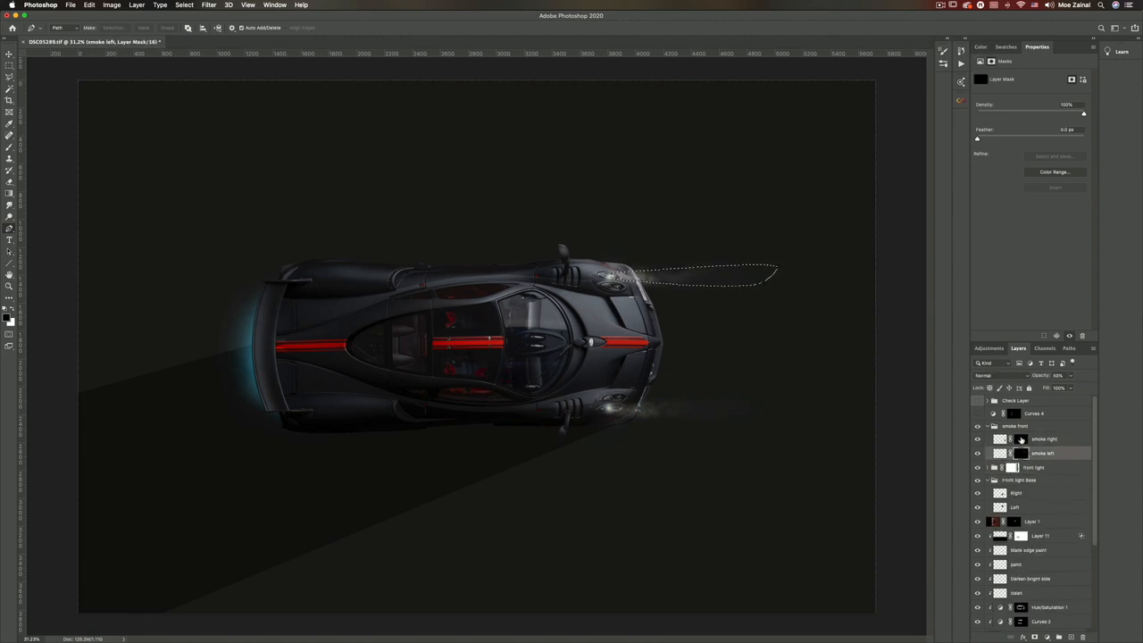
left_click(1044, 438)
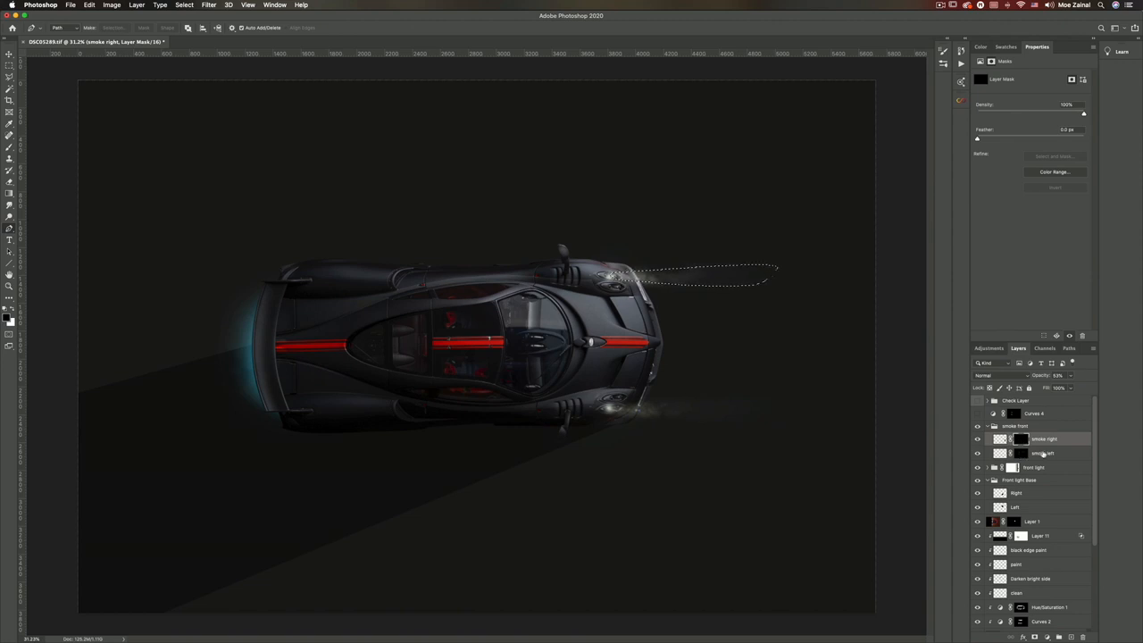
left_click(1041, 452)
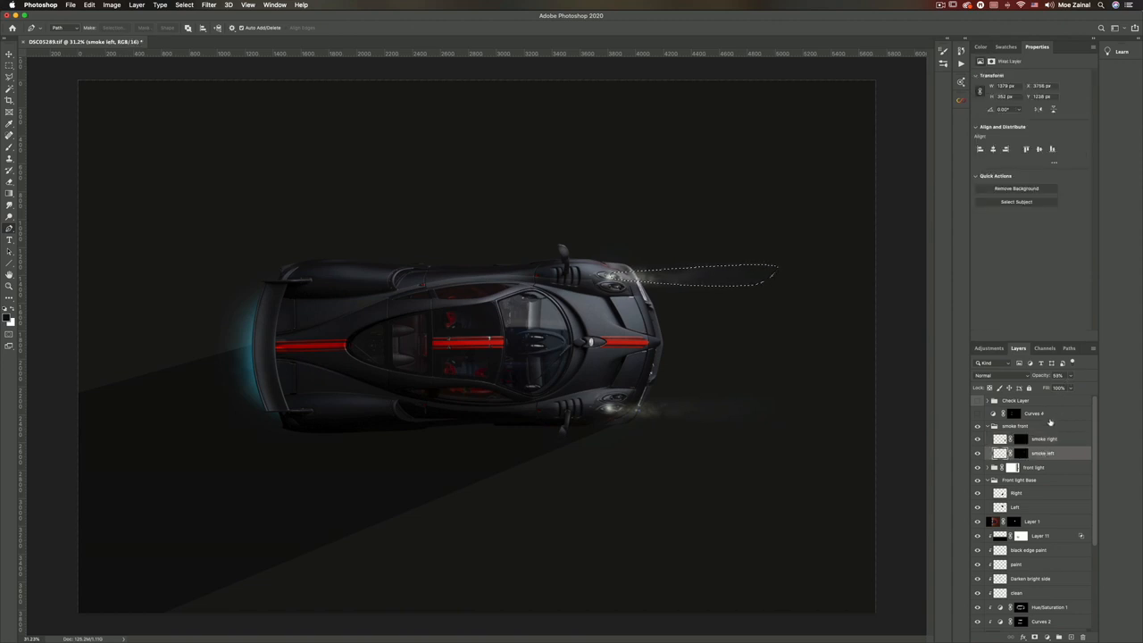
left_click(1044, 438)
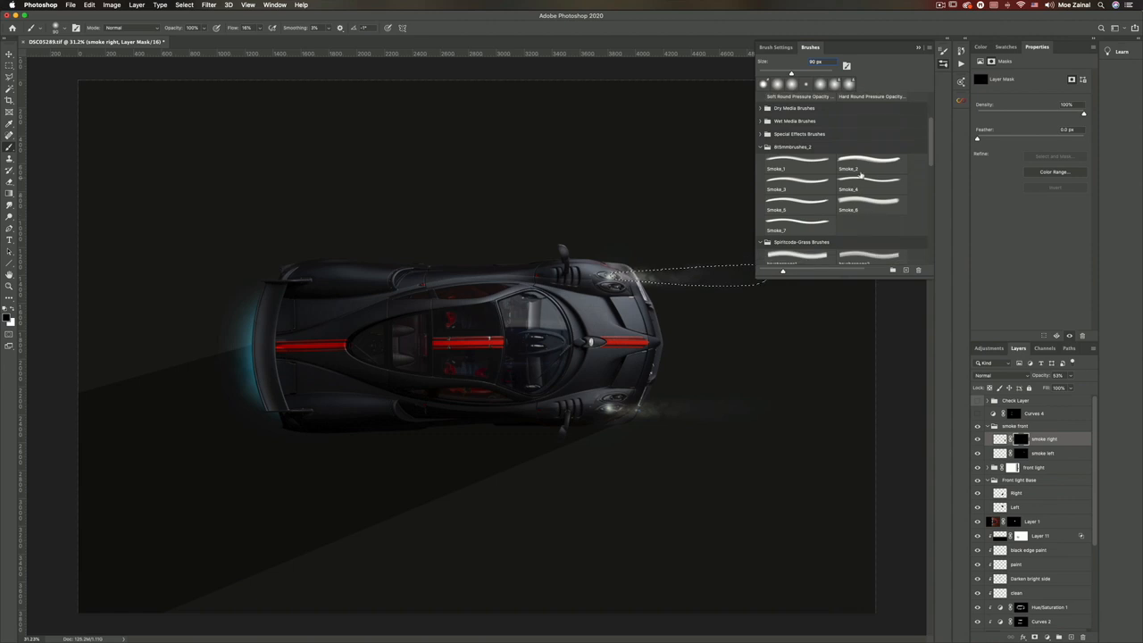
Pick the Smoke_2 brush to paint smoke wisps on the smoke masks.
left_click(867, 168)
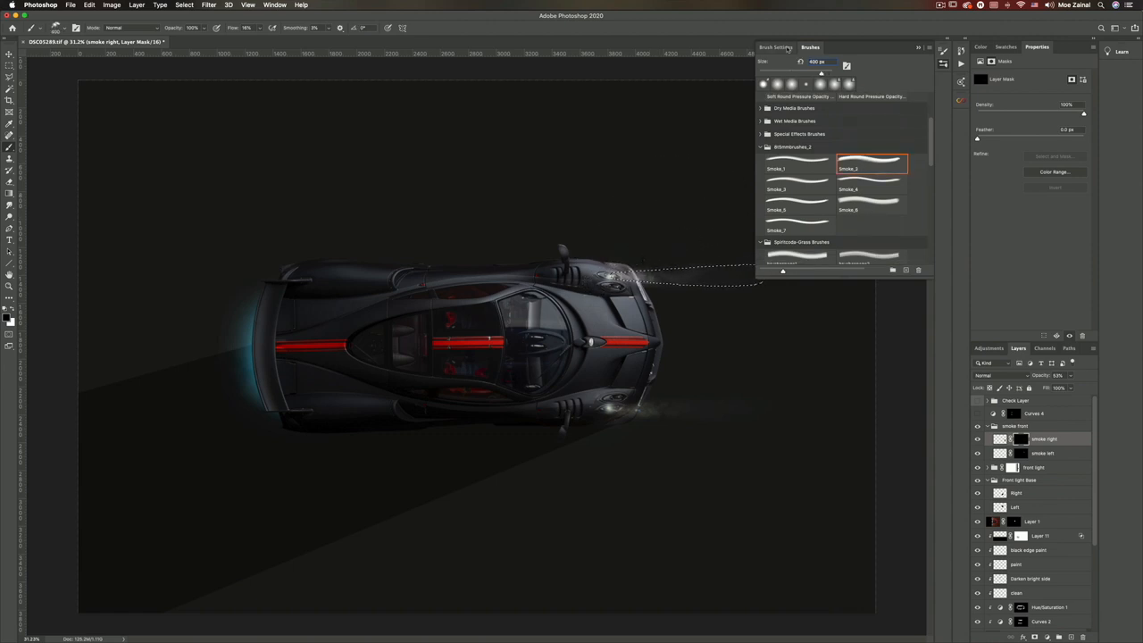
left_click(774, 48)
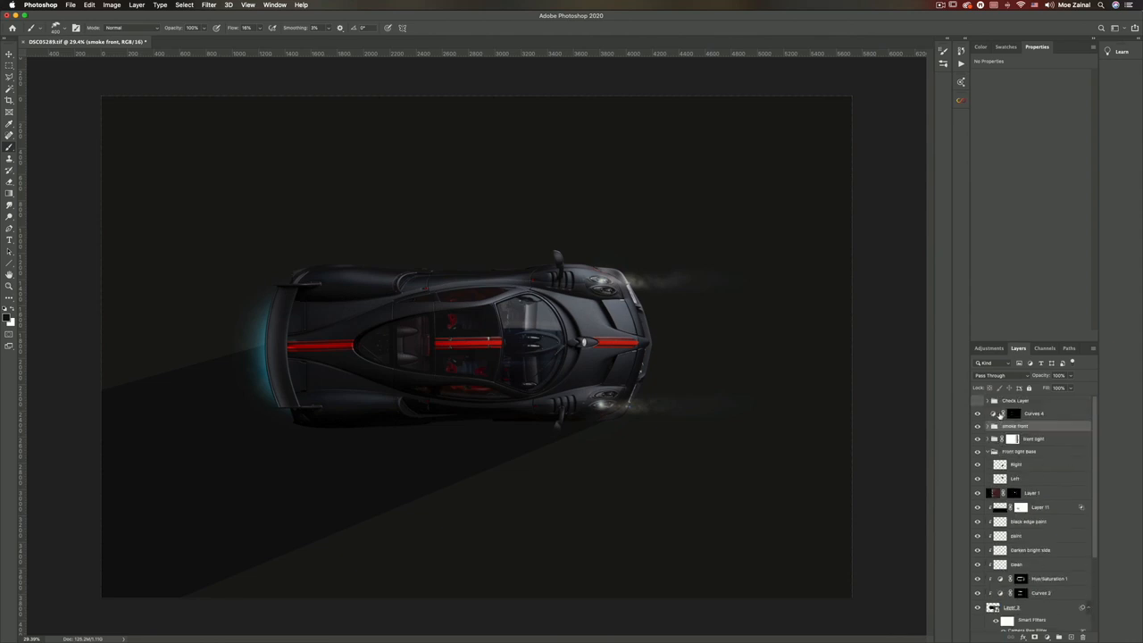
Turn on visibility for blue Layer 10 and the orange Layer 9 copy.
scroll("down", 3)
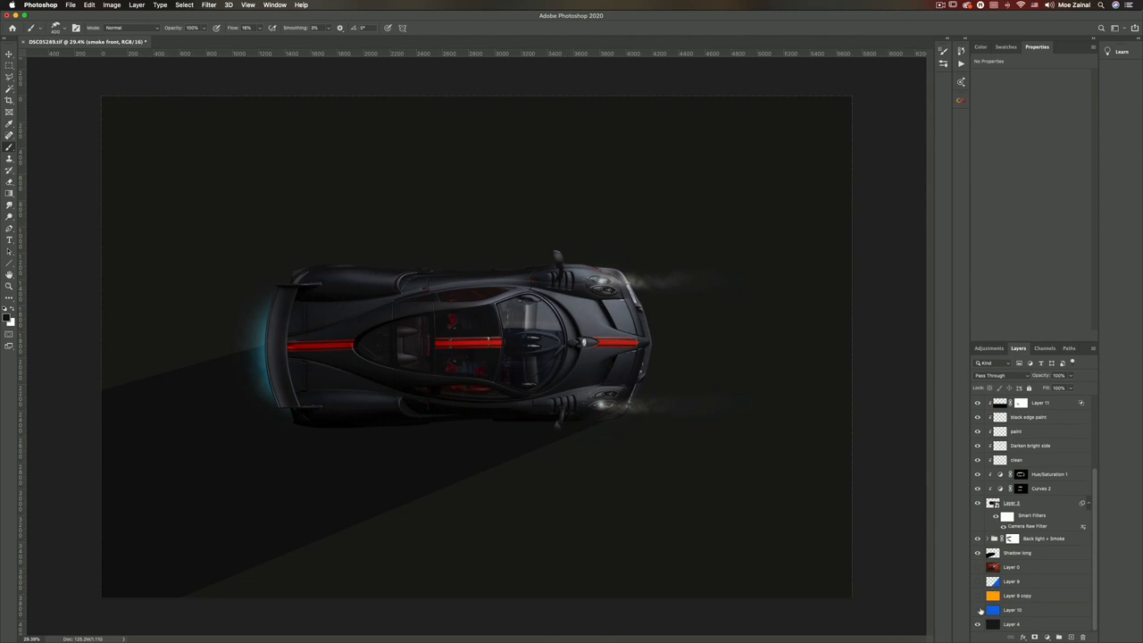
left_click(1011, 623)
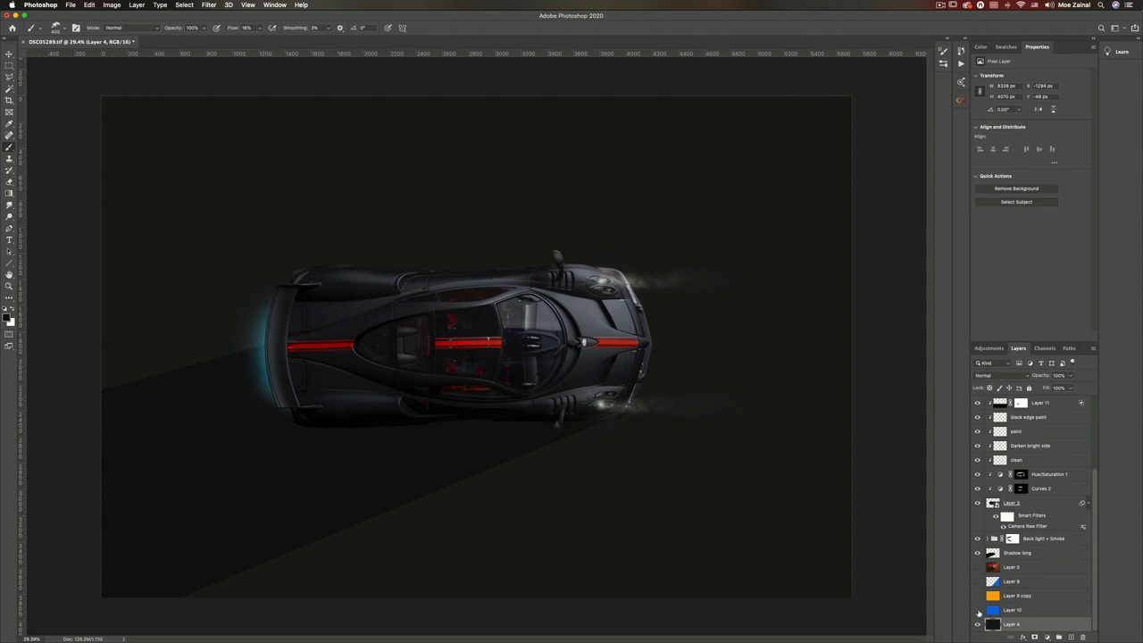
left_click(1013, 609)
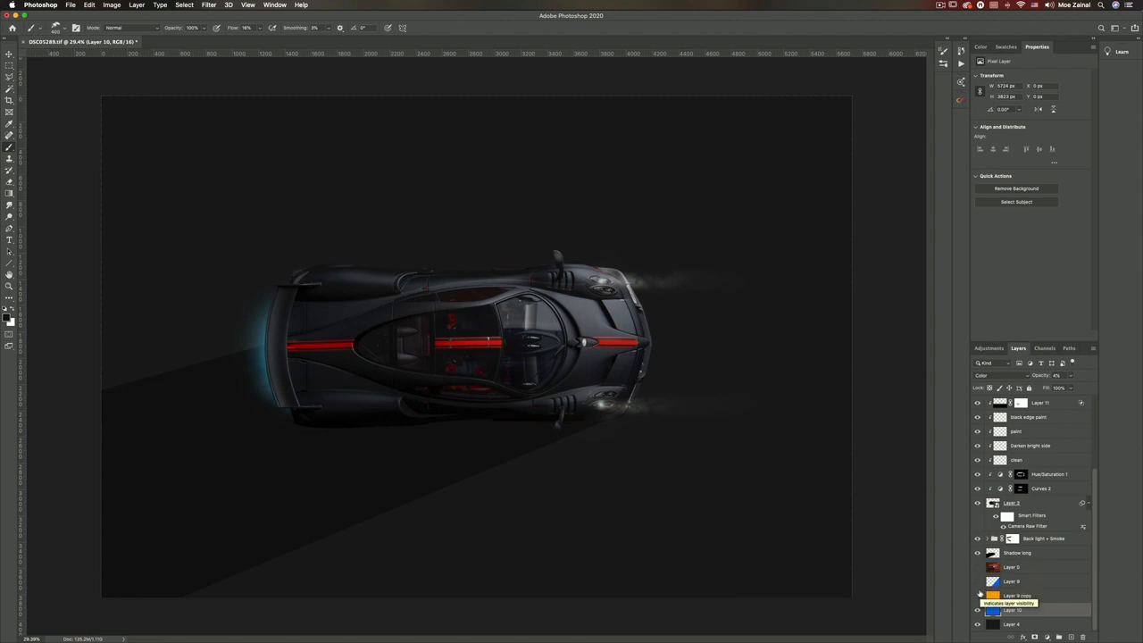
left_click(977, 596)
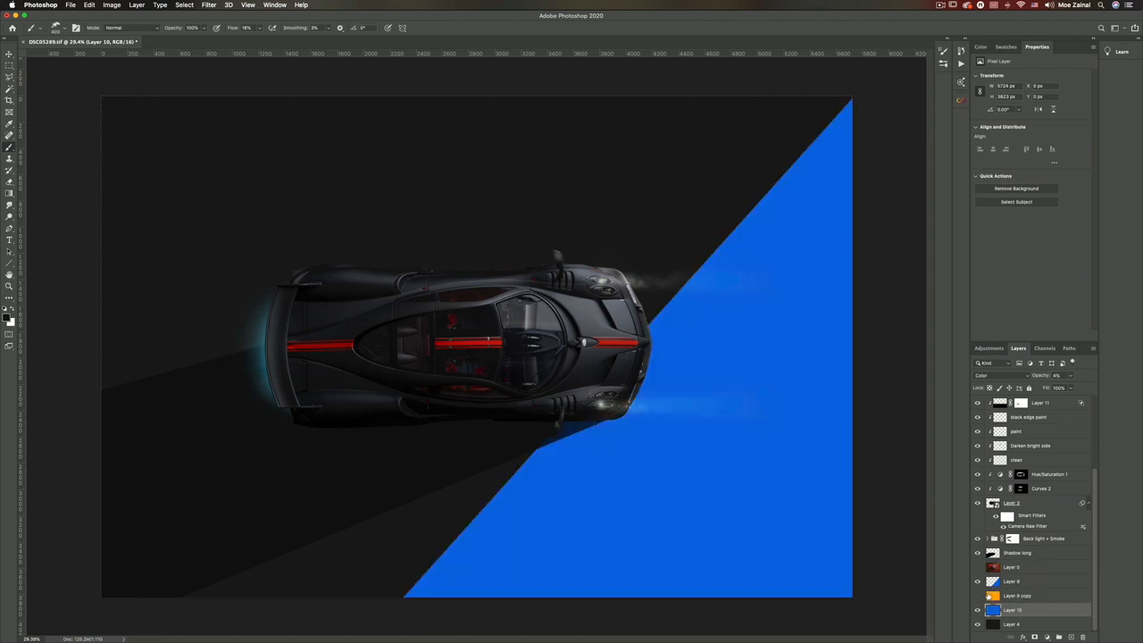
left_click(977, 595)
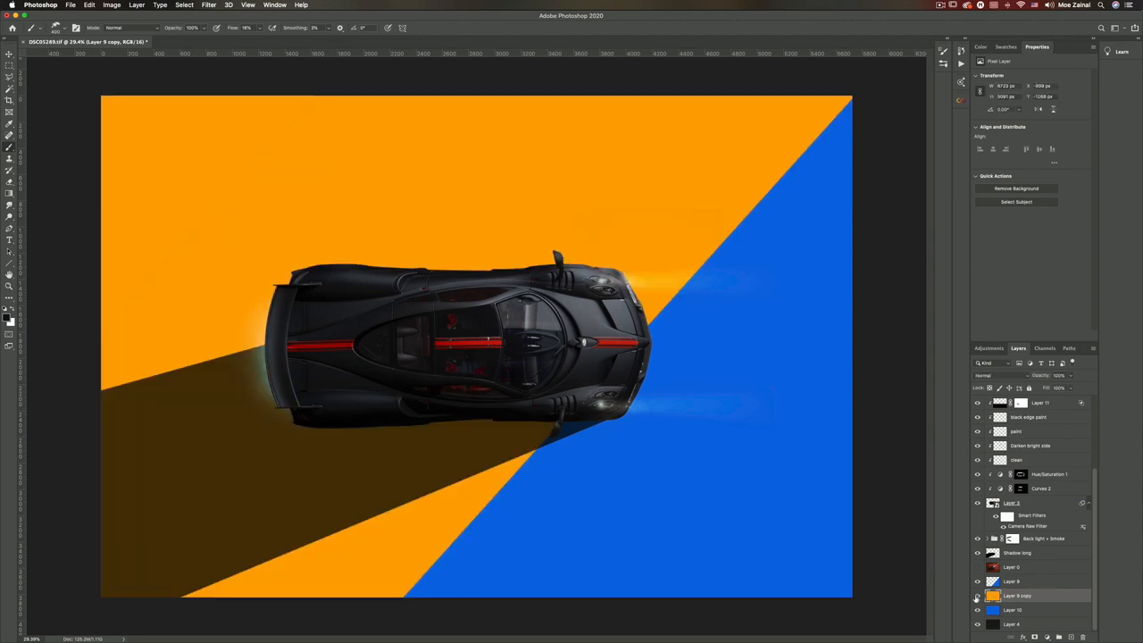
mouse_move(976, 595)
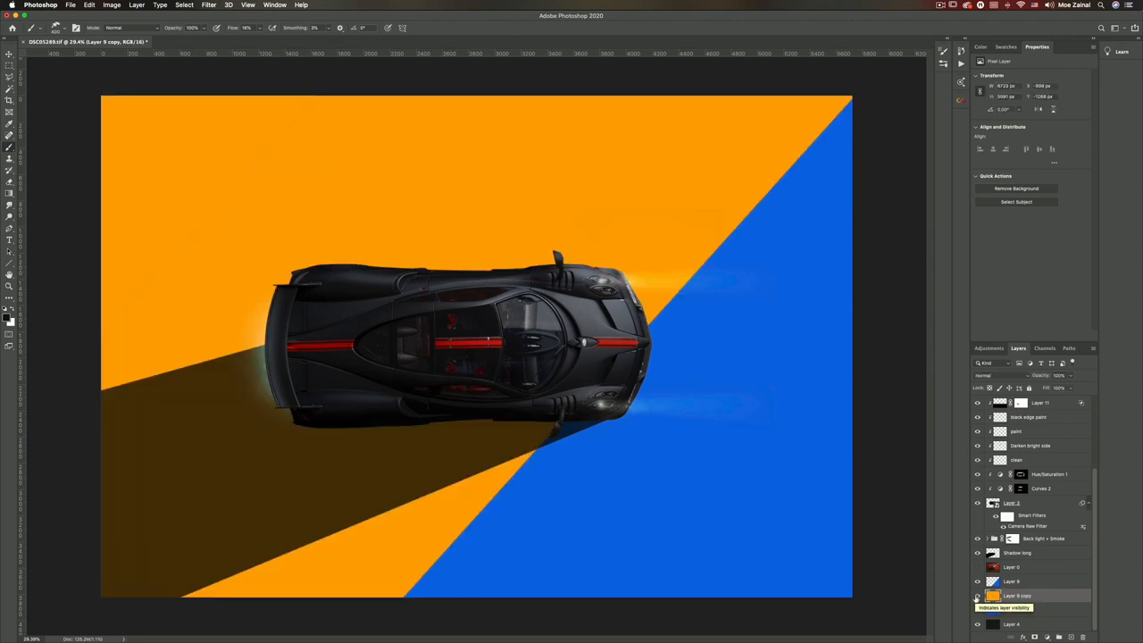